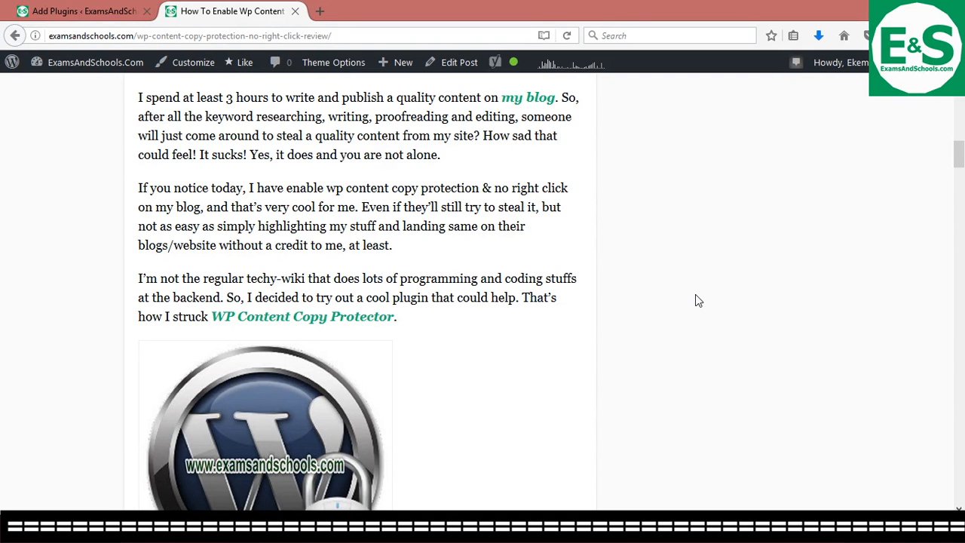
- Scroll down through the unprotected copy-protection post and try saving the page with Ctrl+S
{"action": "scroll", "scroll_direction": "down", "scroll_amount": 3}
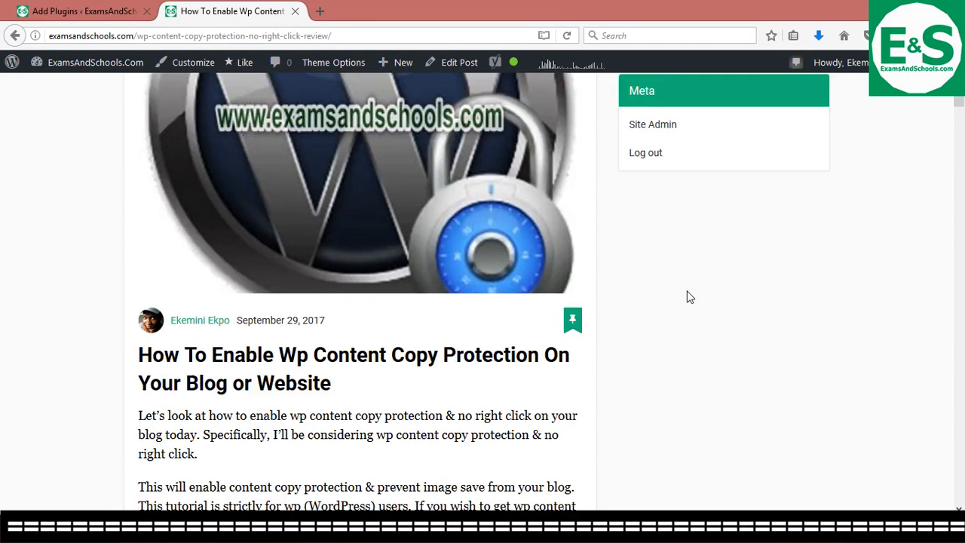
{"action": "scroll", "scroll_direction": "down", "scroll_amount": 3}
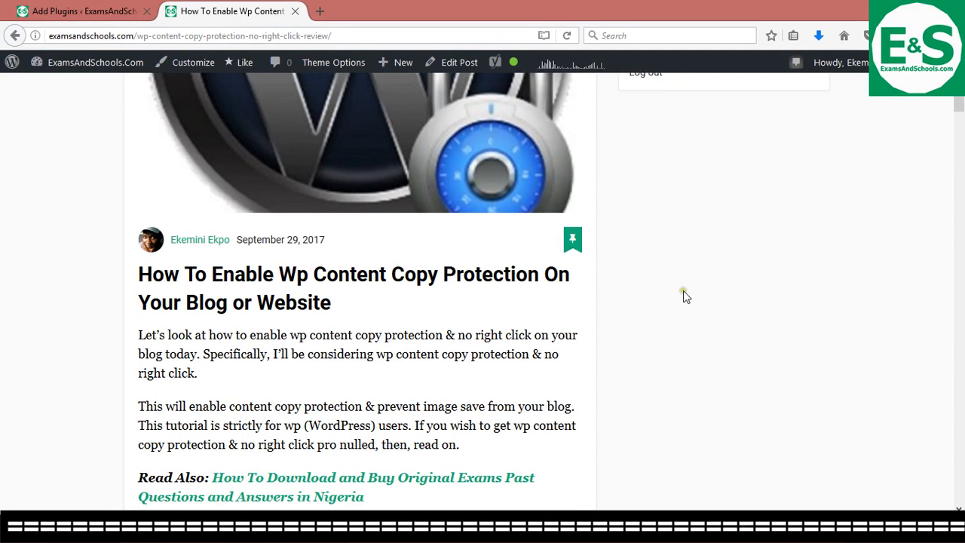
{"action": "scroll", "scroll_direction": "down", "scroll_amount": 3}
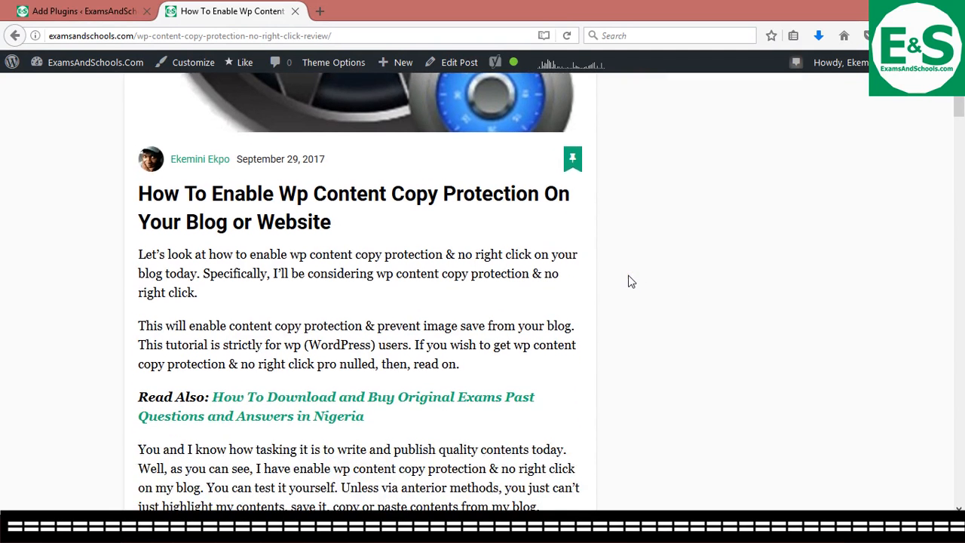
{"action": "scroll", "scroll_direction": "down", "scroll_amount": 3}
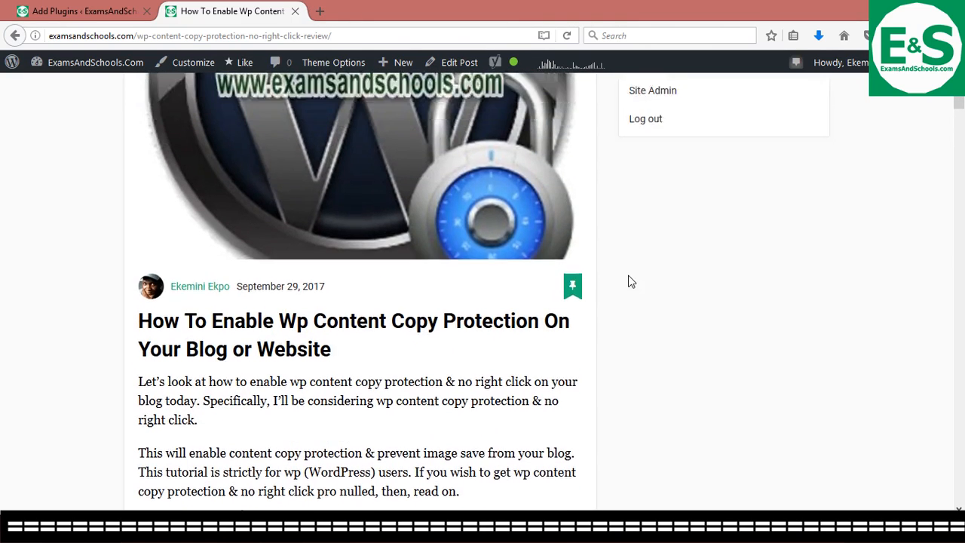
{"action": "scroll", "scroll_direction": "up", "scroll_amount": 3}
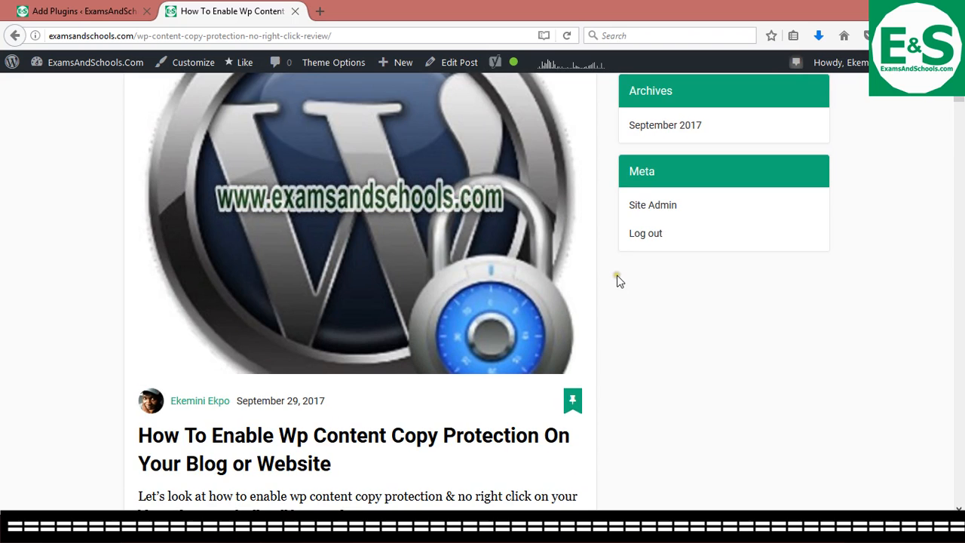
{"action": "scroll", "scroll_direction": "down", "scroll_amount": 3}
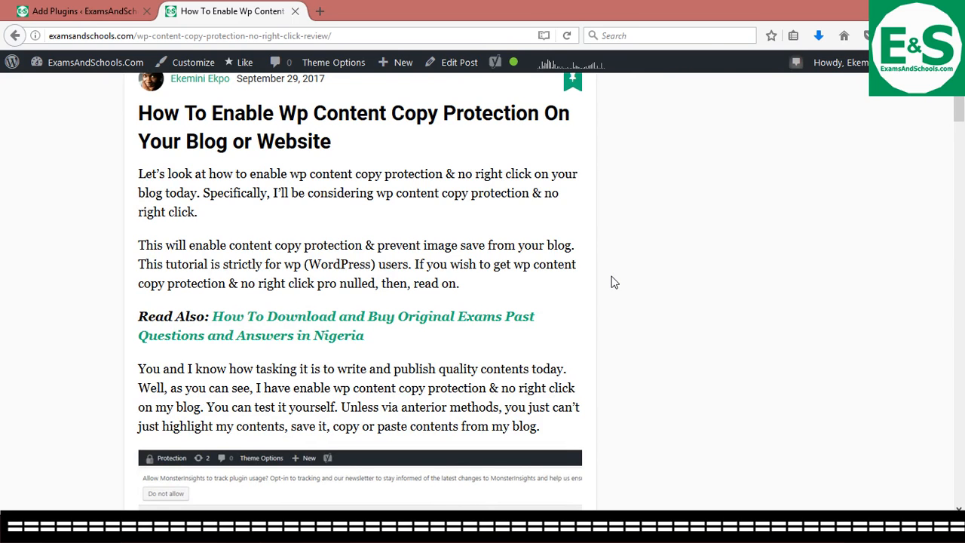
{"action": "scroll", "scroll_direction": "down", "scroll_amount": 3}
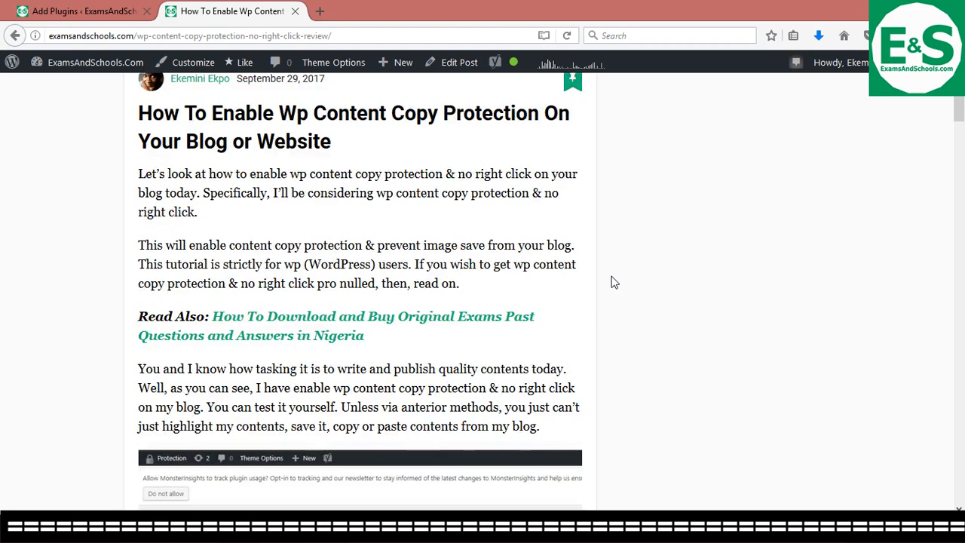
{"action": "scroll", "scroll_direction": "up", "scroll_amount": 3}
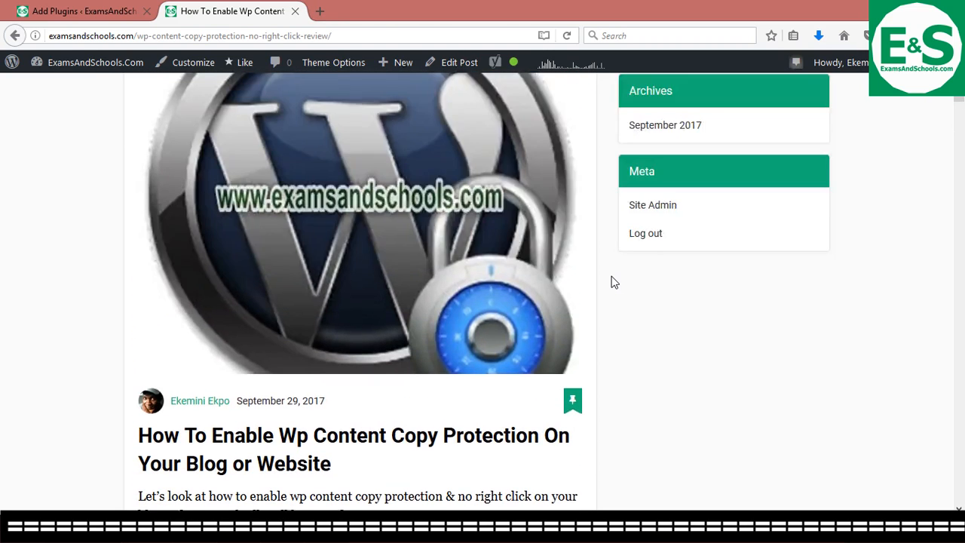
{"action": "scroll", "scroll_direction": "down", "scroll_amount": 3}
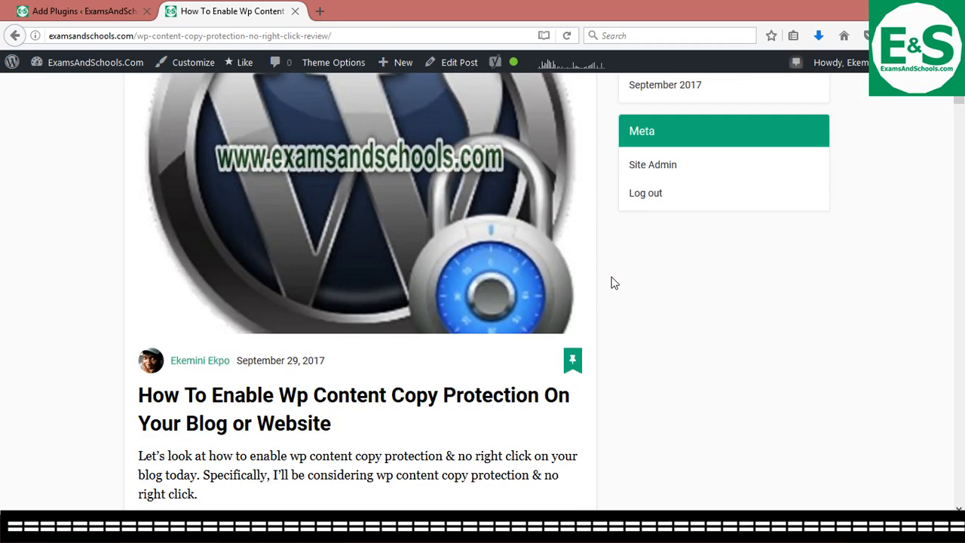
{"action": "scroll", "scroll_direction": "down", "scroll_amount": 3}
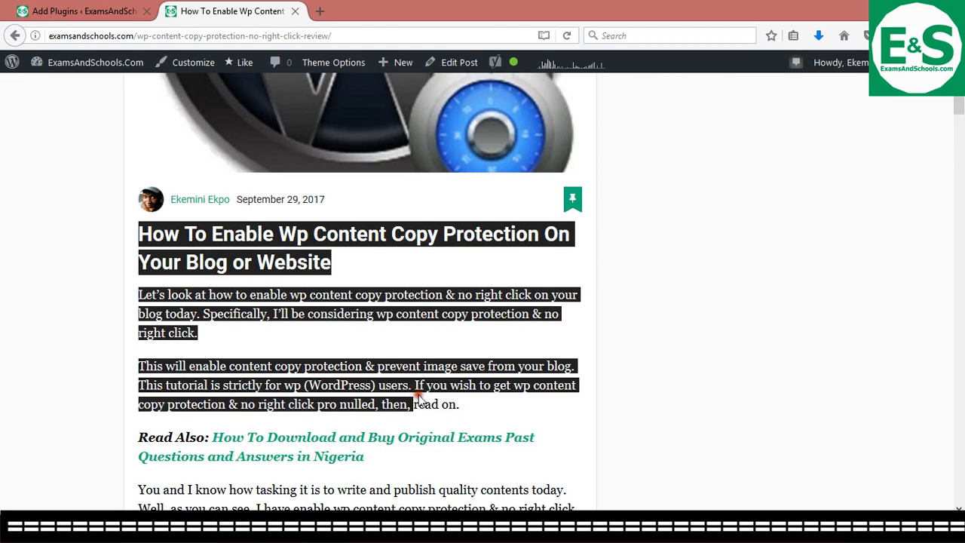
{"action": "scroll", "scroll_direction": "down", "scroll_amount": 3}
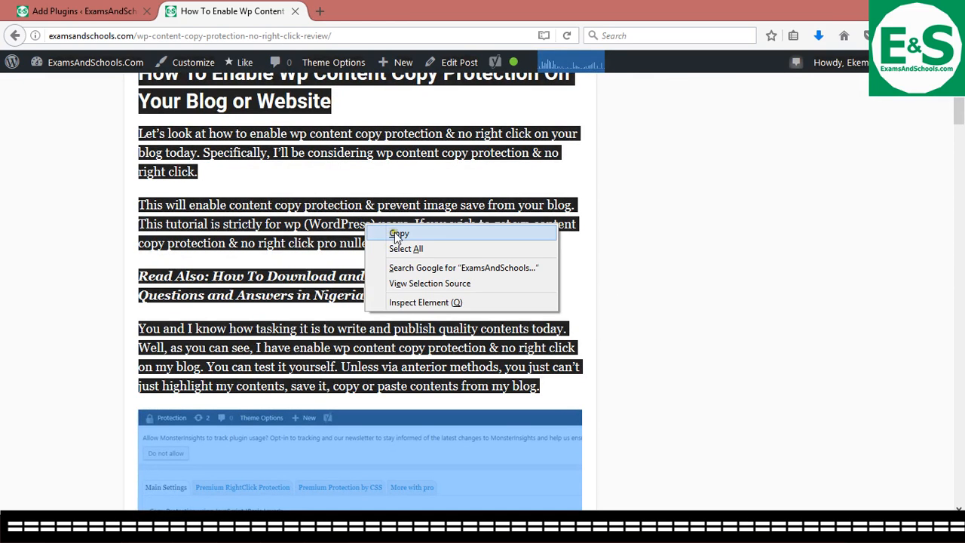
{"action": "scroll", "scroll_direction": "down", "scroll_amount": 3}
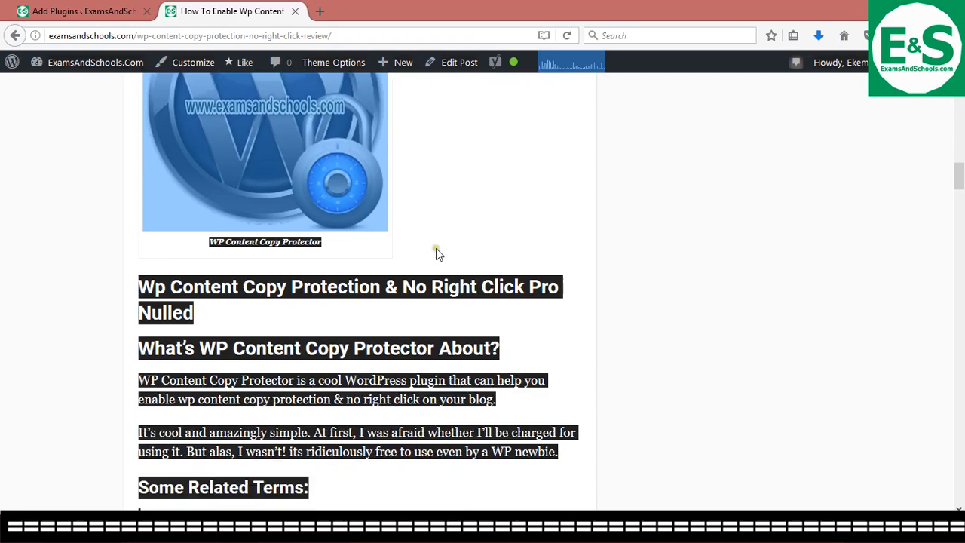
{"action": "scroll", "scroll_direction": "down", "scroll_amount": 3}
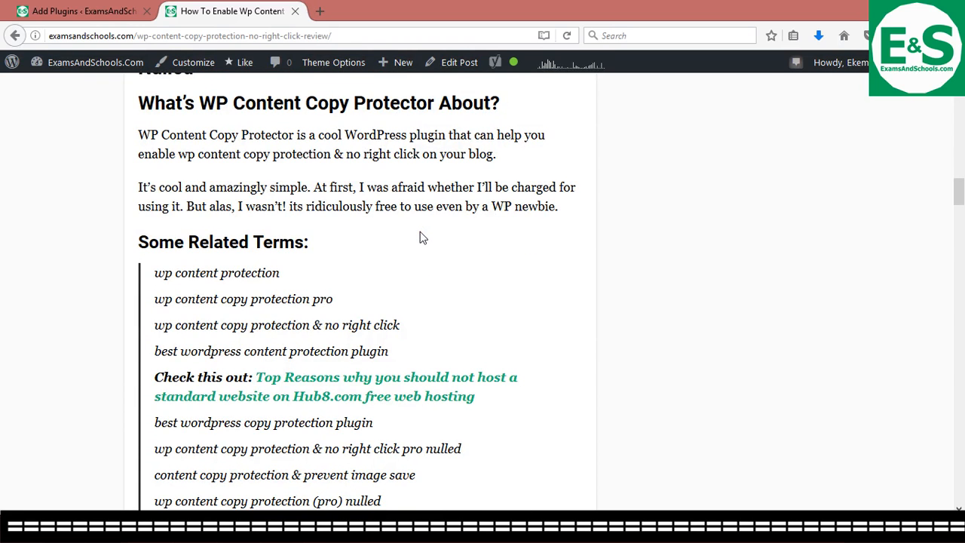
{"action": "left_click", "coordinate": [417, 231]}
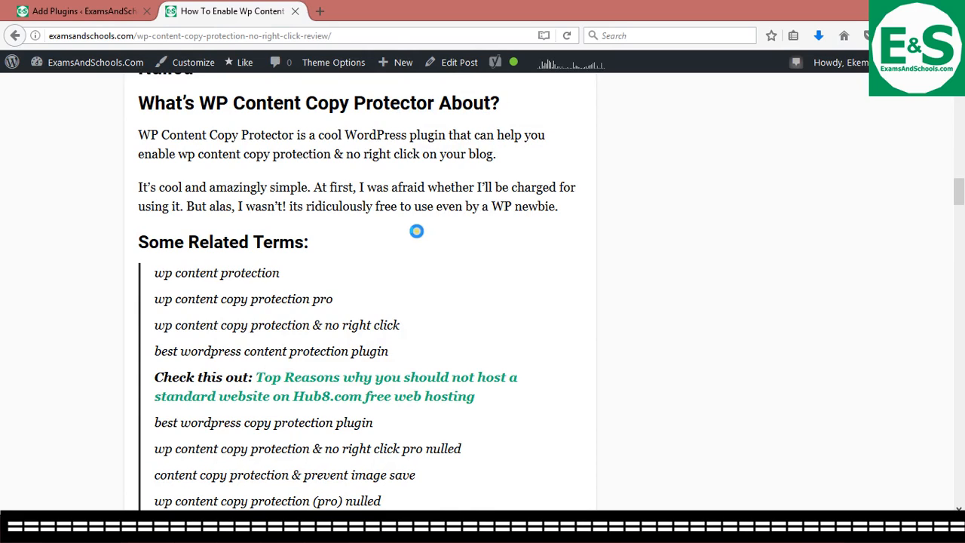
{"action": "key", "text": "ctrl+s"}
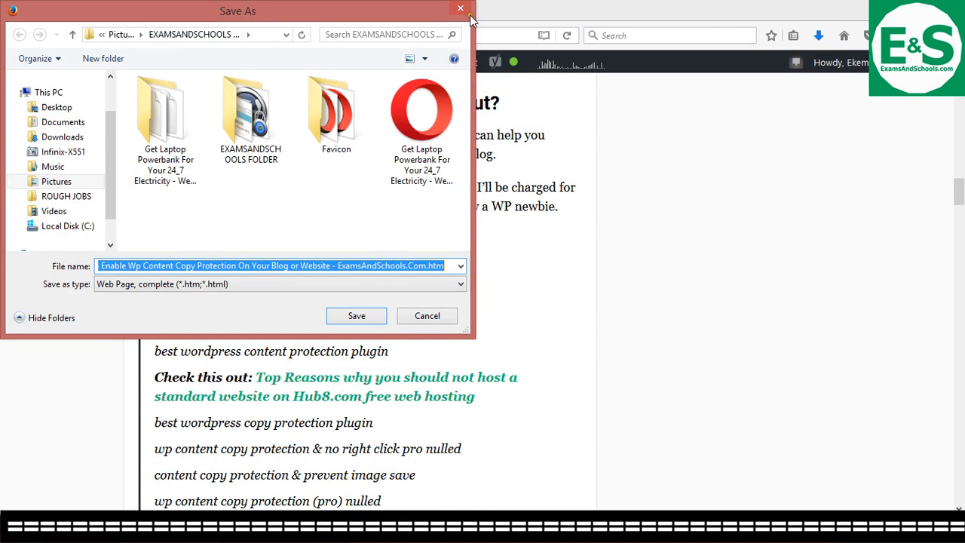
{"action": "mouse_move", "coordinate": [456, 248]}
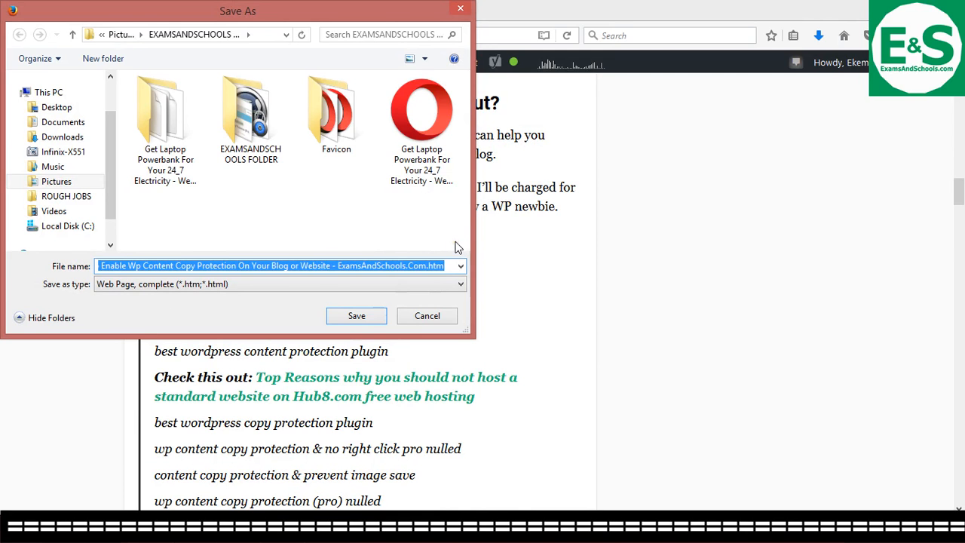
{"action": "mouse_move", "coordinate": [440, 27]}
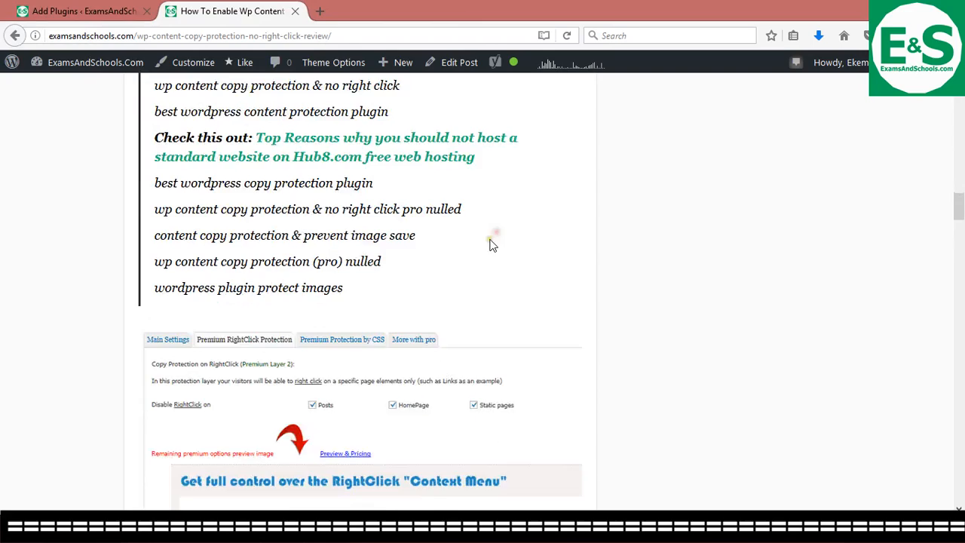
- Open the linked Hub8 hosting article in a new browser tab from its right-click menu
{"action": "scroll", "scroll_direction": "up", "scroll_amount": 3}
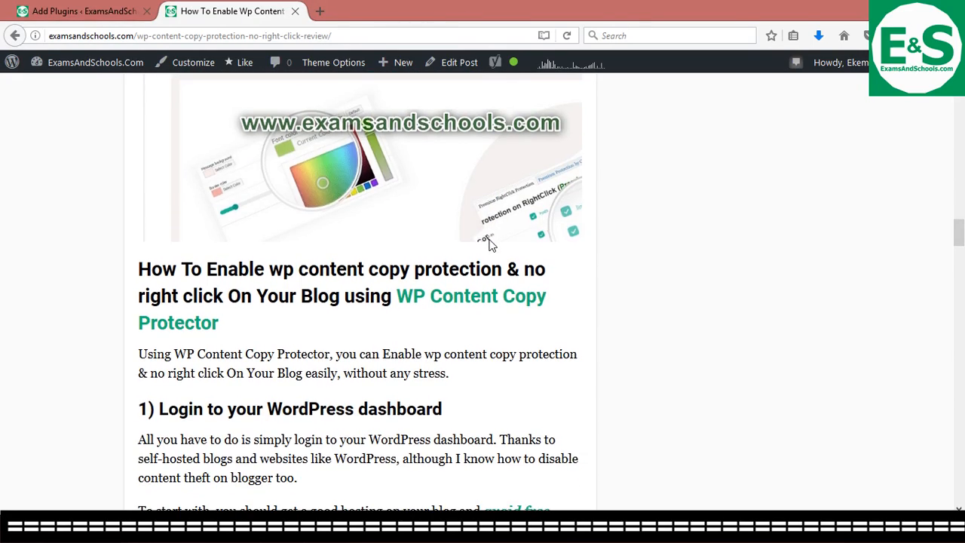
{"action": "scroll", "scroll_direction": "down", "scroll_amount": 3}
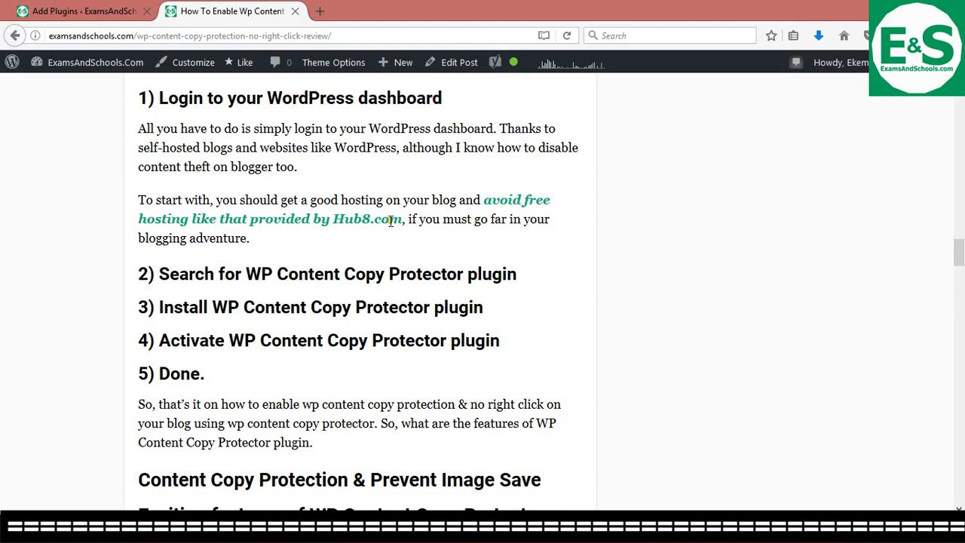
{"action": "mouse_move", "coordinate": [429, 211]}
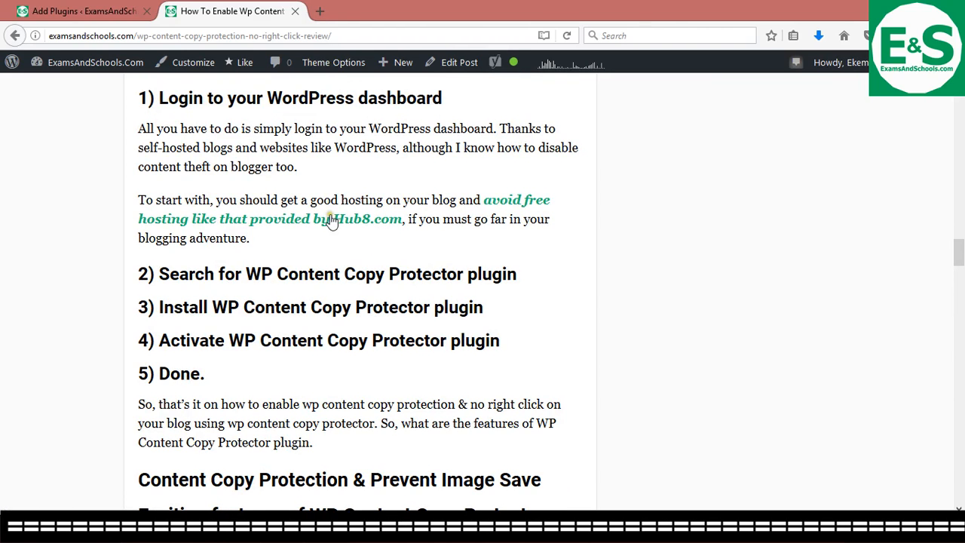
{"action": "right_click", "coordinate": [332, 219]}
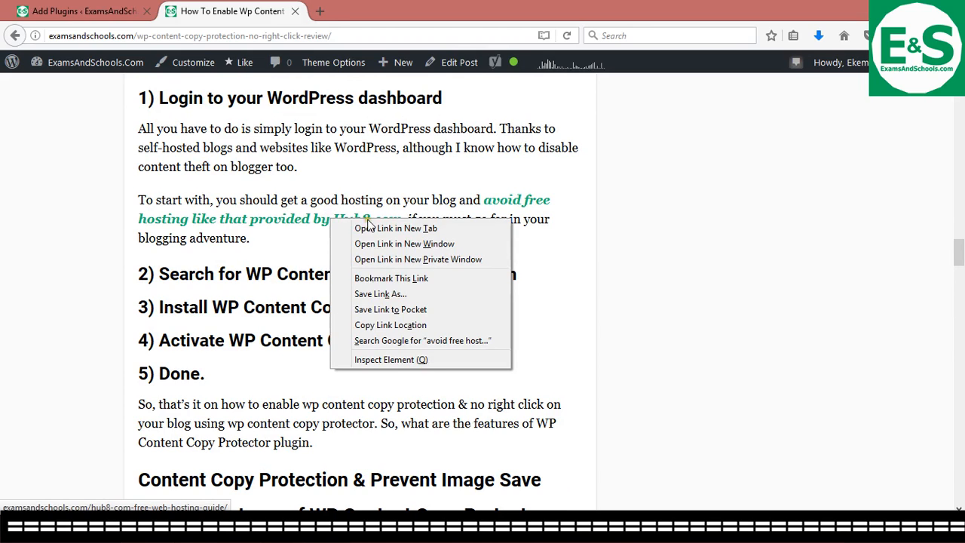
{"action": "left_click", "coordinate": [395, 229]}
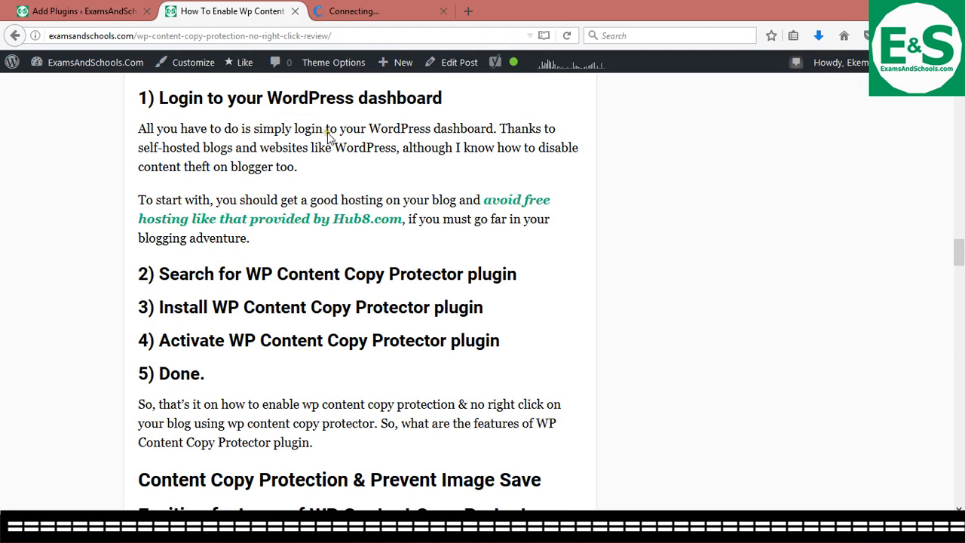
{"action": "mouse_move", "coordinate": [434, 244]}
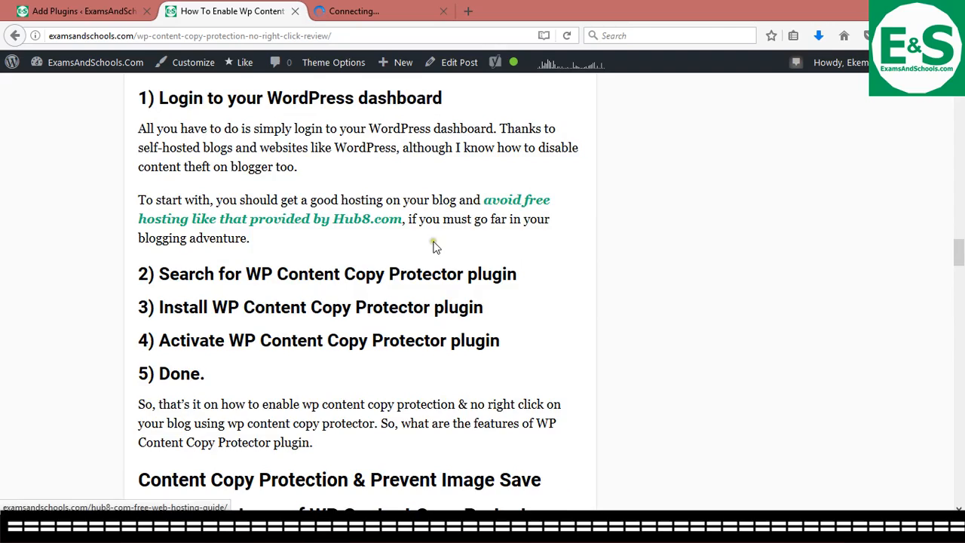
- Test right-clicking the post's text and scroll around the Hub8 section
{"action": "scroll", "scroll_direction": "down", "scroll_amount": 3}
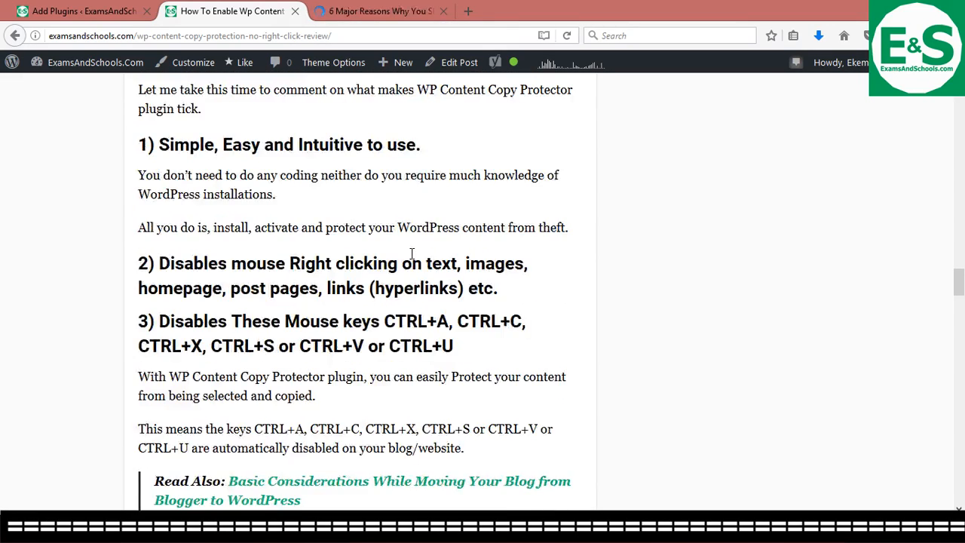
{"action": "scroll", "scroll_direction": "up", "scroll_amount": 3}
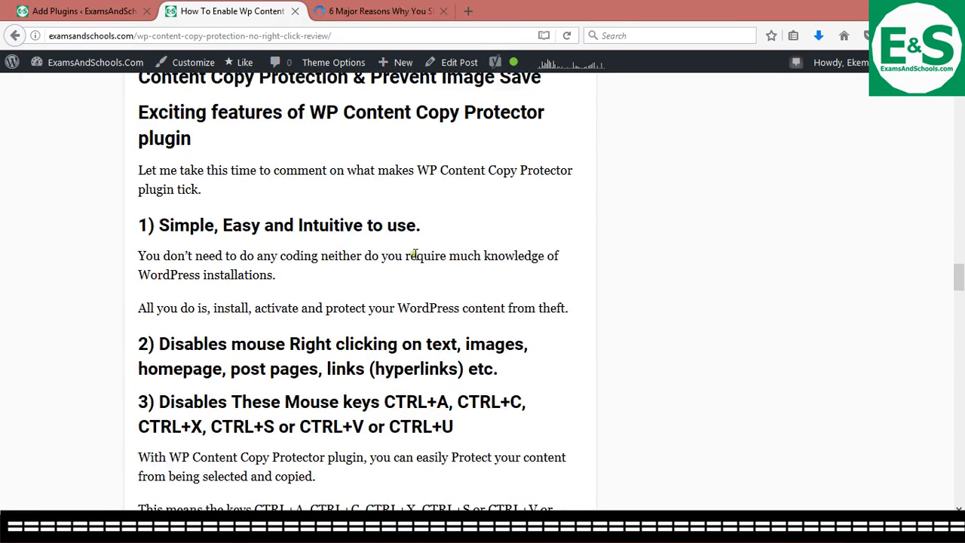
{"action": "right_click", "coordinate": [413, 255]}
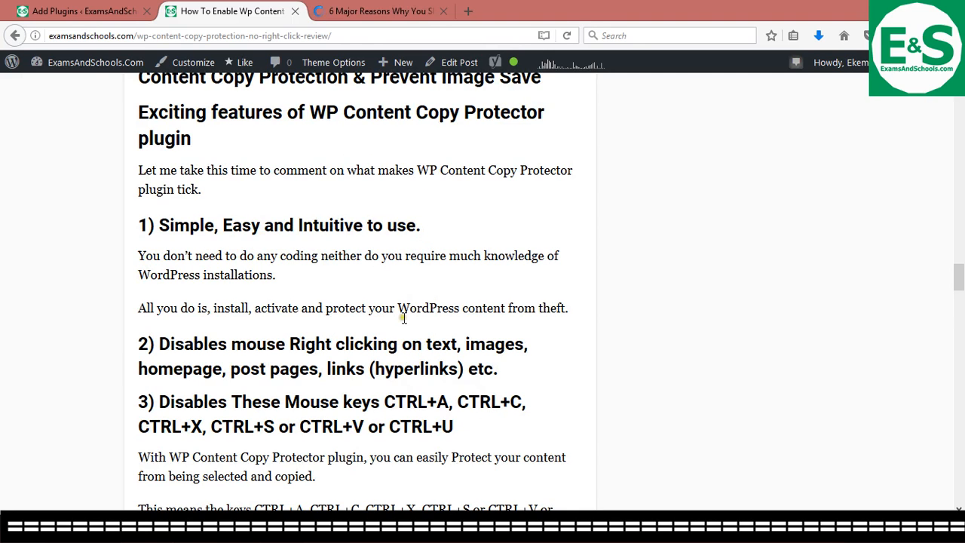
{"action": "scroll", "scroll_direction": "up", "scroll_amount": 3}
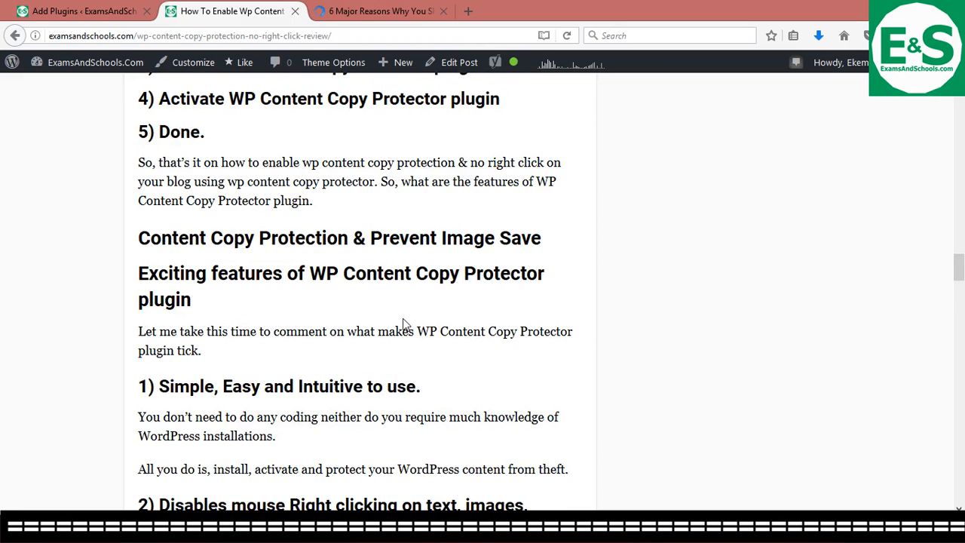
{"action": "scroll", "scroll_direction": "up", "scroll_amount": 3}
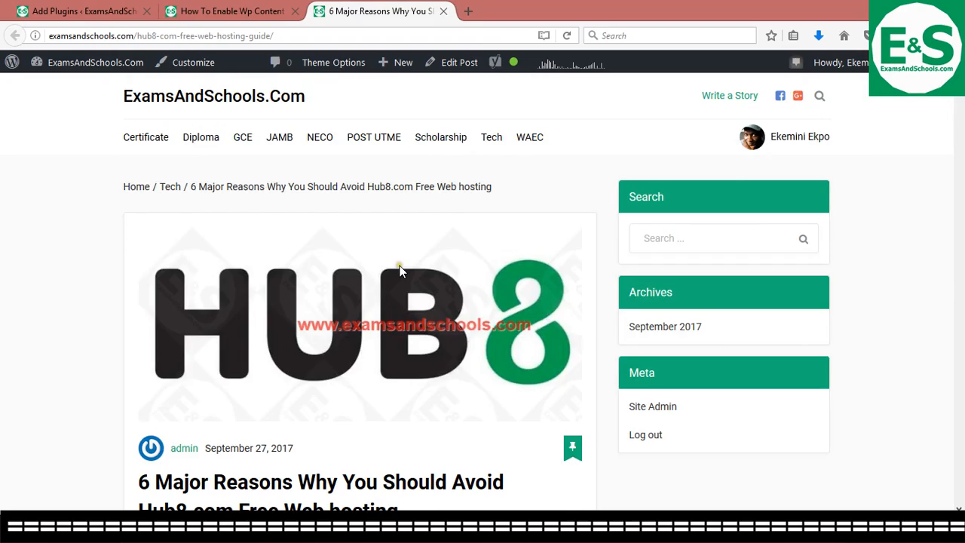
{"action": "scroll", "scroll_direction": "down", "scroll_amount": 3}
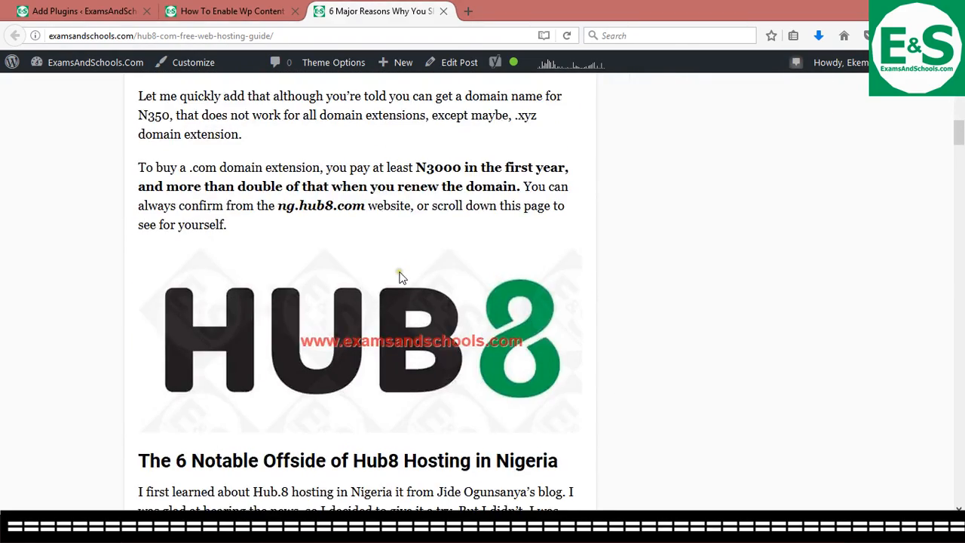
{"action": "scroll", "scroll_direction": "down", "scroll_amount": 3}
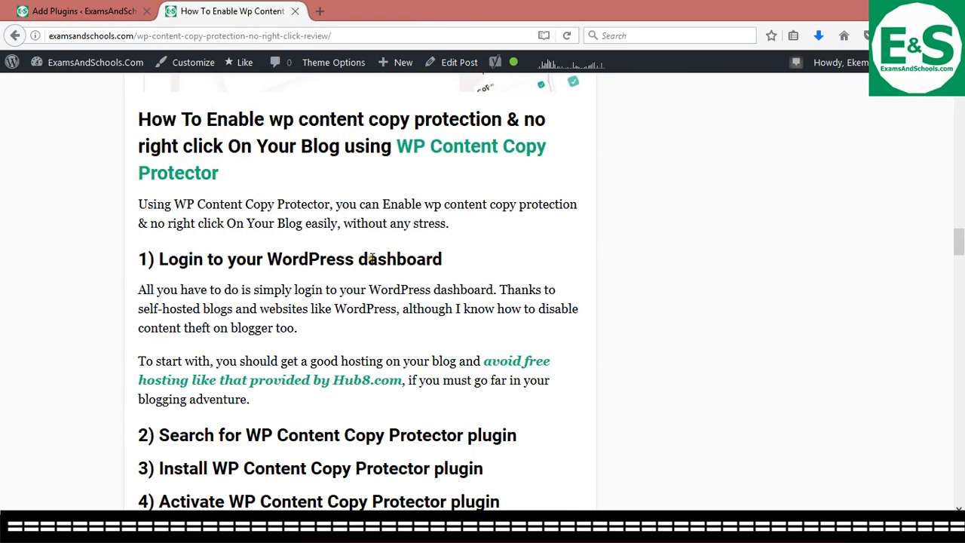
- Scroll back through the review post and cancel the Save As page dialog
{"action": "scroll", "scroll_direction": "down", "scroll_amount": 3}
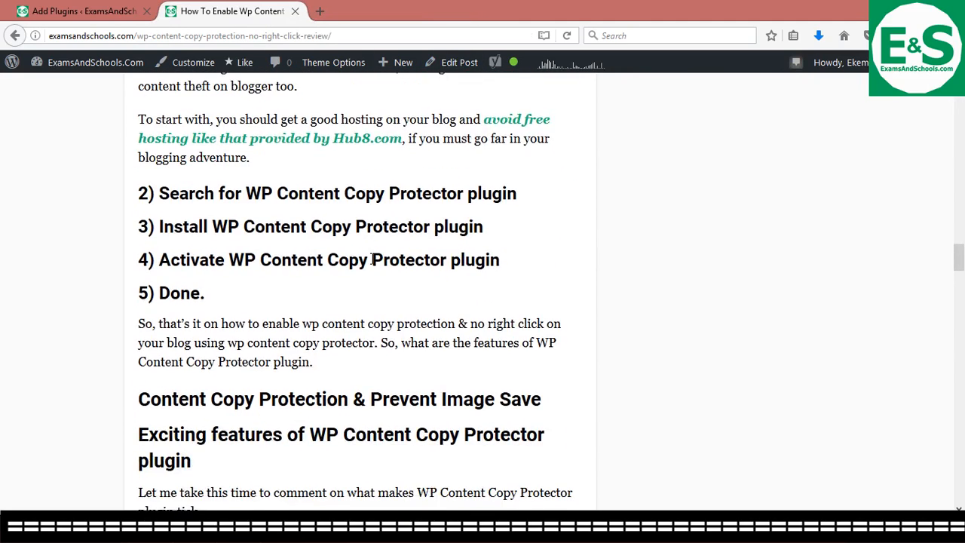
{"action": "scroll", "scroll_direction": "up", "scroll_amount": 3}
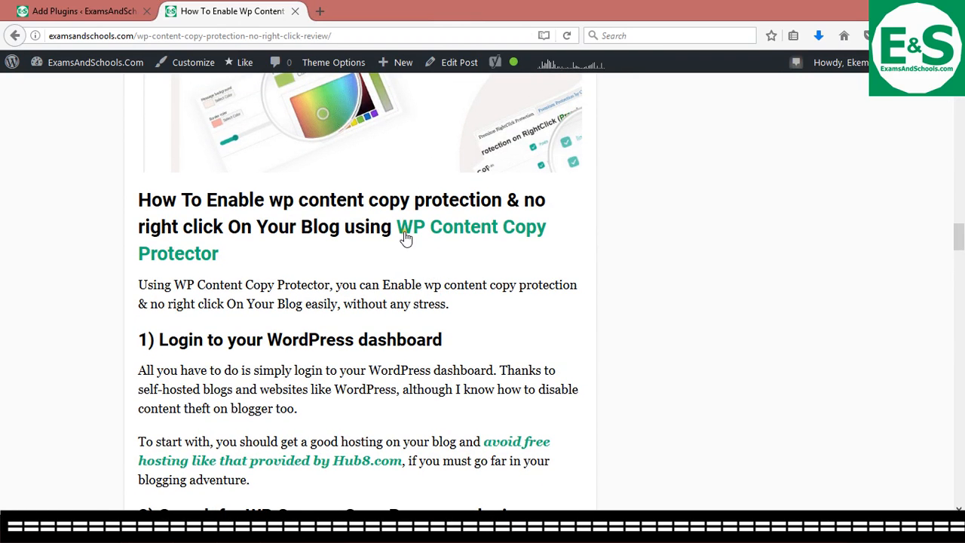
{"action": "scroll", "scroll_direction": "up", "scroll_amount": 3}
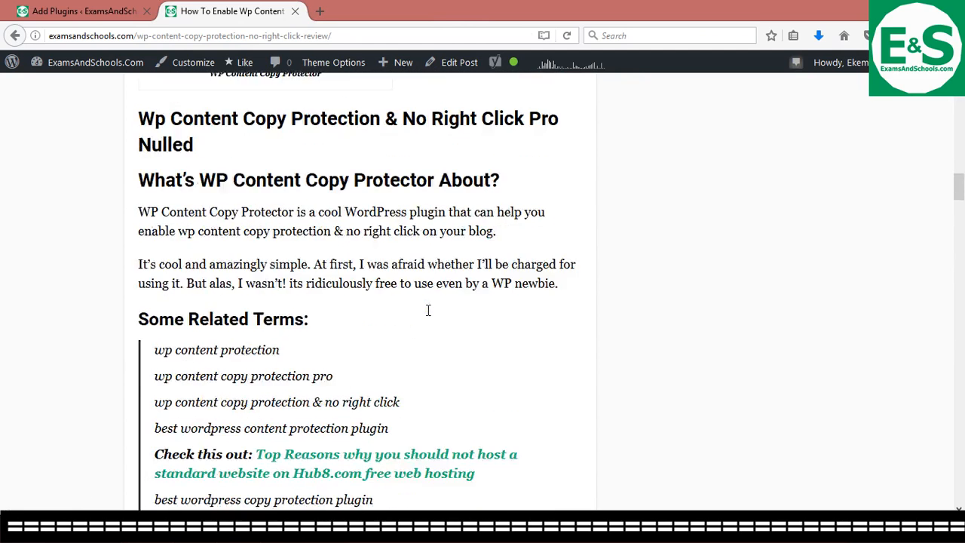
{"action": "scroll", "scroll_direction": "up", "scroll_amount": 3}
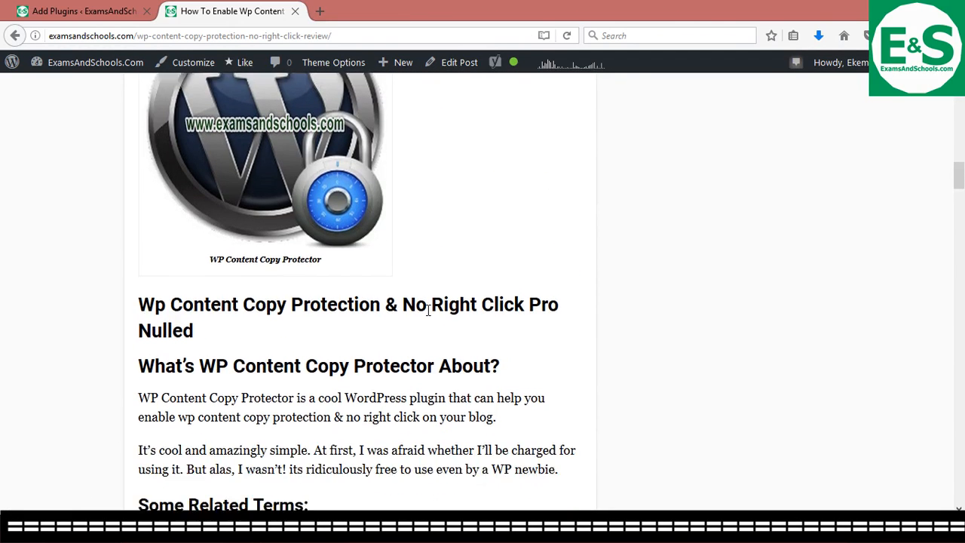
{"action": "scroll", "scroll_direction": "down", "scroll_amount": 3}
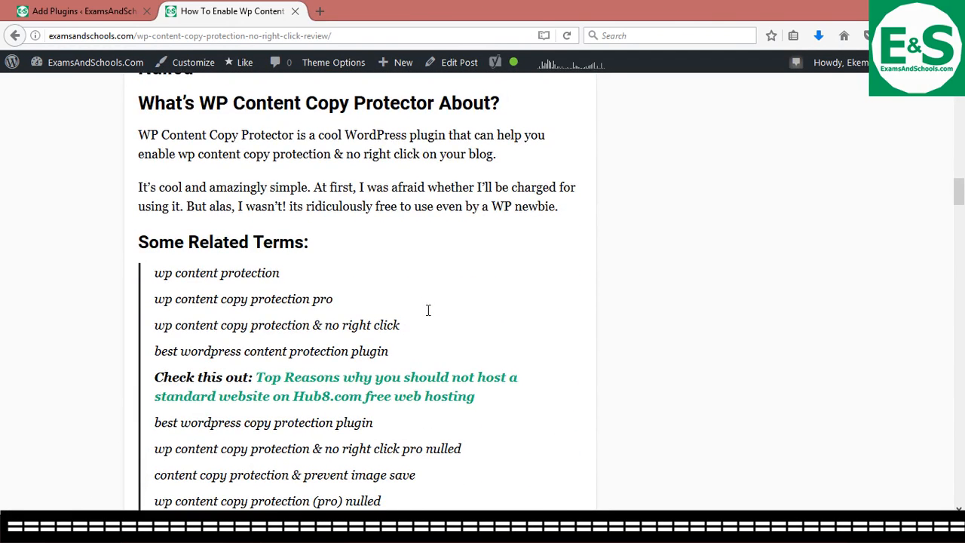
{"action": "scroll", "scroll_direction": "down", "scroll_amount": 3}
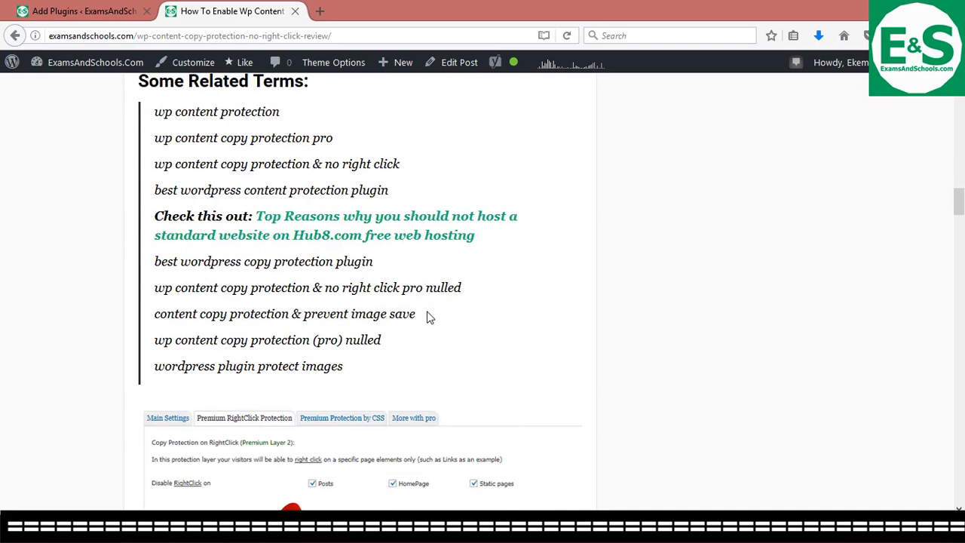
{"action": "scroll", "scroll_direction": "down", "scroll_amount": 3}
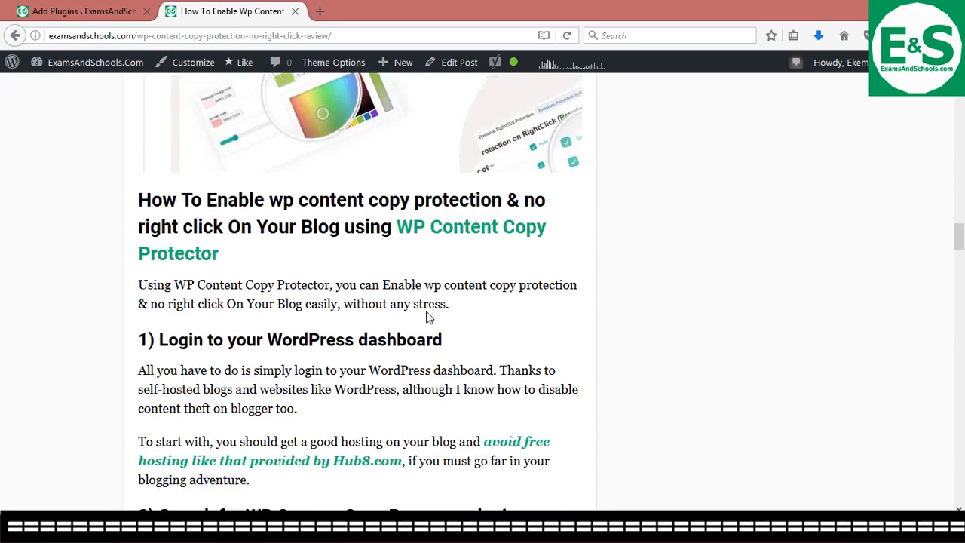
{"action": "scroll", "scroll_direction": "down", "scroll_amount": 3}
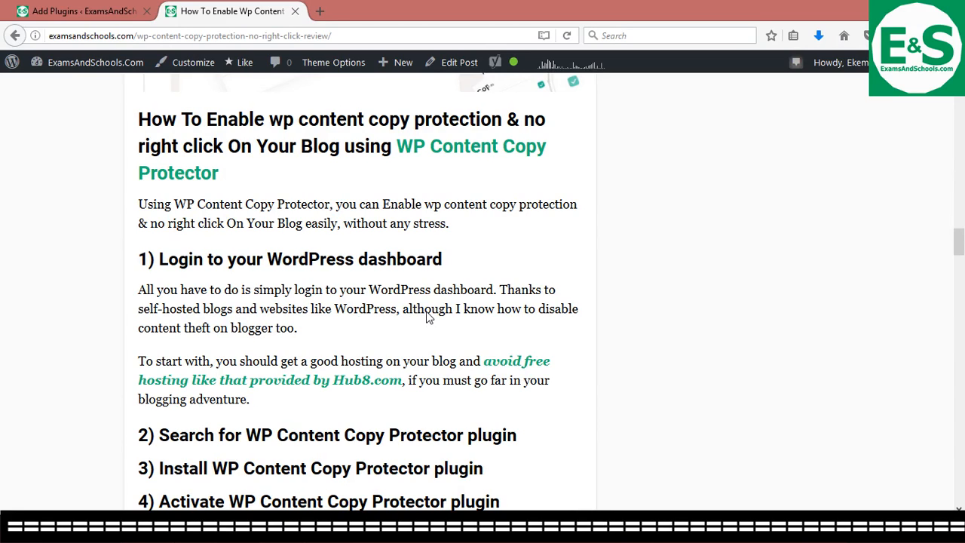
{"action": "mouse_move", "coordinate": [407, 156]}
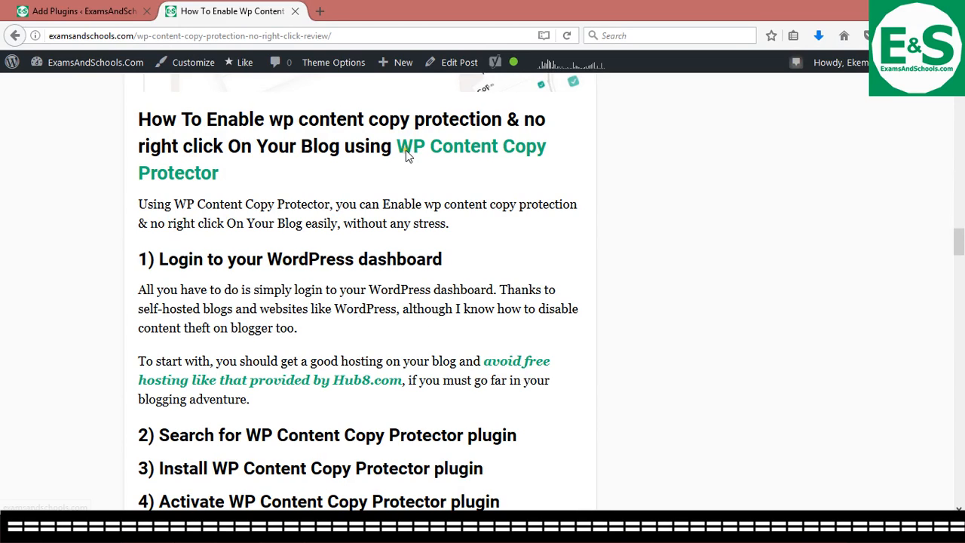
{"action": "mouse_move", "coordinate": [473, 156]}
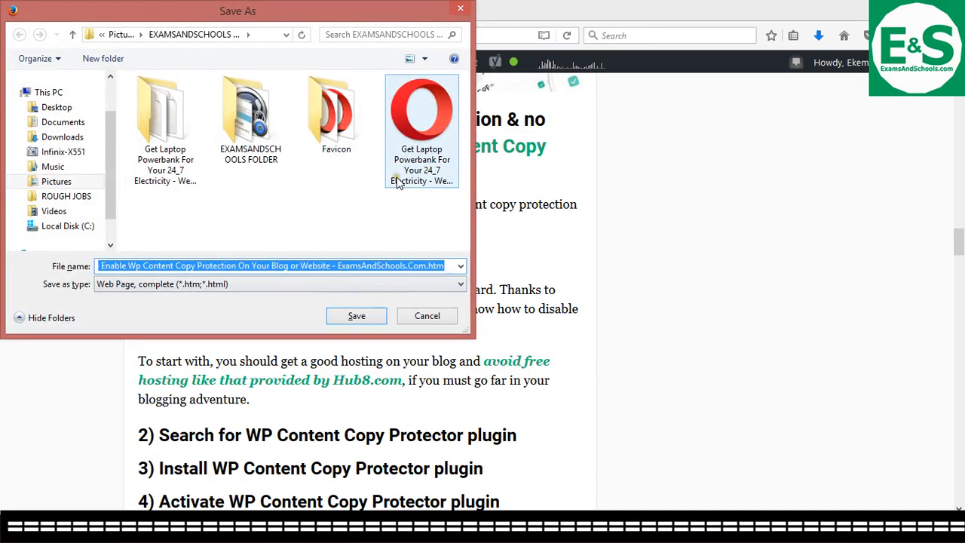
{"action": "left_click", "coordinate": [427, 315]}
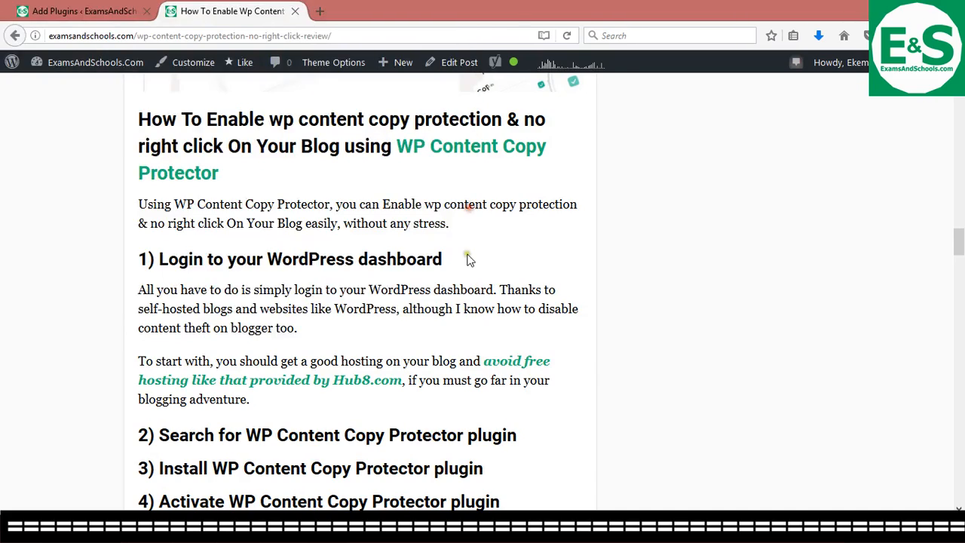
- Scroll the copy-protection review post back to its setup steps
{"action": "scroll", "scroll_direction": "down", "scroll_amount": 3}
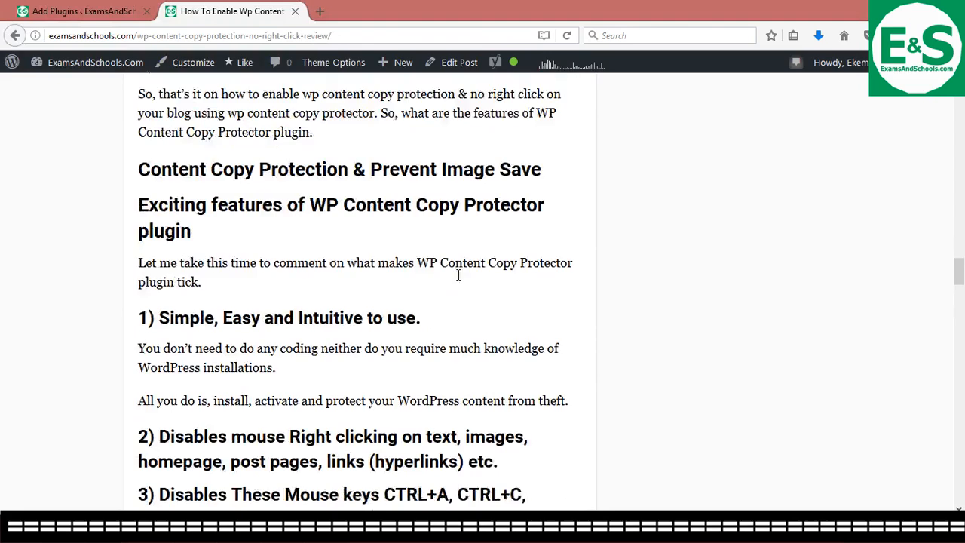
{"action": "scroll", "scroll_direction": "down", "scroll_amount": 3}
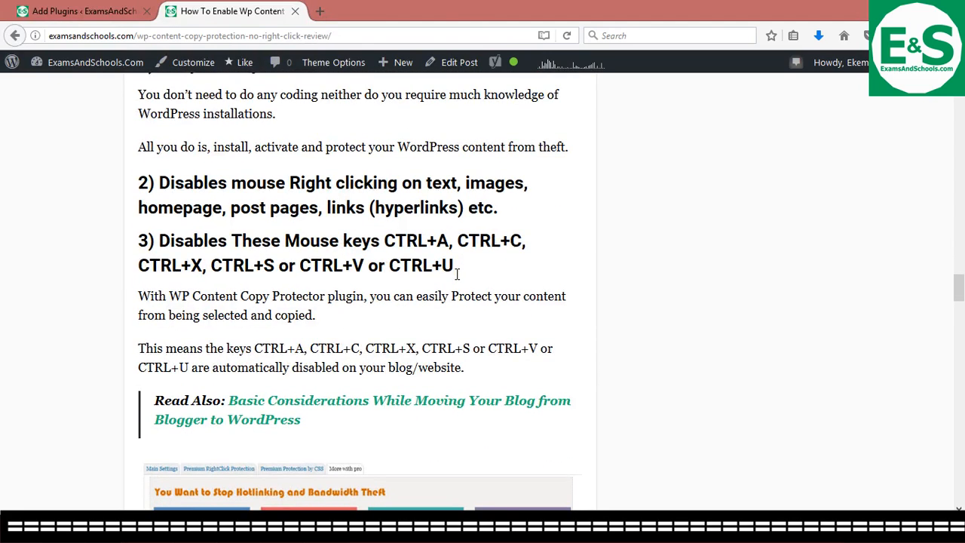
{"action": "scroll", "scroll_direction": "down", "scroll_amount": 3}
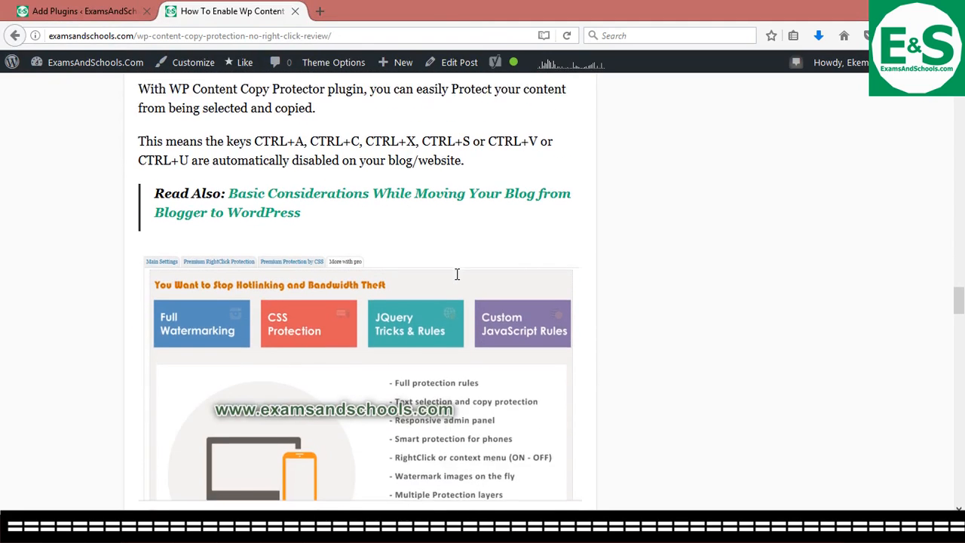
{"action": "scroll", "scroll_direction": "down", "scroll_amount": 3}
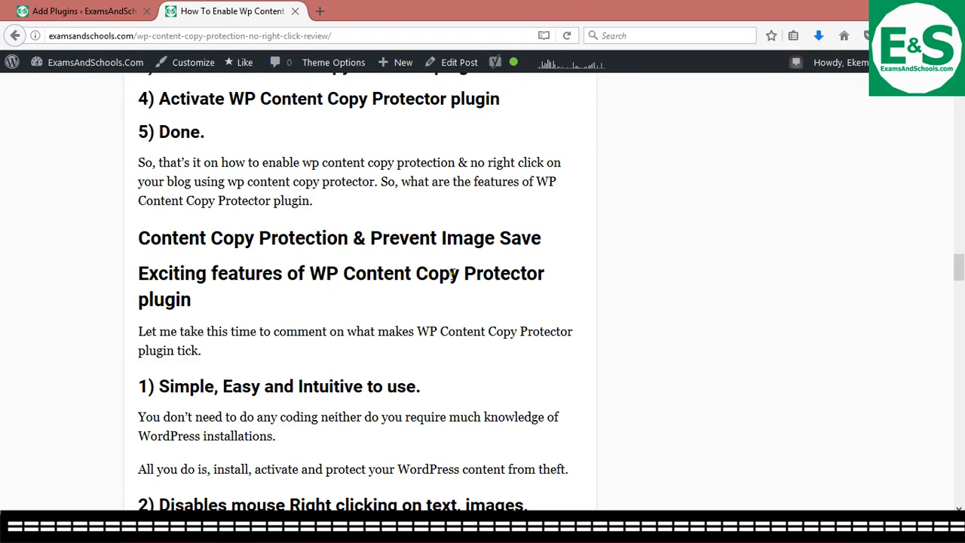
{"action": "scroll", "scroll_direction": "up", "scroll_amount": 3}
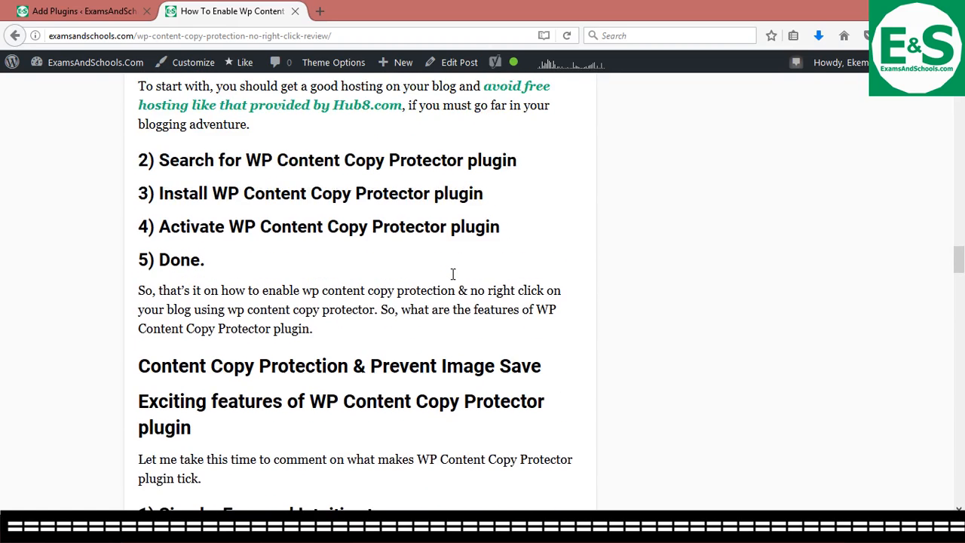
{"action": "scroll", "scroll_direction": "up", "scroll_amount": 3}
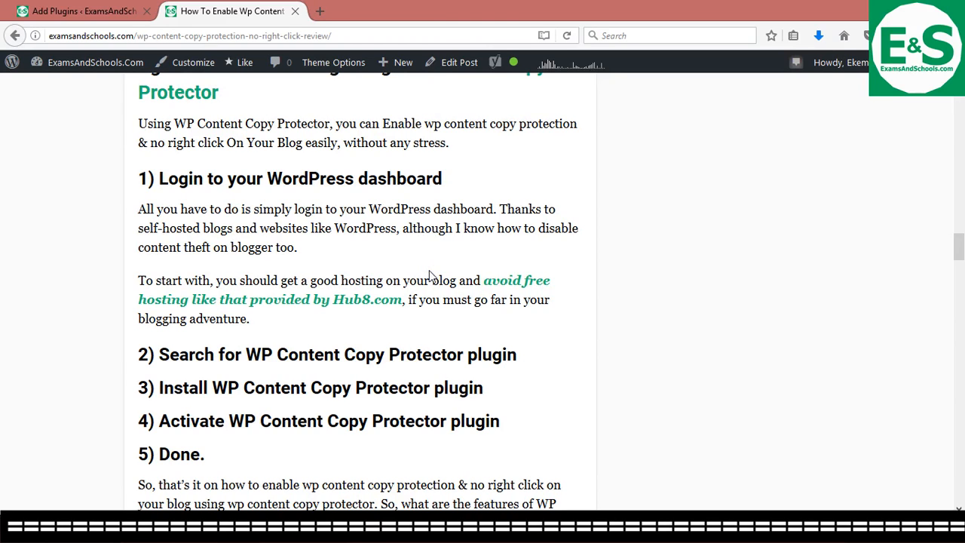
{"action": "mouse_move", "coordinate": [426, 274]}
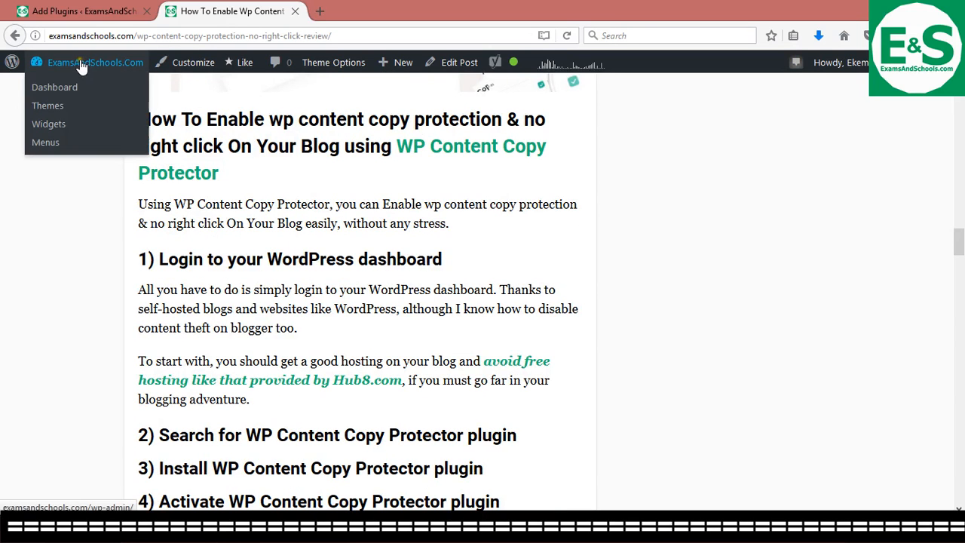
{"action": "mouse_move", "coordinate": [54, 86]}
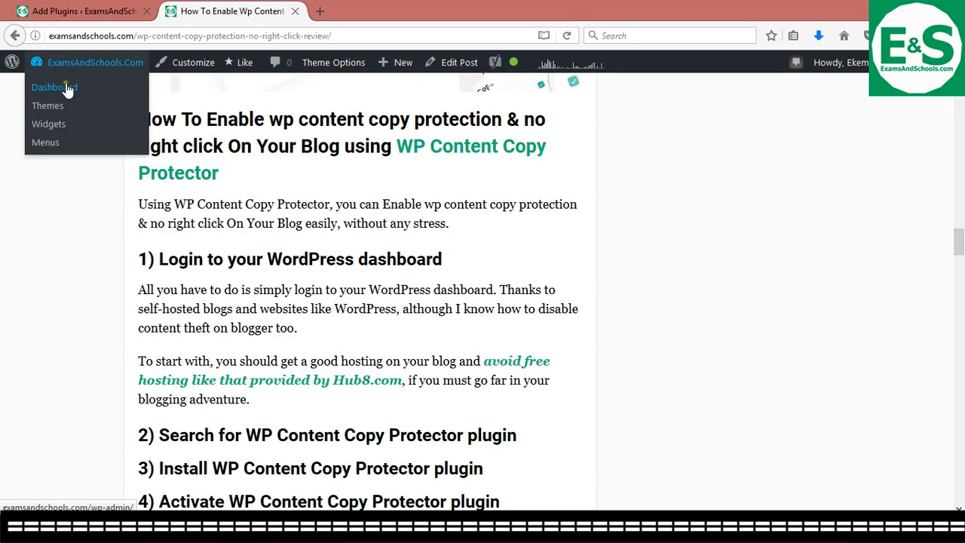
- Go to the site's admin Dashboard from the admin bar site menu
{"action": "left_click", "coordinate": [54, 86]}
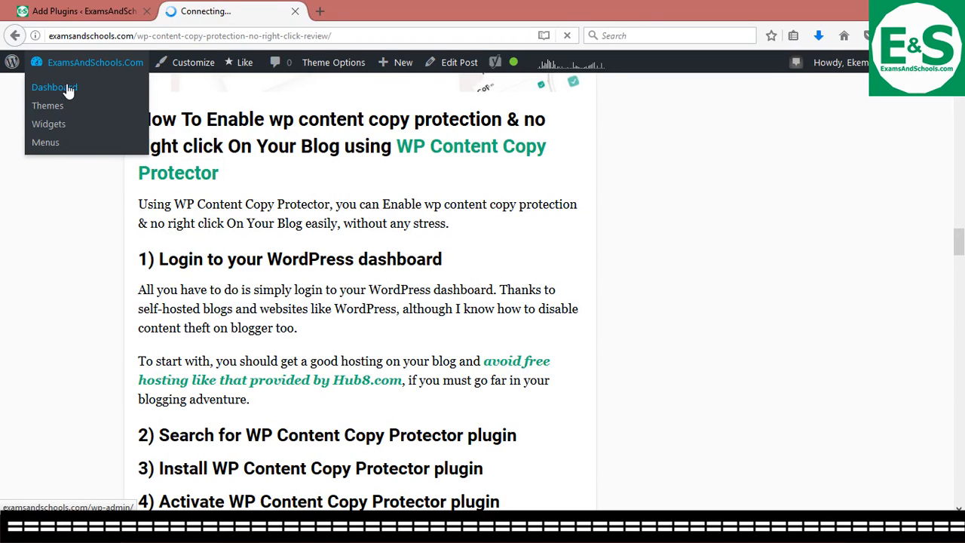
{"action": "left_click", "coordinate": [54, 86]}
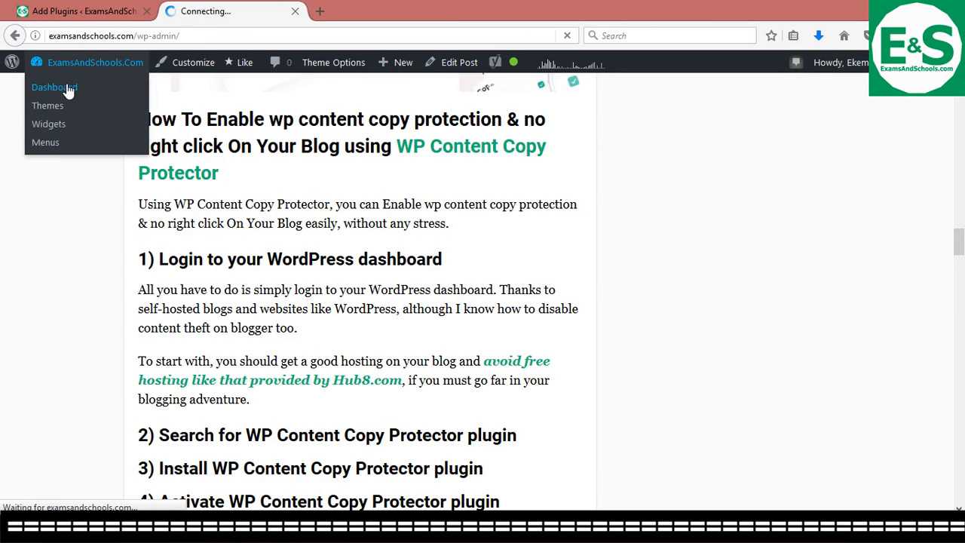
{"action": "left_click", "coordinate": [54, 86]}
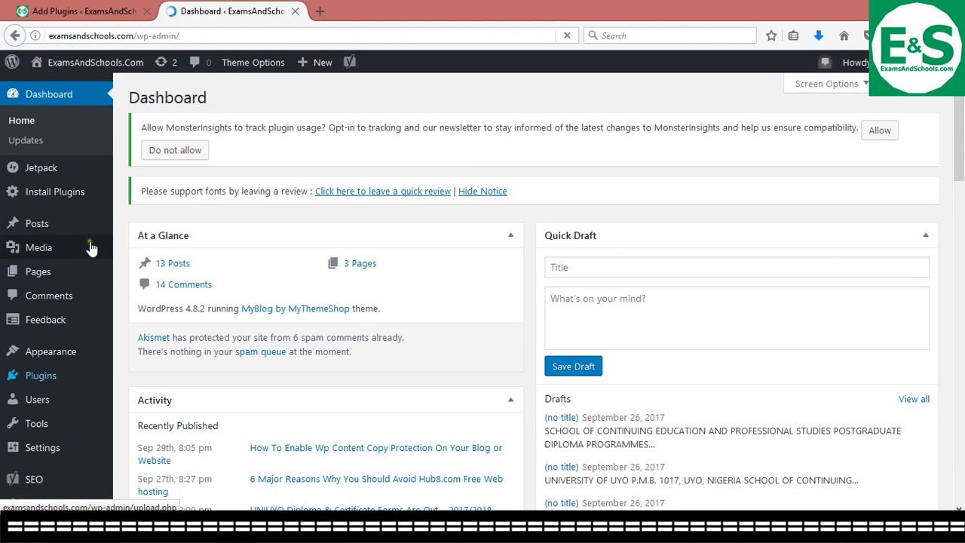
{"action": "mouse_move", "coordinate": [41, 376]}
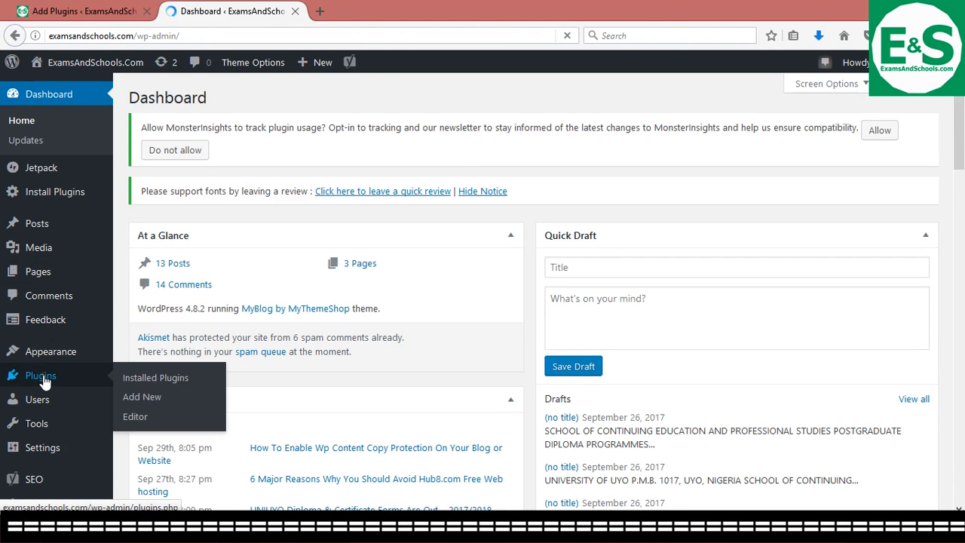
{"action": "mouse_move", "coordinate": [141, 397]}
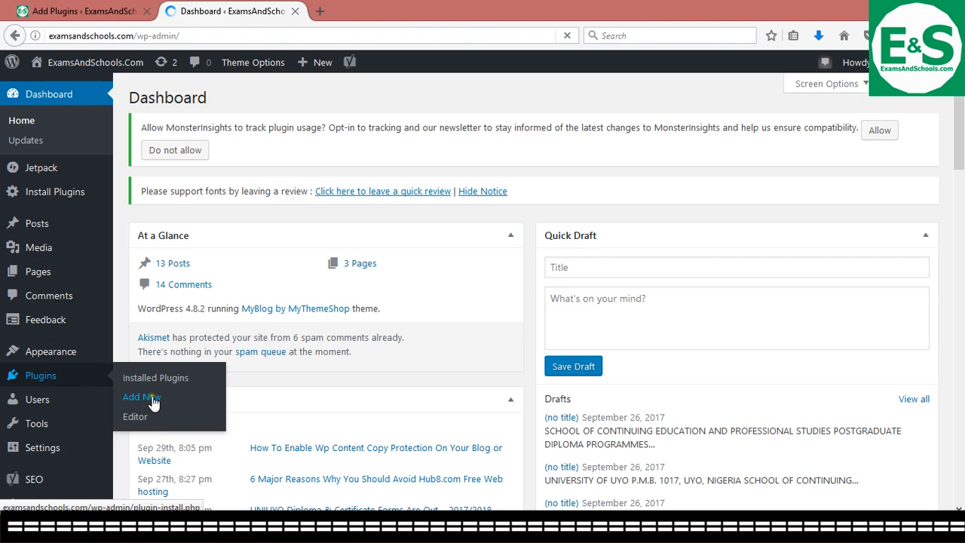
- Go to Plugins > Add New to reach the Add Plugins page
{"action": "left_click", "coordinate": [142, 397]}
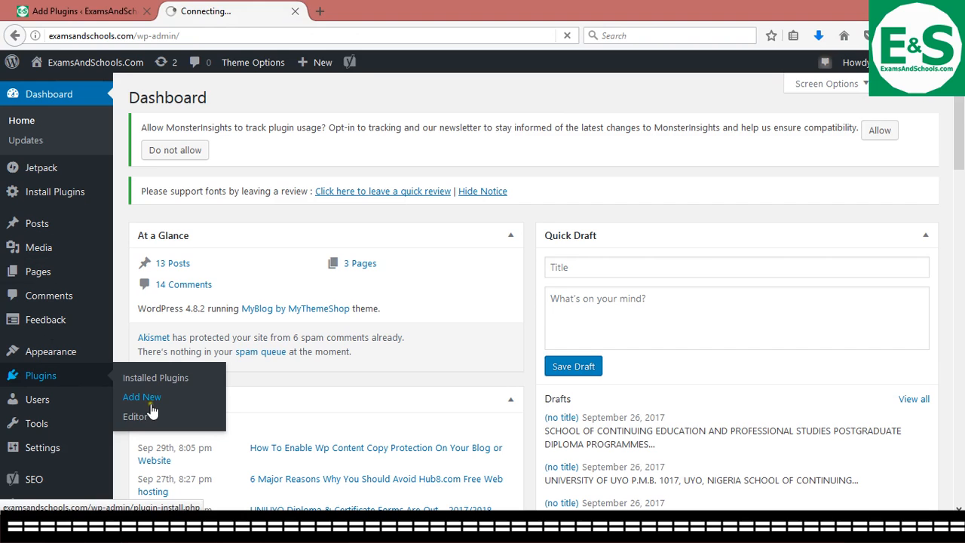
{"action": "left_click", "coordinate": [142, 397]}
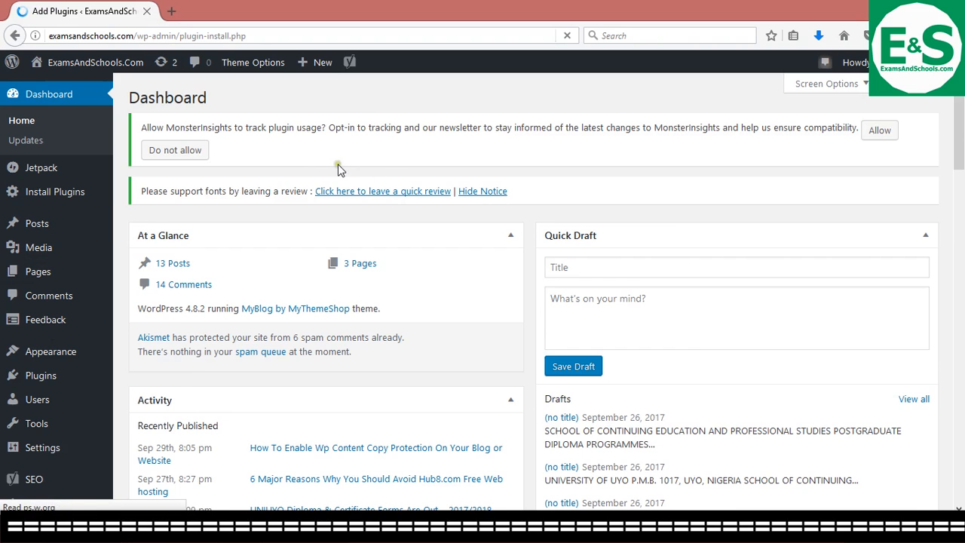
{"action": "left_click", "coordinate": [54, 192]}
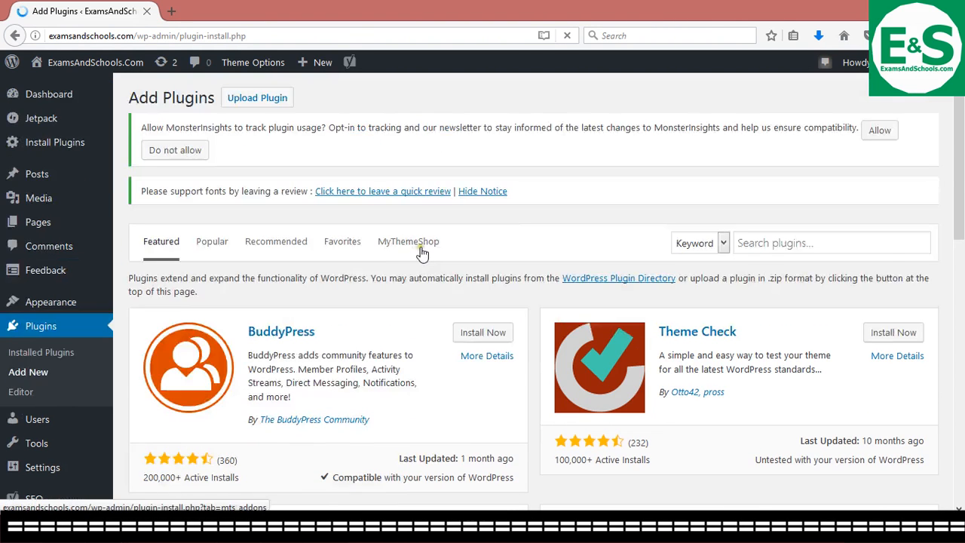
- Search the plugin directory for 'wp content copy protector'
{"action": "left_click", "coordinate": [832, 243]}
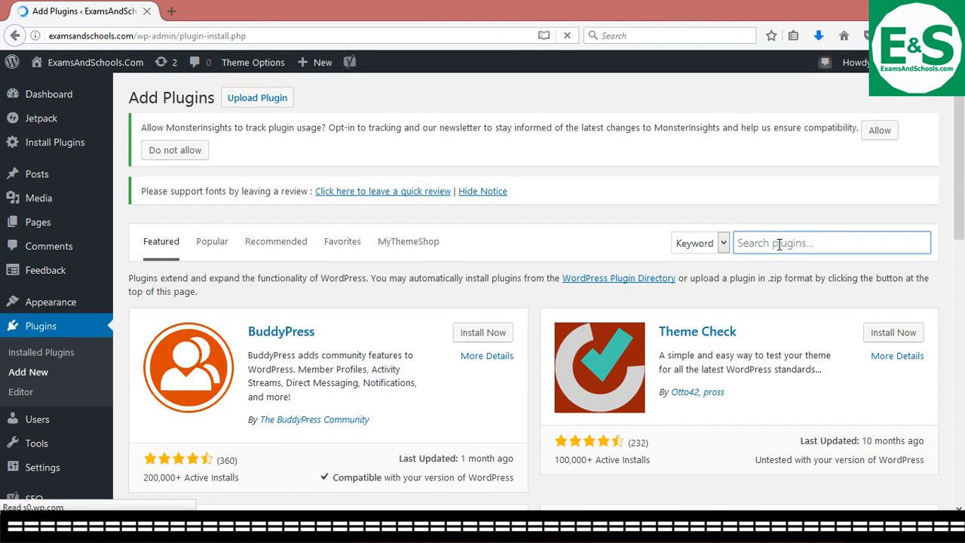
{"action": "type", "text": "wp"}
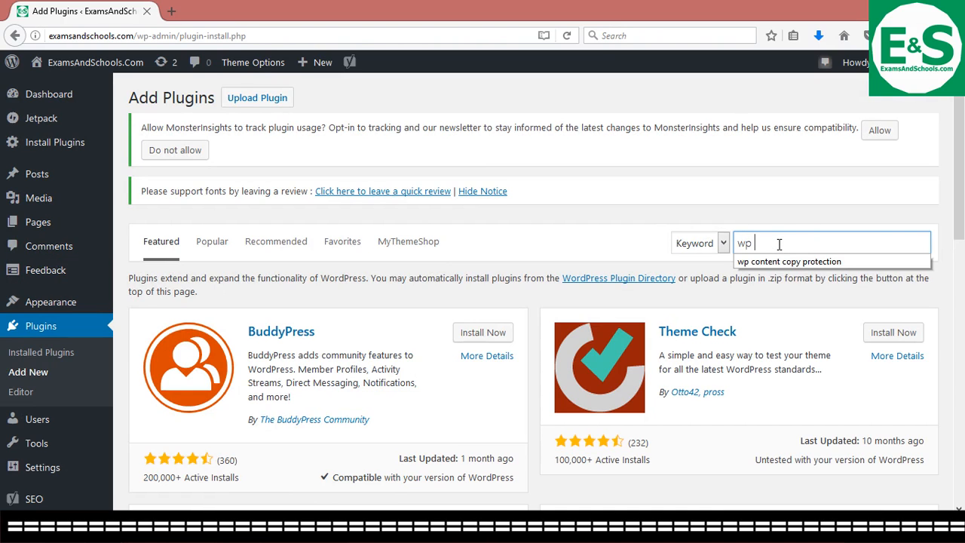
{"action": "type", "text": "content"}
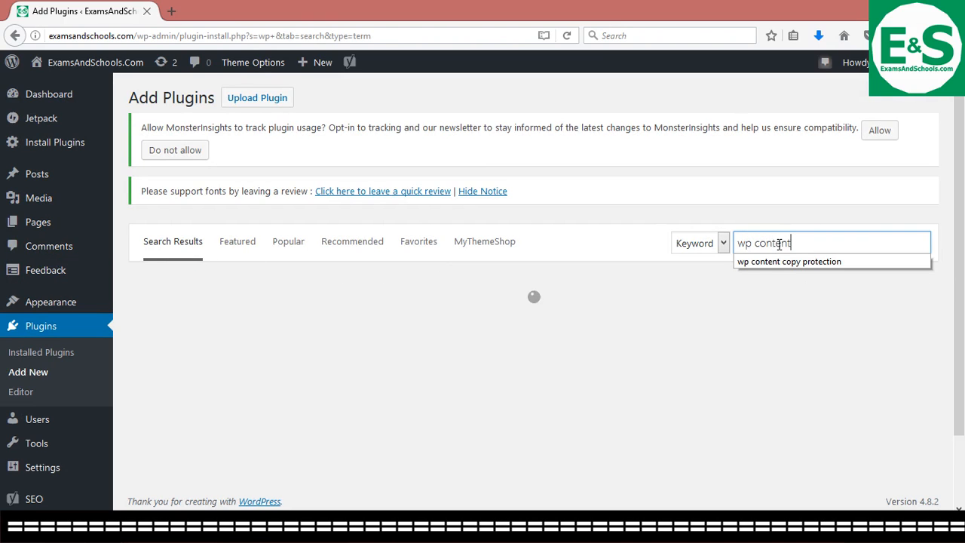
{"action": "type", "text": "copy protector"}
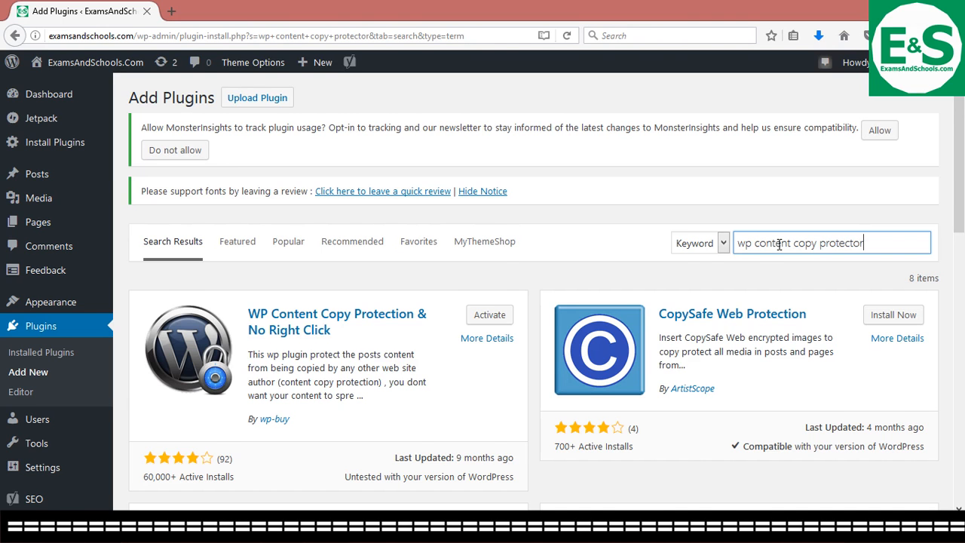
{"action": "scroll", "scroll_direction": "down", "scroll_amount": 3}
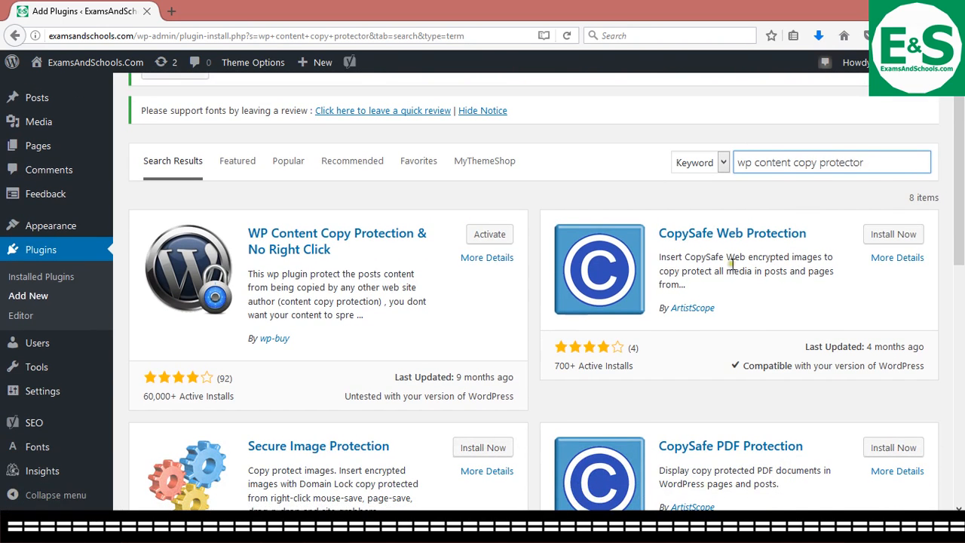
{"action": "scroll", "scroll_direction": "down", "scroll_amount": 3}
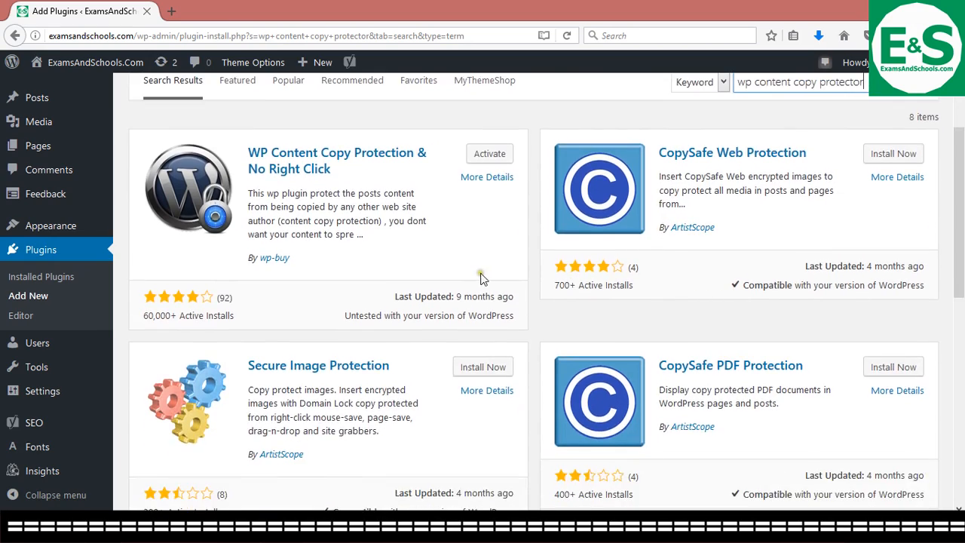
{"action": "scroll", "scroll_direction": "down", "scroll_amount": 3}
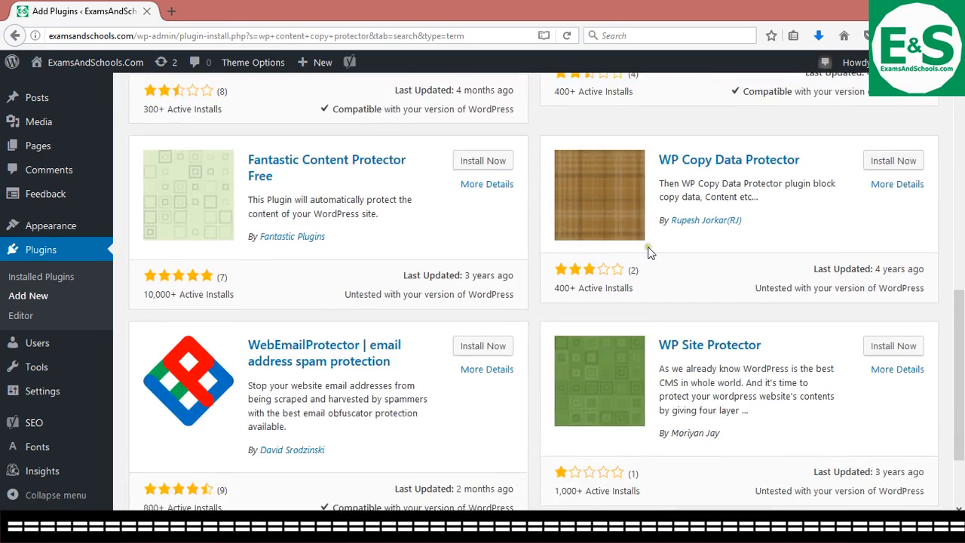
{"action": "scroll", "scroll_direction": "down", "scroll_amount": 3}
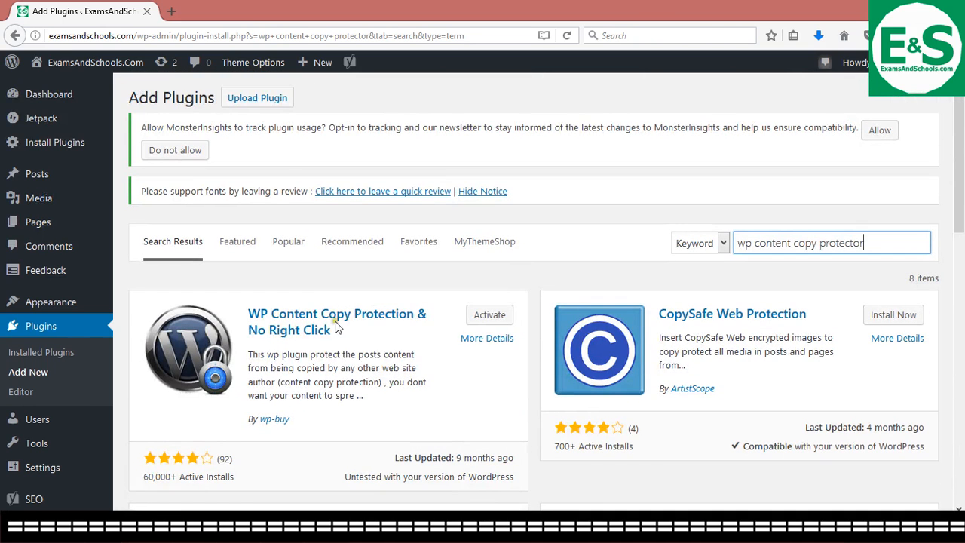
{"action": "mouse_move", "coordinate": [305, 329]}
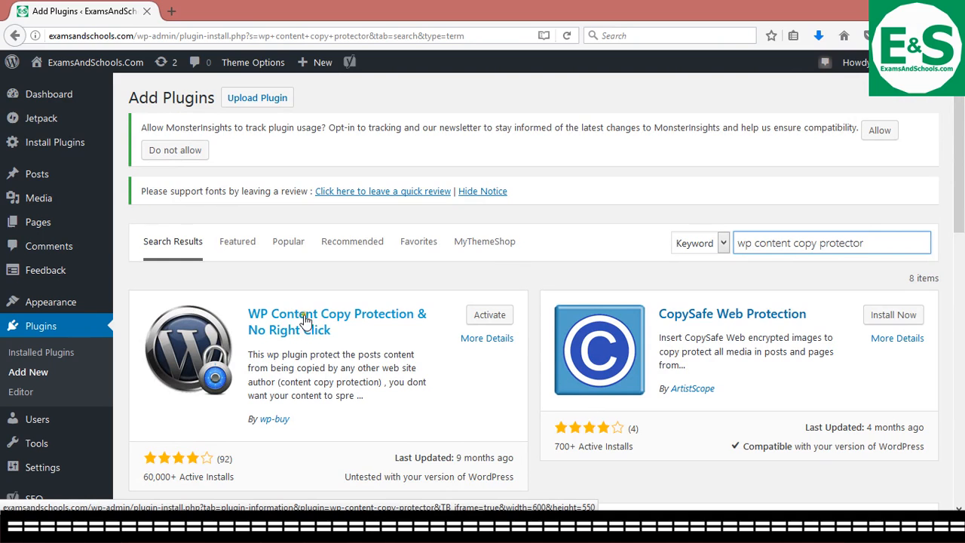
{"action": "mouse_move", "coordinate": [430, 323]}
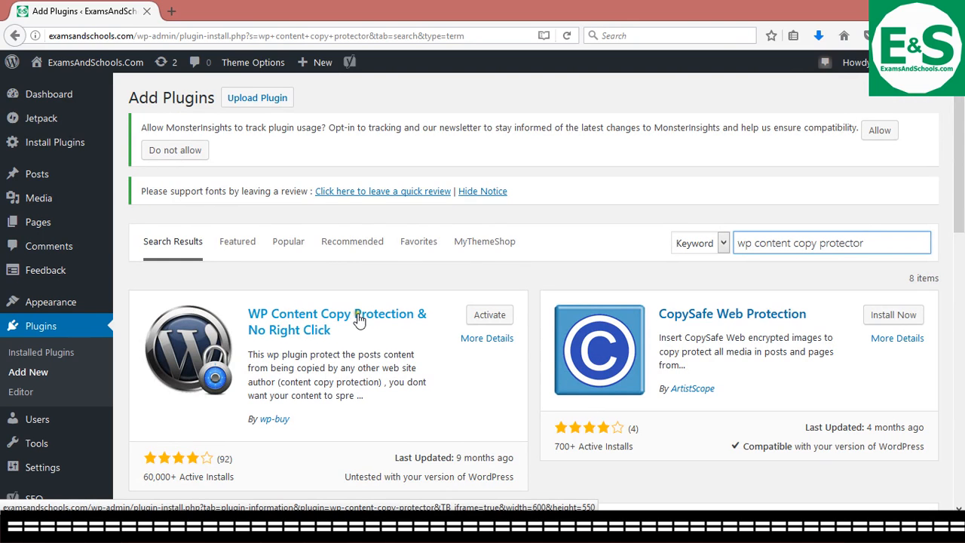
- View details of WP Content Copy Protection & No Right Click and highlight its first basic feature
{"action": "left_click", "coordinate": [338, 321]}
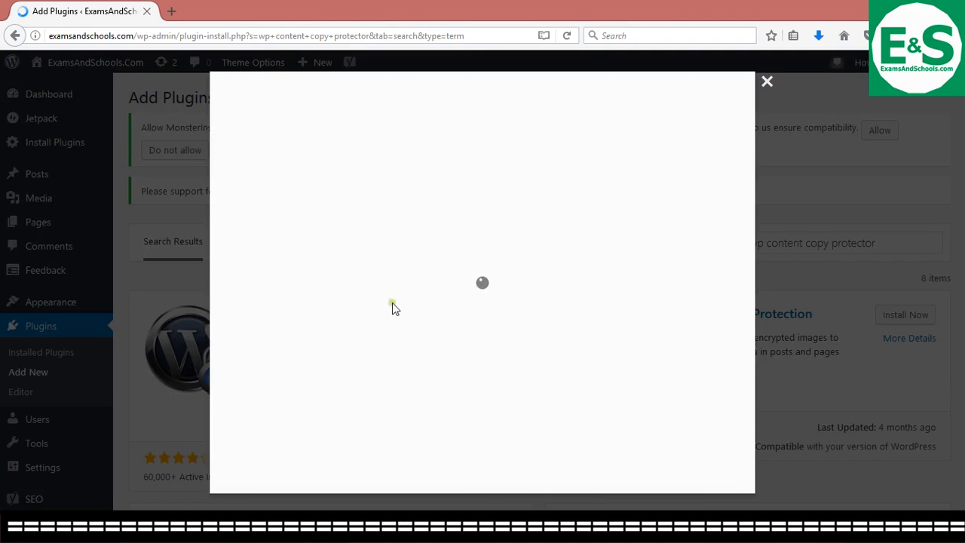
{"action": "mouse_move", "coordinate": [499, 262]}
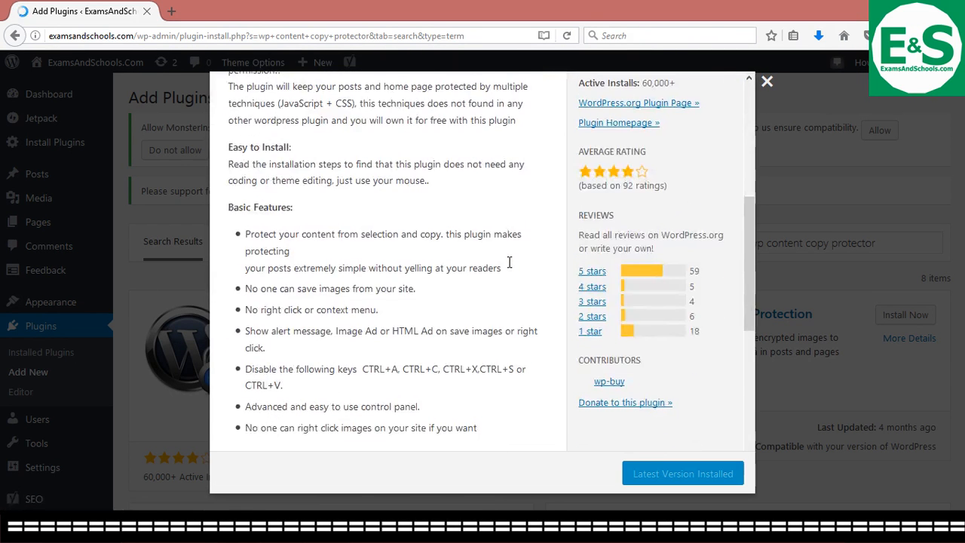
{"action": "scroll", "scroll_direction": "down", "scroll_amount": 3}
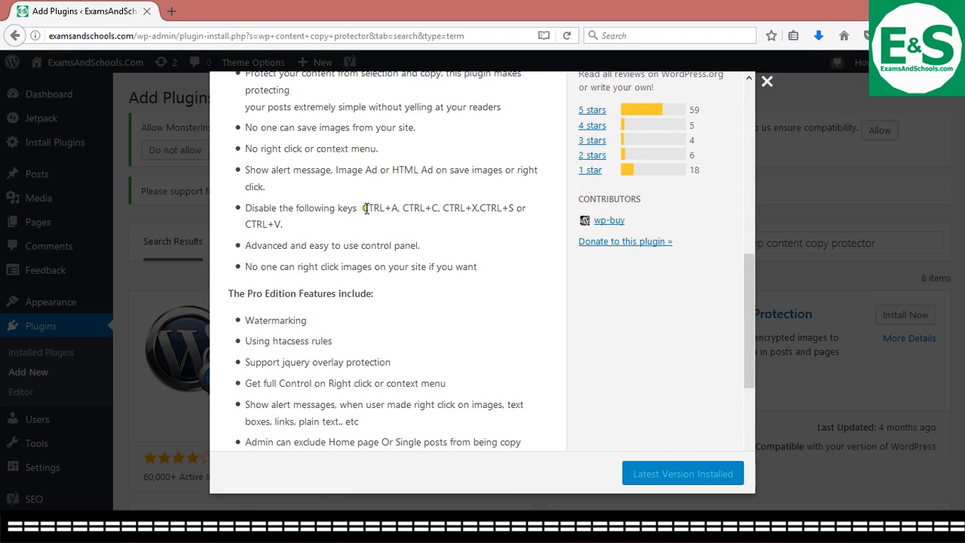
{"action": "double_click", "coordinate": [378, 208]}
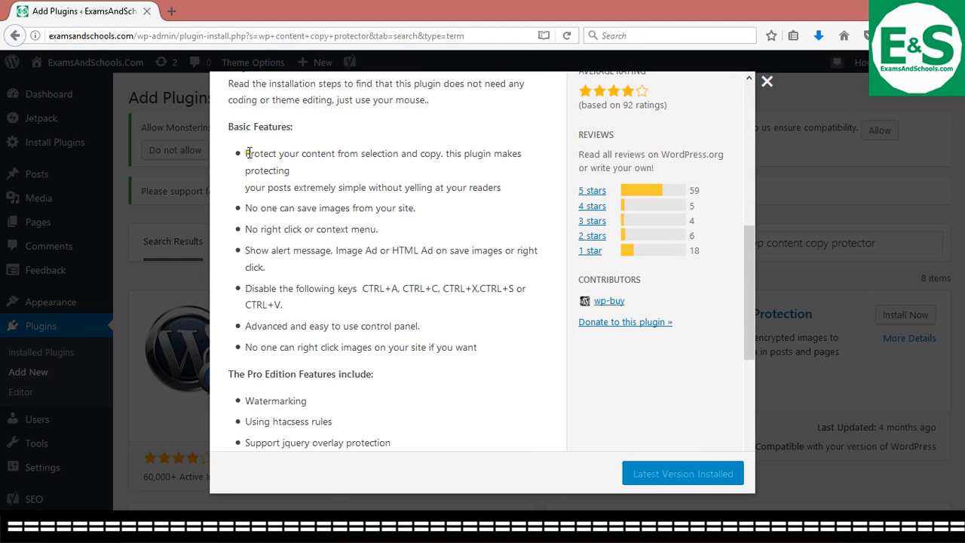
{"action": "left_click_drag", "start_coordinate": [244, 154], "coordinate": [289, 170]}
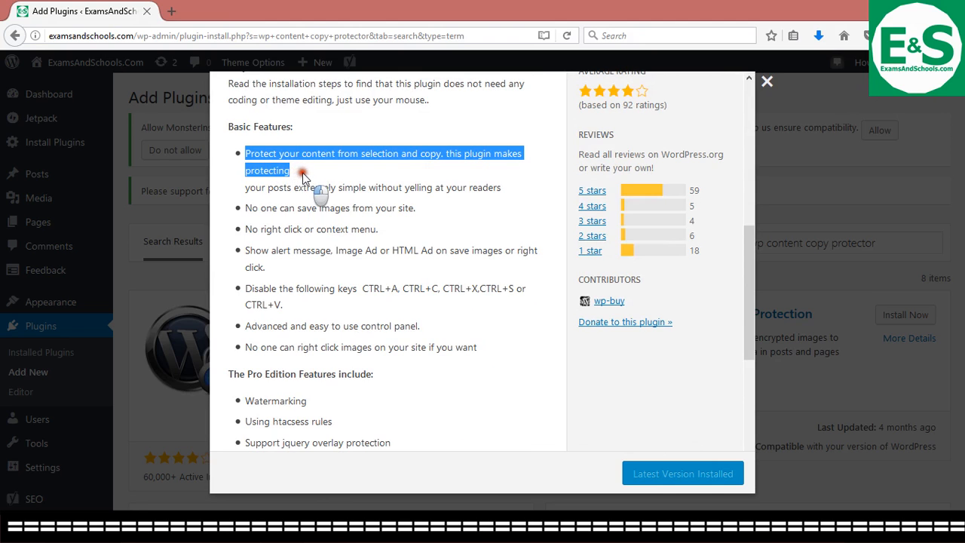
{"action": "left_click_drag", "start_coordinate": [301, 168], "coordinate": [490, 187]}
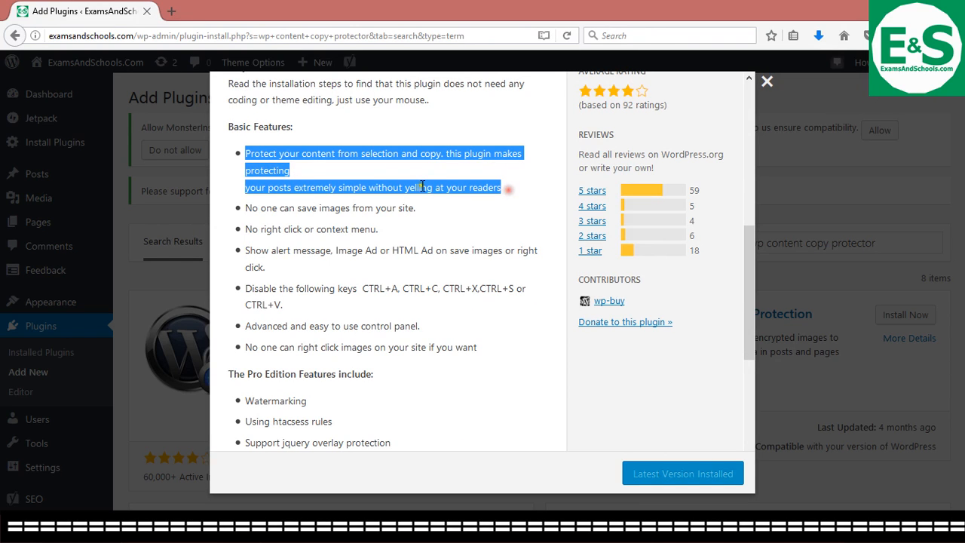
{"action": "left_click", "coordinate": [272, 187]}
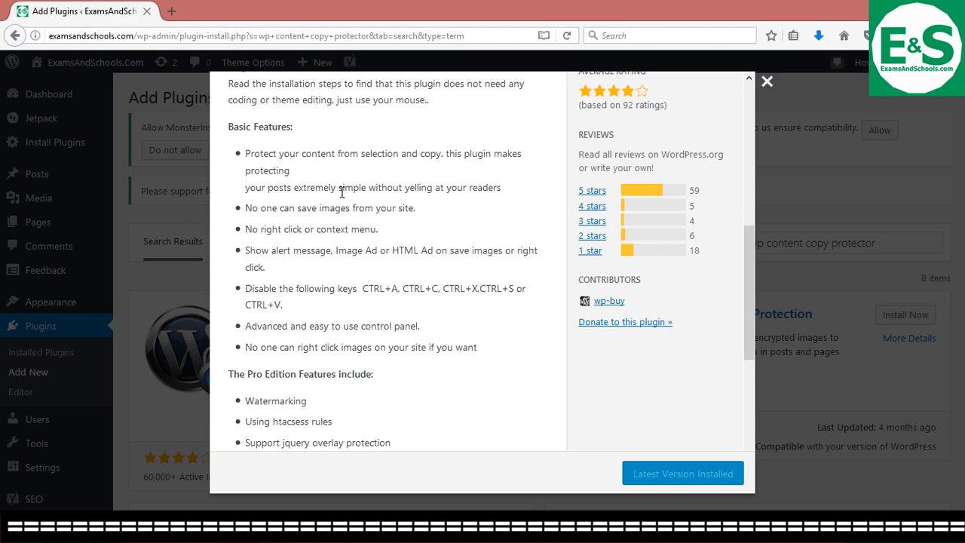
- Scroll the description and highlight the easy control panel feature line
{"action": "scroll", "scroll_direction": "down", "scroll_amount": 3}
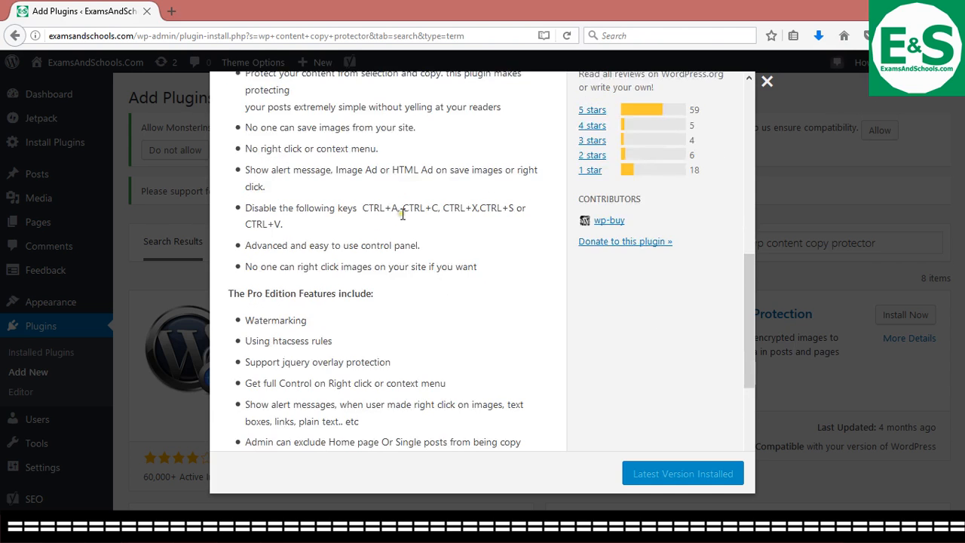
{"action": "scroll", "scroll_direction": "down", "scroll_amount": 3}
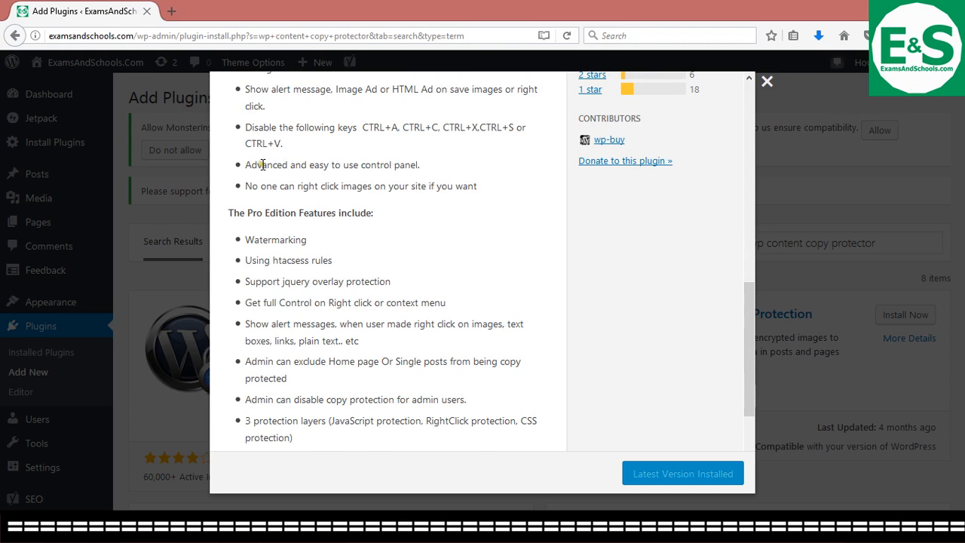
{"action": "mouse_move", "coordinate": [383, 211]}
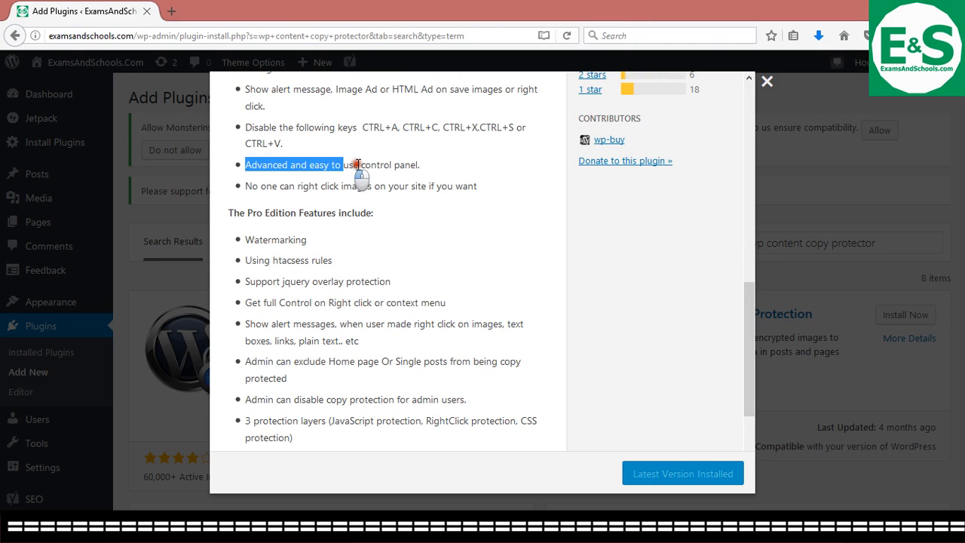
{"action": "left_click_drag", "start_coordinate": [359, 164], "coordinate": [423, 165]}
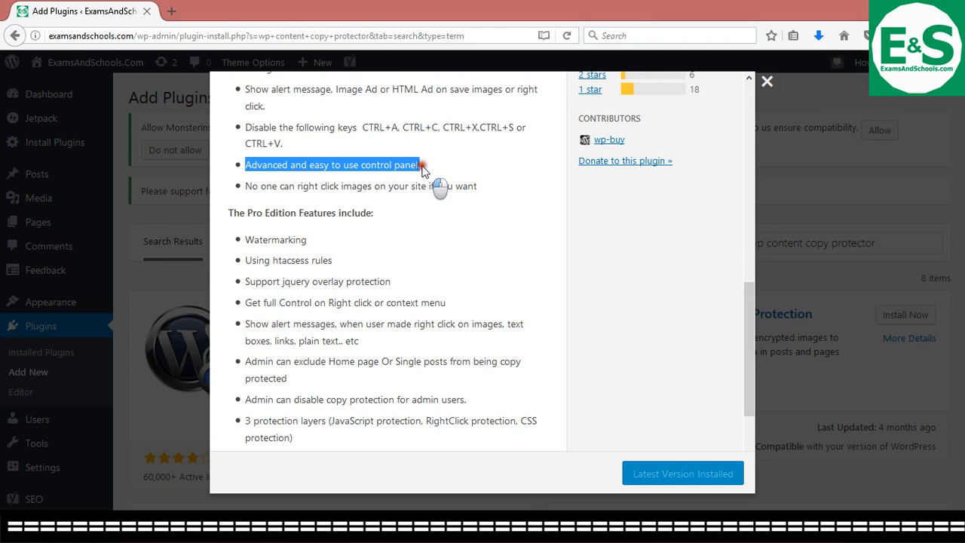
{"action": "mouse_move", "coordinate": [414, 187]}
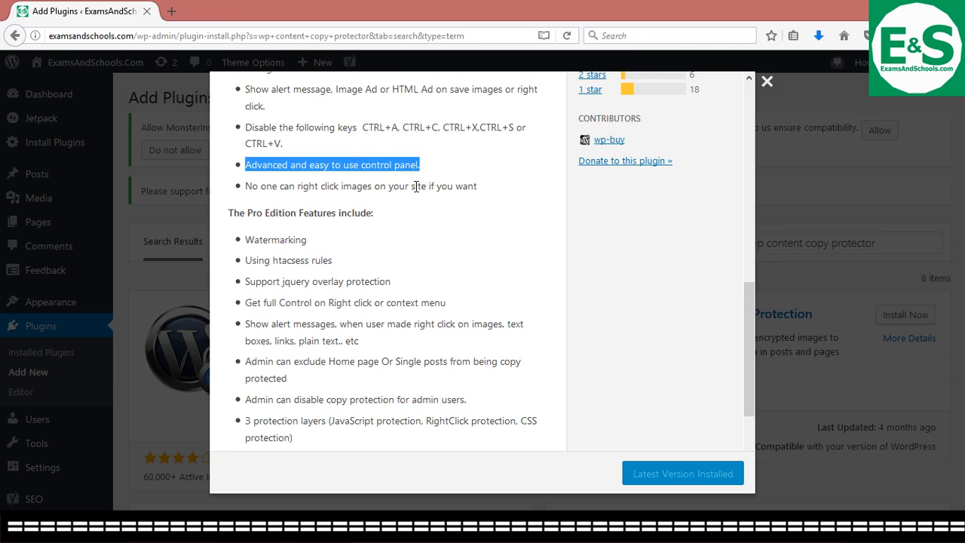
{"action": "scroll", "scroll_direction": "down", "scroll_amount": 3}
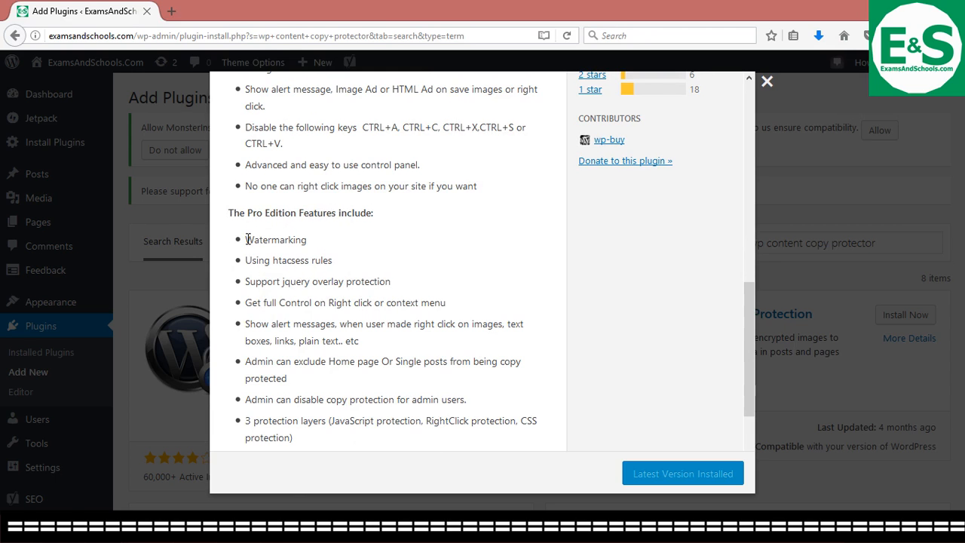
{"action": "scroll", "scroll_direction": "down", "scroll_amount": 3}
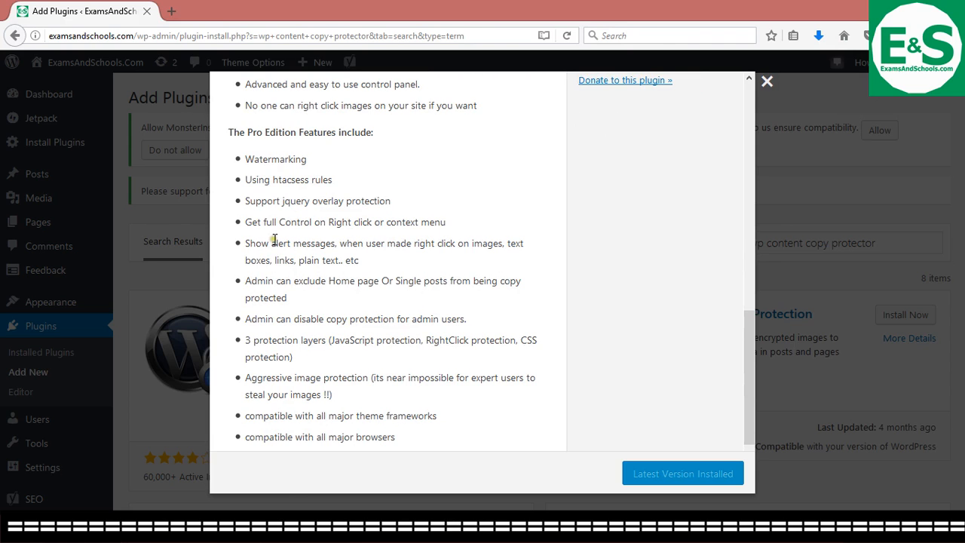
{"action": "mouse_move", "coordinate": [305, 220]}
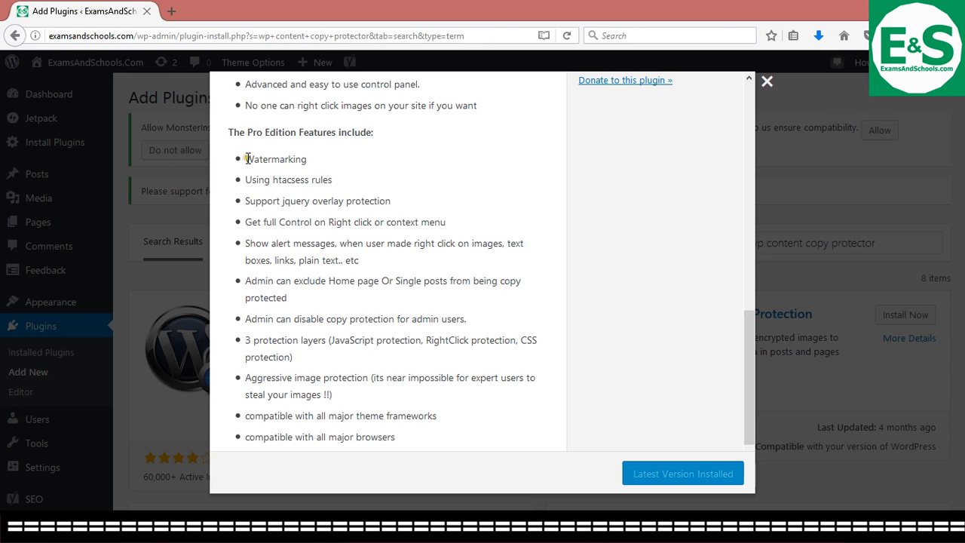
- Scroll to the Pro Edition features, highlighting Watermarking and the number of protection layers
{"action": "double_click", "coordinate": [274, 158]}
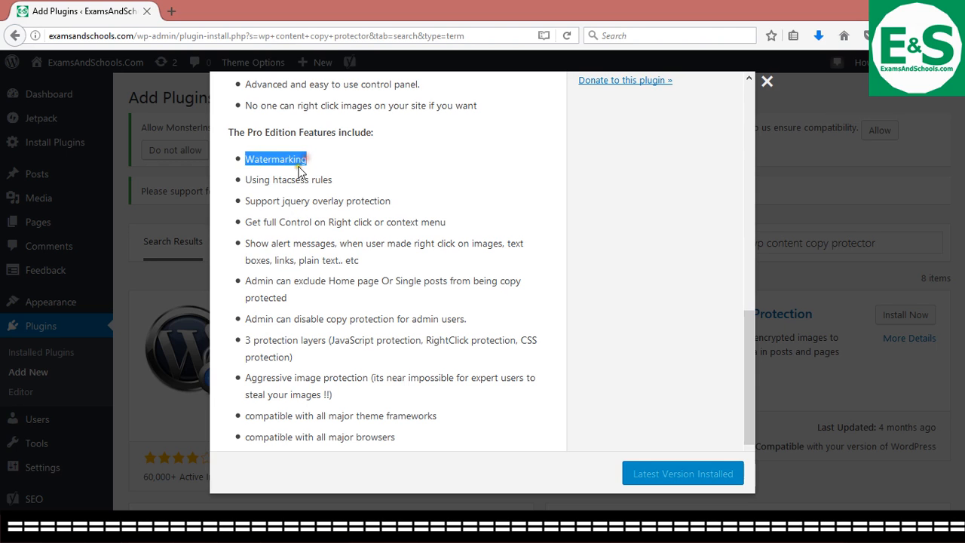
{"action": "scroll", "scroll_direction": "down", "scroll_amount": 3}
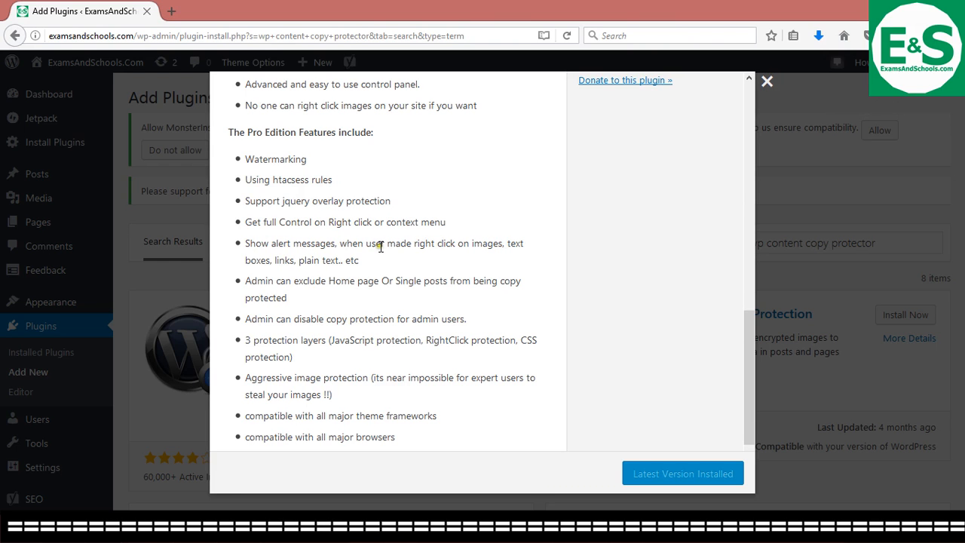
{"action": "scroll", "scroll_direction": "down", "scroll_amount": 3}
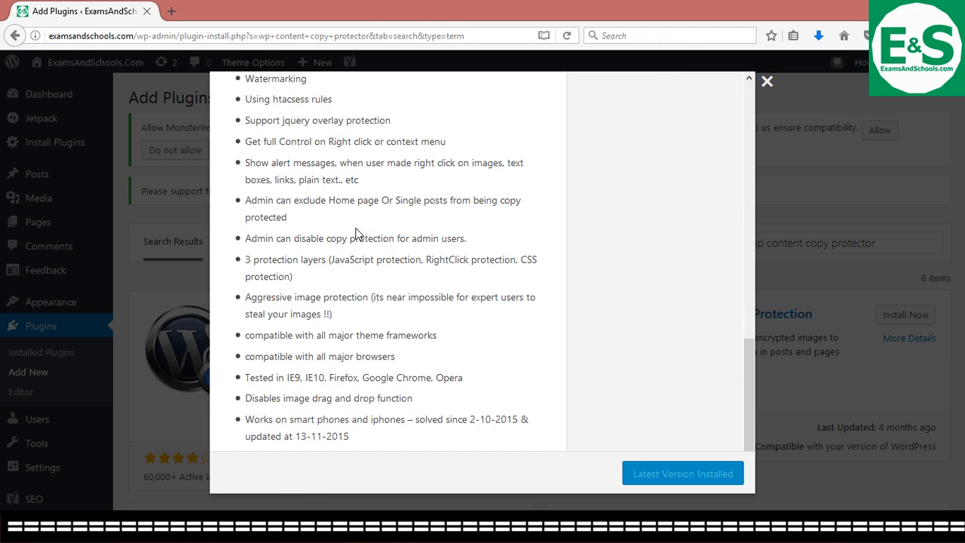
{"action": "scroll", "scroll_direction": "down", "scroll_amount": 3}
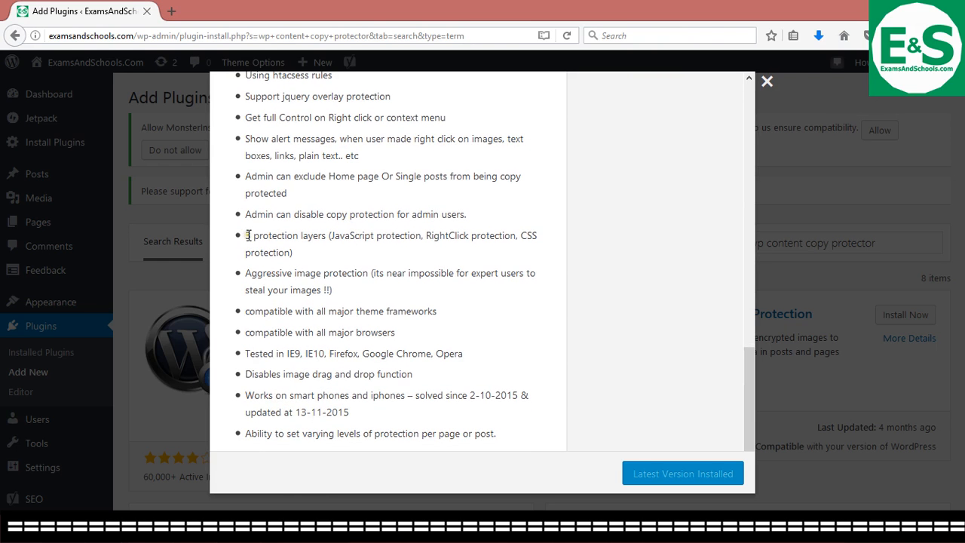
{"action": "double_click", "coordinate": [283, 235]}
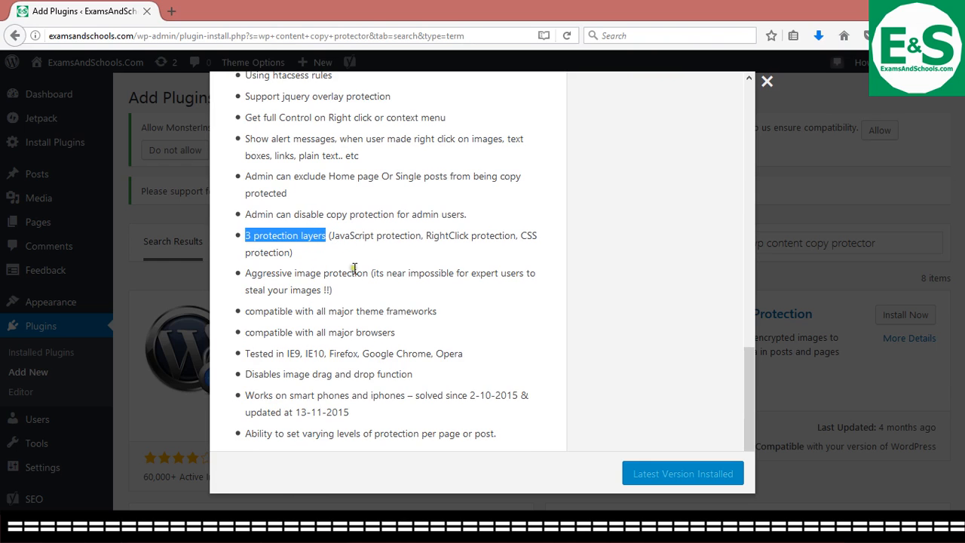
{"action": "mouse_move", "coordinate": [377, 268]}
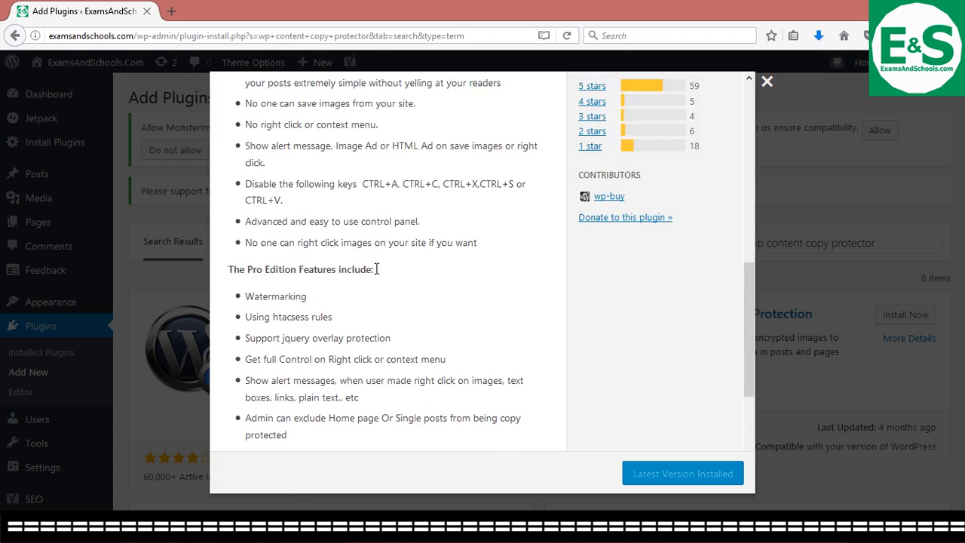
- Close the details window and activate WP Content Copy Protection & No Right Click
{"action": "scroll", "scroll_direction": "up", "scroll_amount": 3}
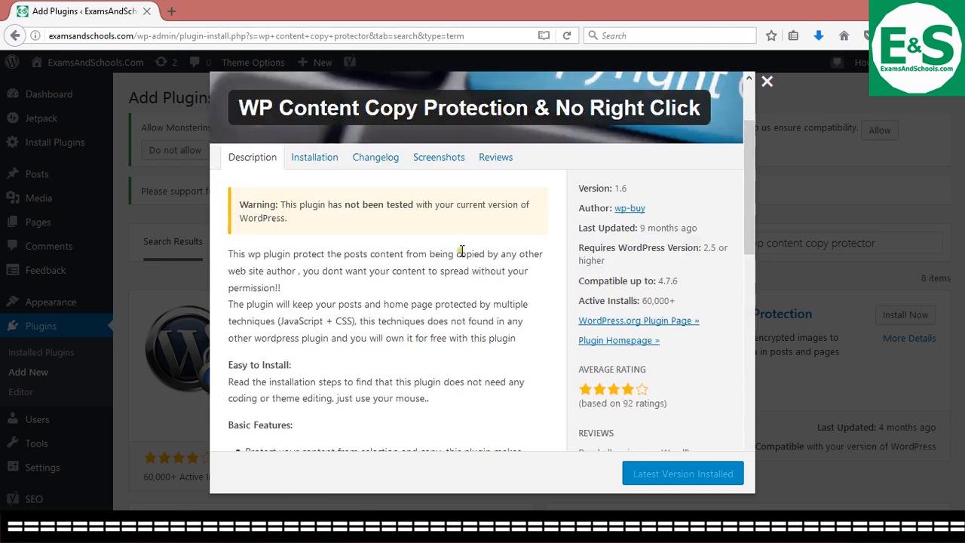
{"action": "mouse_move", "coordinate": [314, 163]}
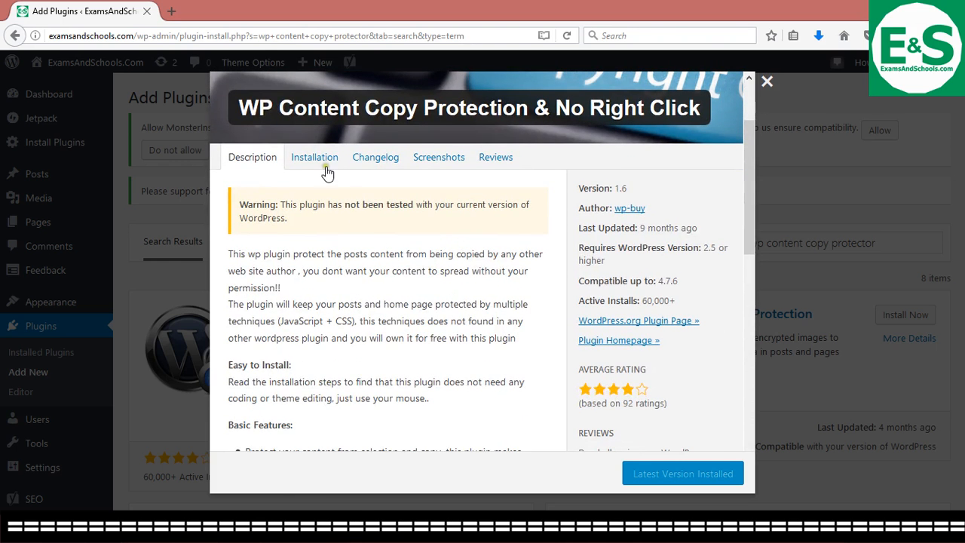
{"action": "scroll", "scroll_direction": "down", "scroll_amount": 3}
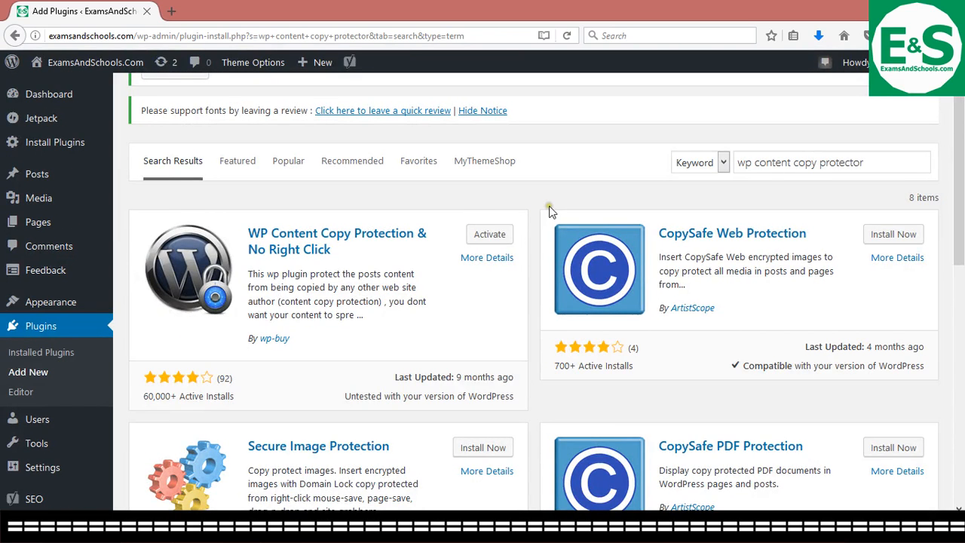
{"action": "left_click", "coordinate": [489, 233]}
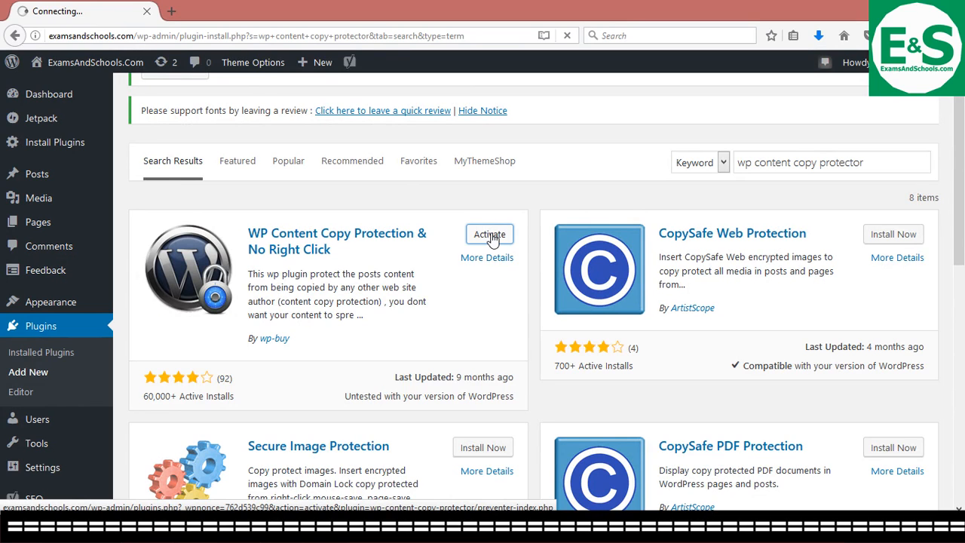
{"action": "left_click", "coordinate": [488, 234]}
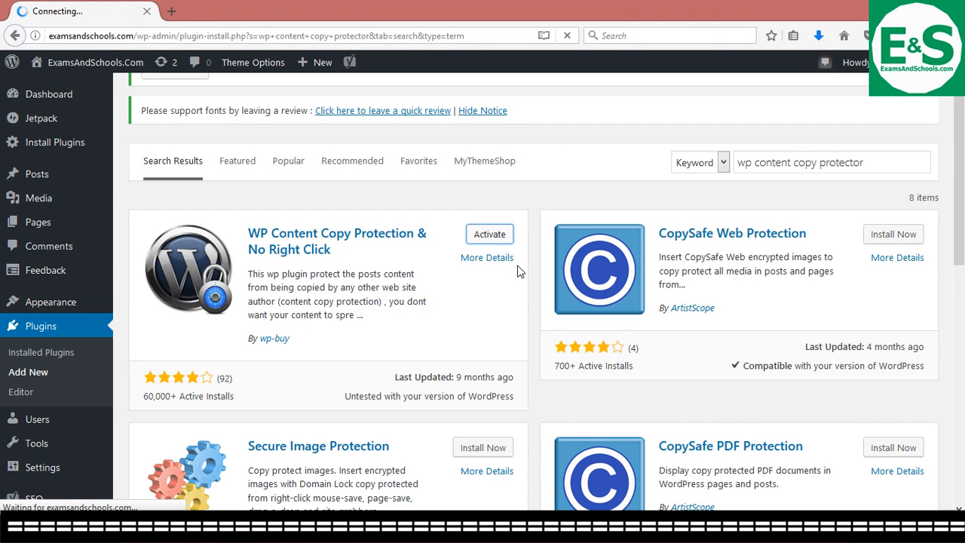
- With the plugin activated, open the blog's home page in a new tab from the admin bar
{"action": "left_click", "coordinate": [489, 234]}
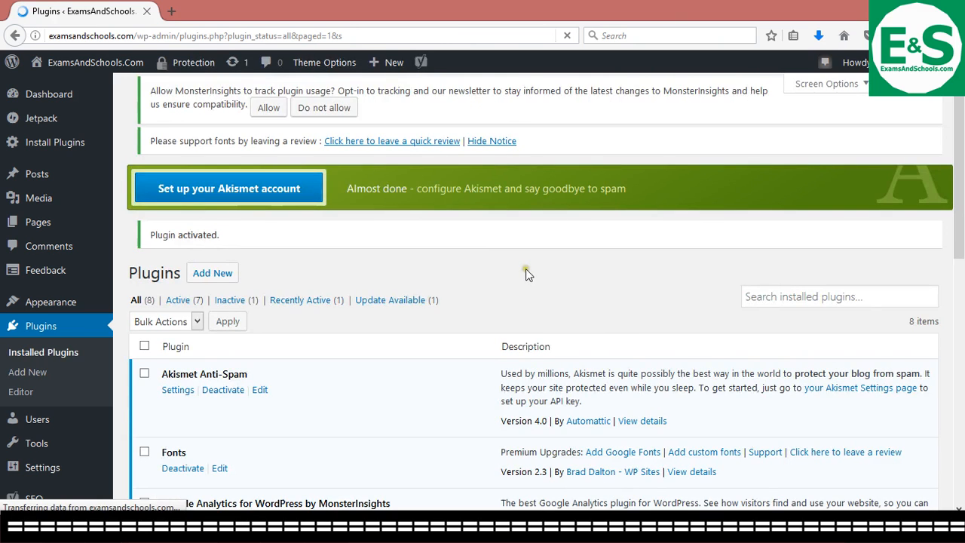
{"action": "scroll", "scroll_direction": "down", "scroll_amount": 3}
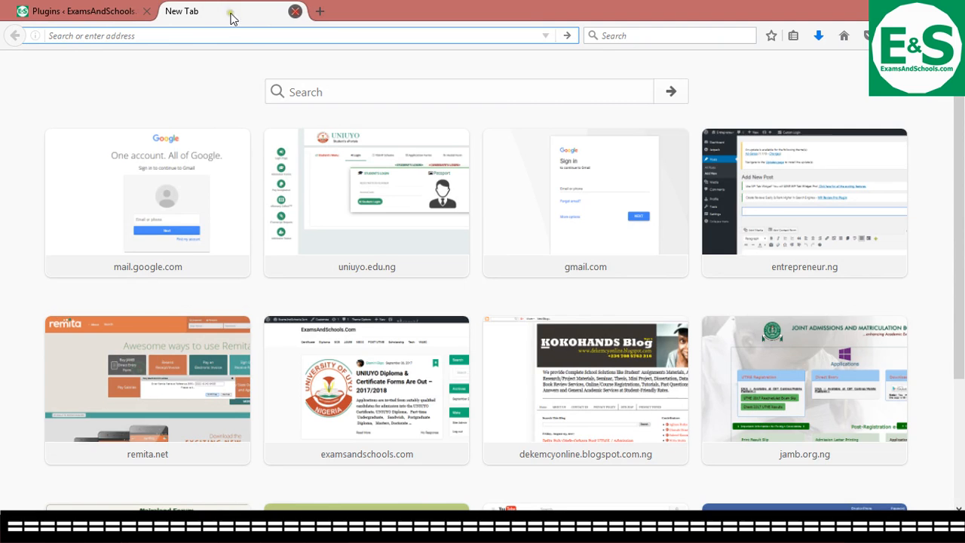
{"action": "left_click", "coordinate": [75, 10]}
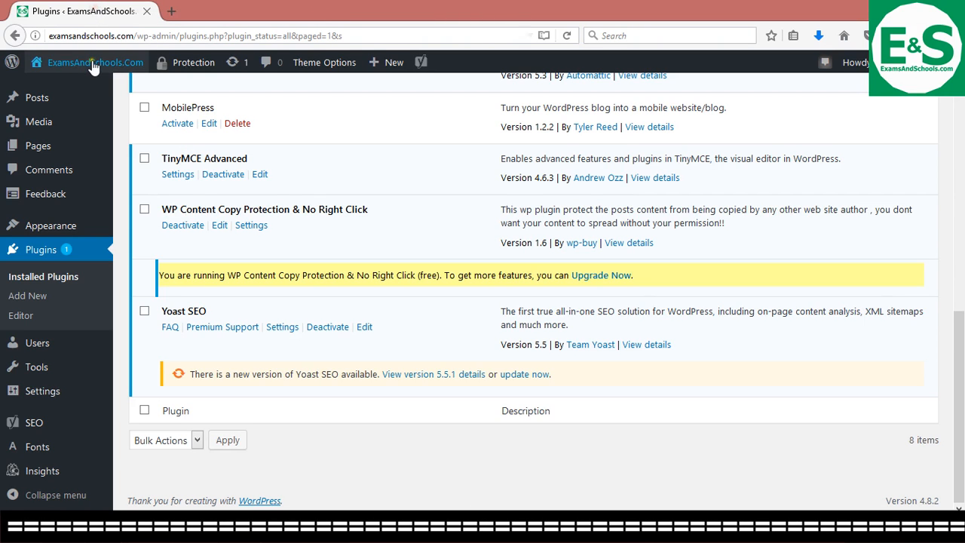
{"action": "right_click", "coordinate": [95, 63]}
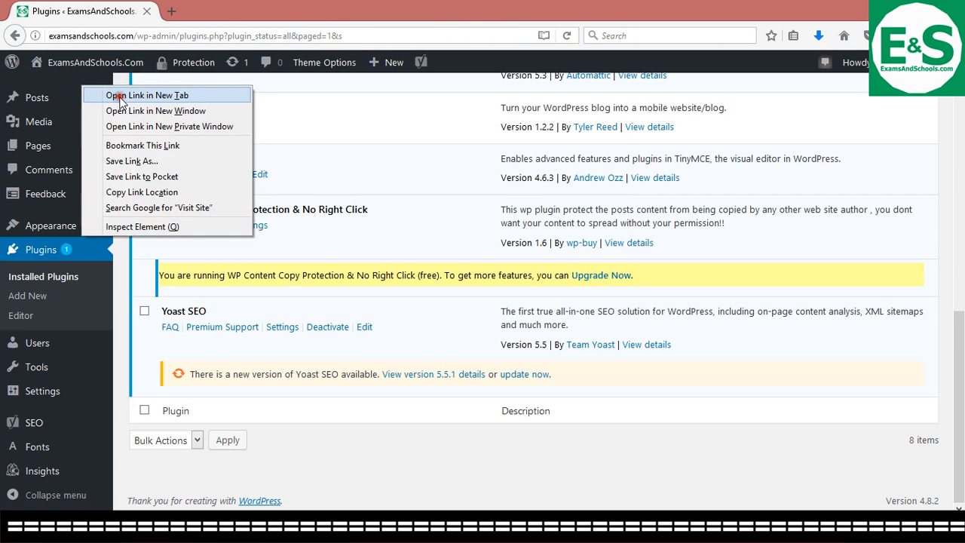
{"action": "left_click", "coordinate": [148, 95]}
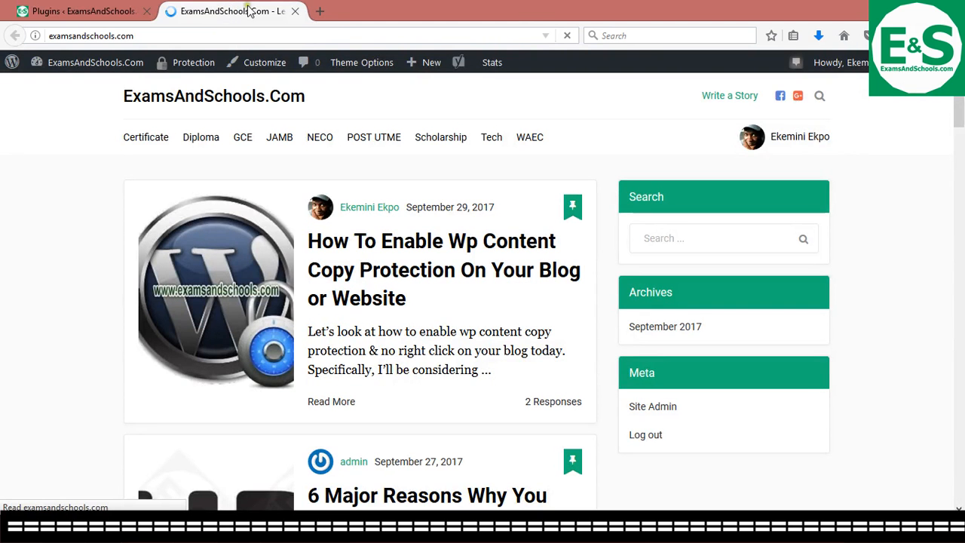
{"action": "mouse_move", "coordinate": [449, 247]}
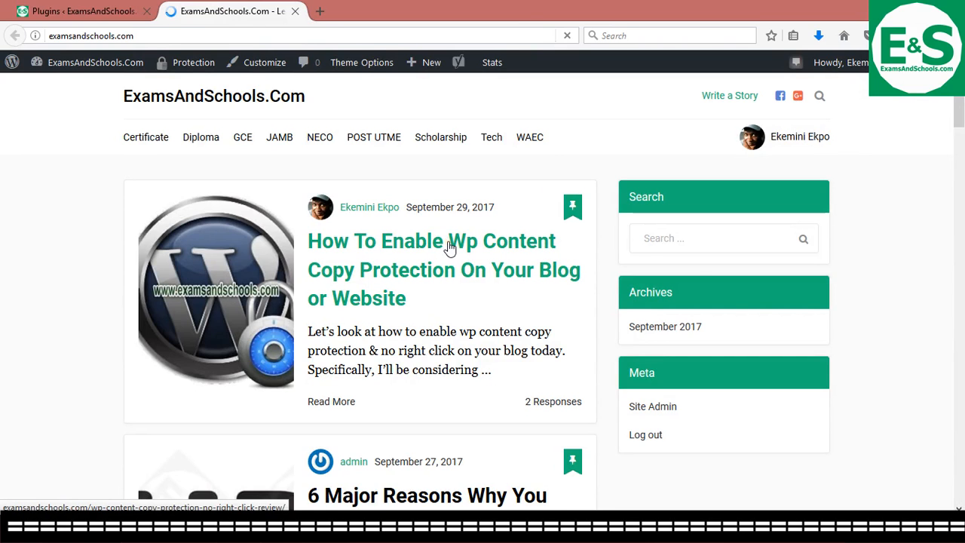
{"action": "mouse_move", "coordinate": [434, 256]}
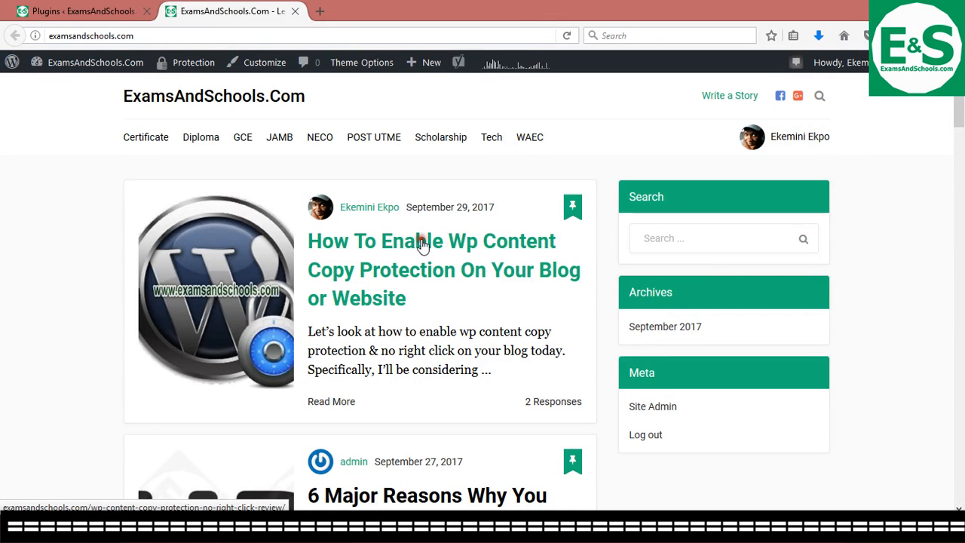
- Open the How To Enable Wp Content Copy Protection post and scroll it to trigger the protection alert
{"action": "left_click", "coordinate": [423, 241]}
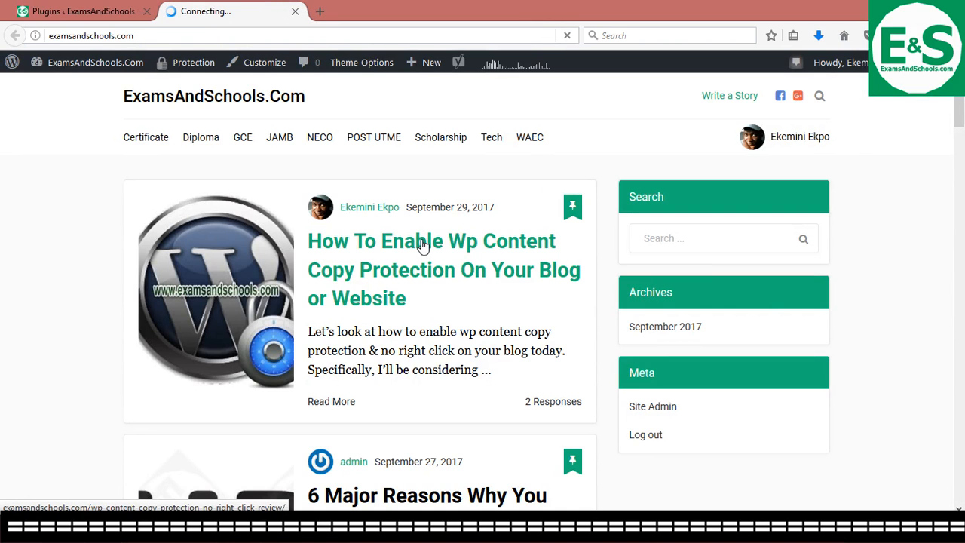
{"action": "left_click", "coordinate": [432, 242]}
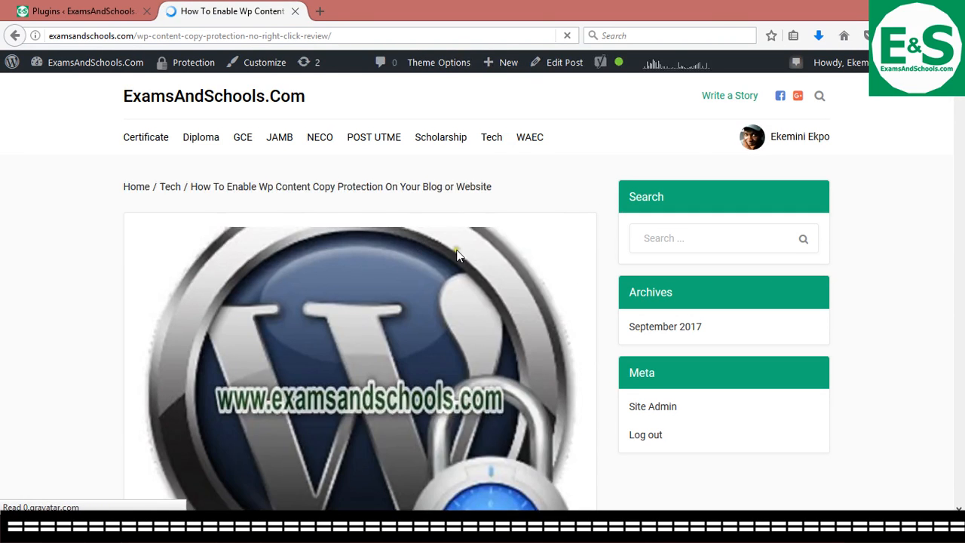
{"action": "scroll", "scroll_direction": "down", "scroll_amount": 3}
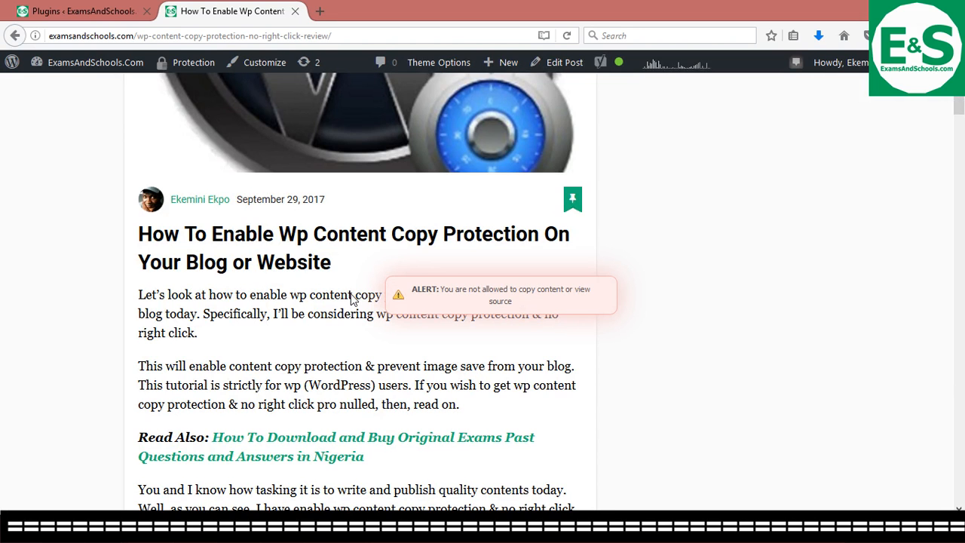
{"action": "scroll", "scroll_direction": "down", "scroll_amount": 3}
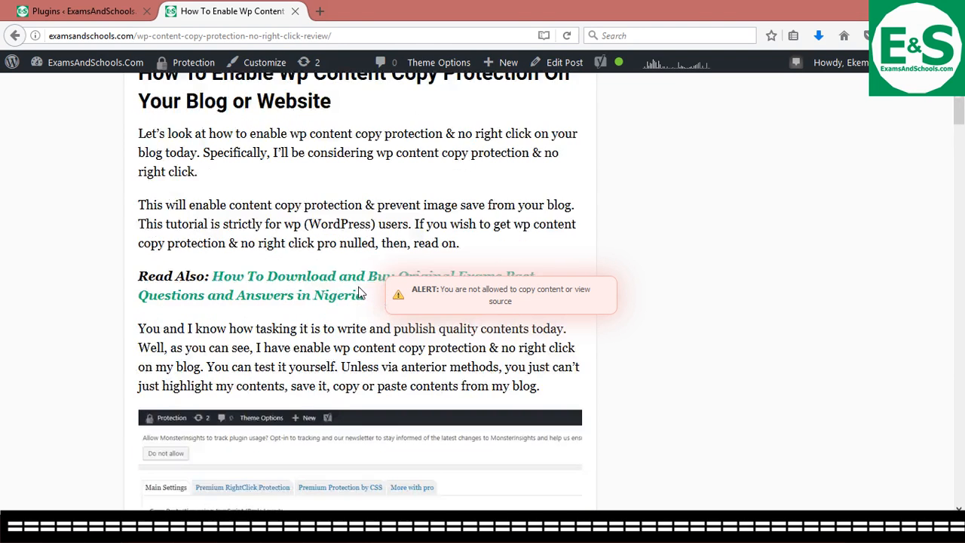
{"action": "scroll", "scroll_direction": "up", "scroll_amount": 3}
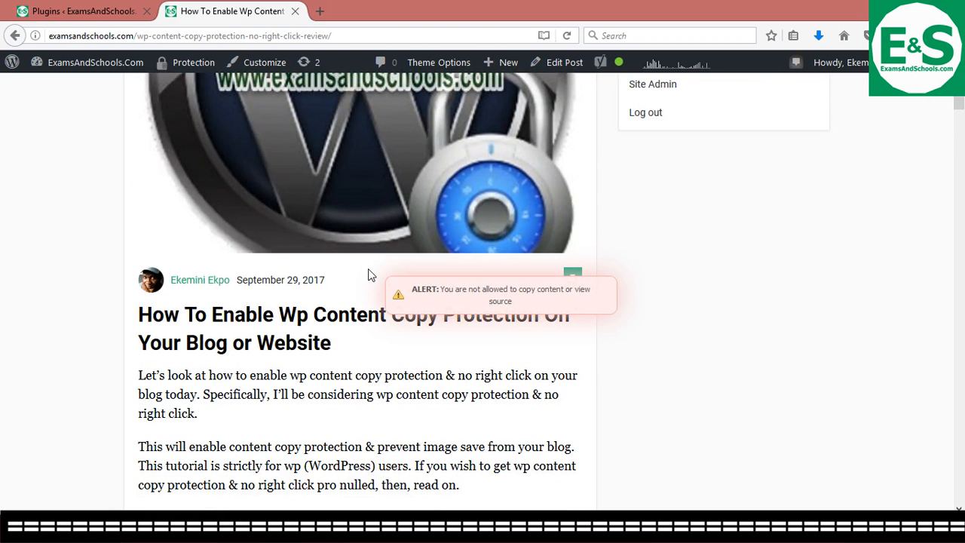
{"action": "mouse_move", "coordinate": [370, 292]}
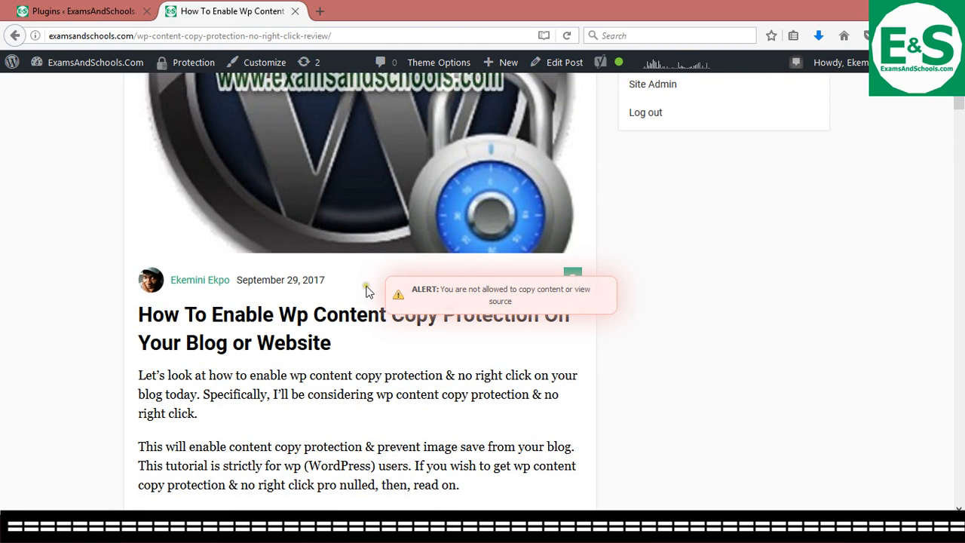
{"action": "scroll", "scroll_direction": "down", "scroll_amount": 3}
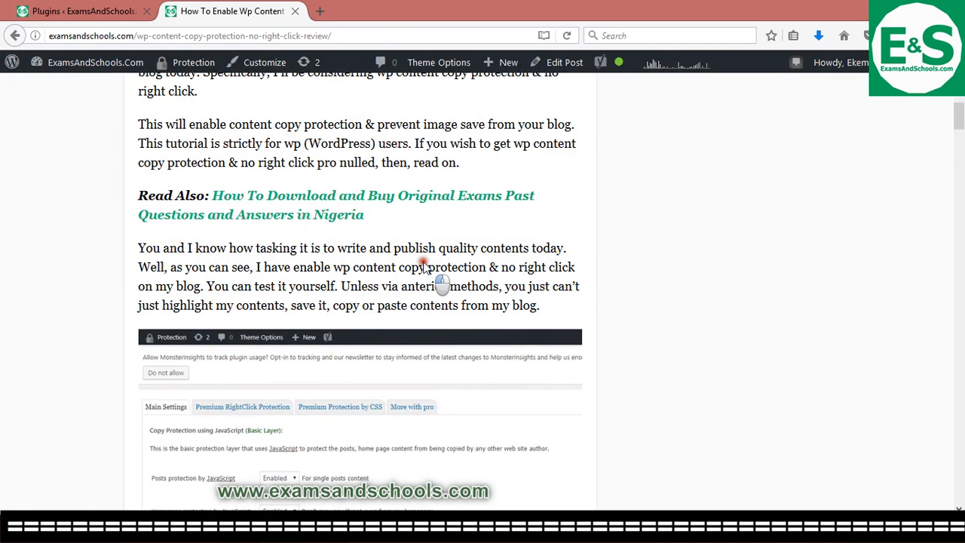
{"action": "mouse_move", "coordinate": [441, 263]}
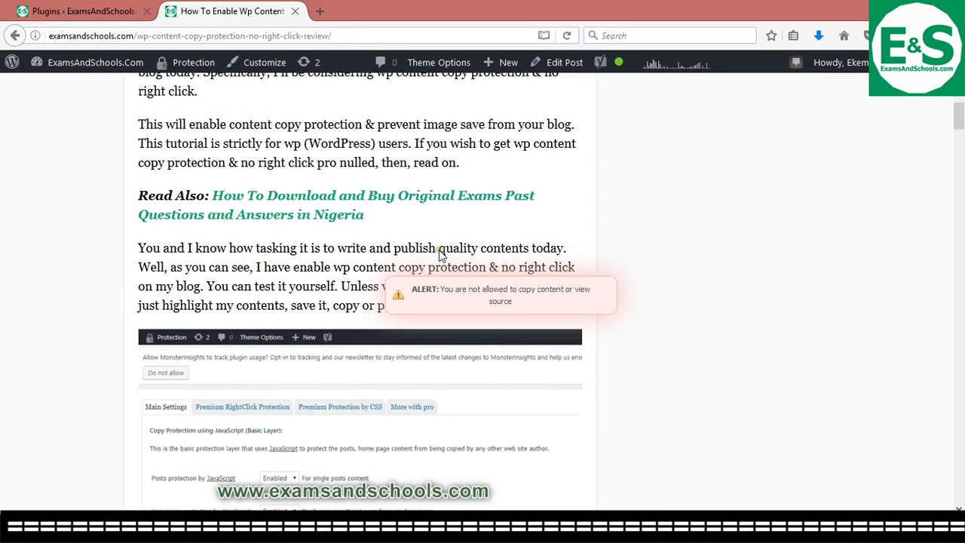
{"action": "mouse_move", "coordinate": [410, 227]}
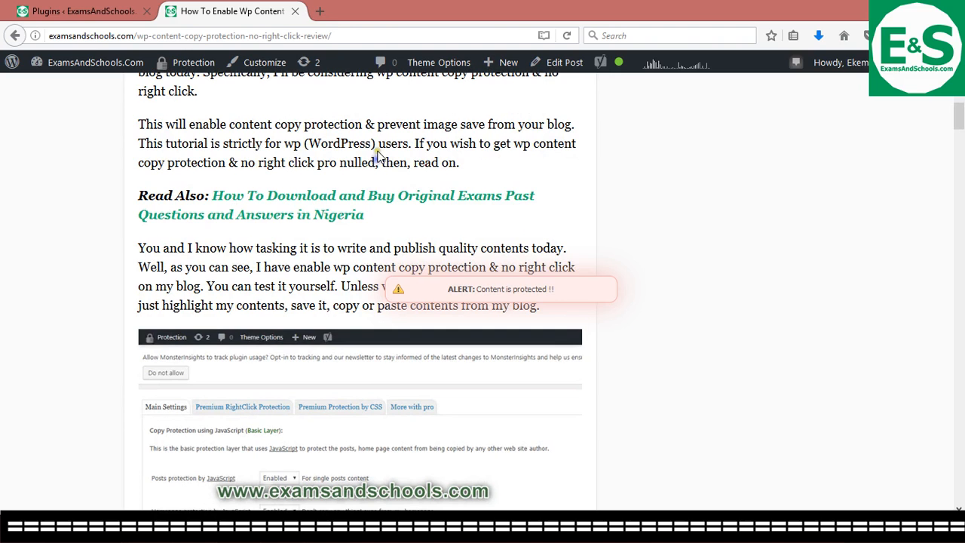
{"action": "mouse_move", "coordinate": [396, 172]}
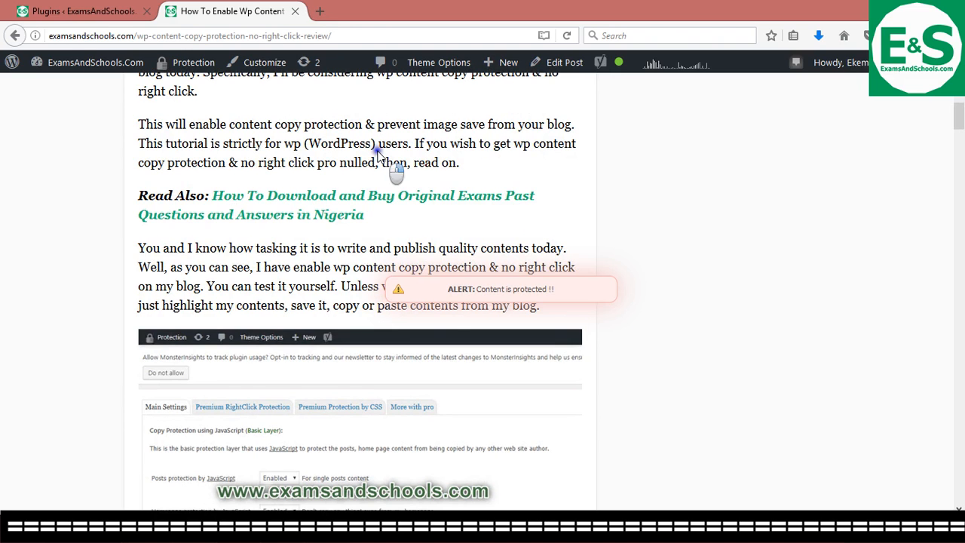
- Scroll through the review post and right-click its text to get the Content is protected alert
{"action": "scroll", "scroll_direction": "up", "scroll_amount": 3}
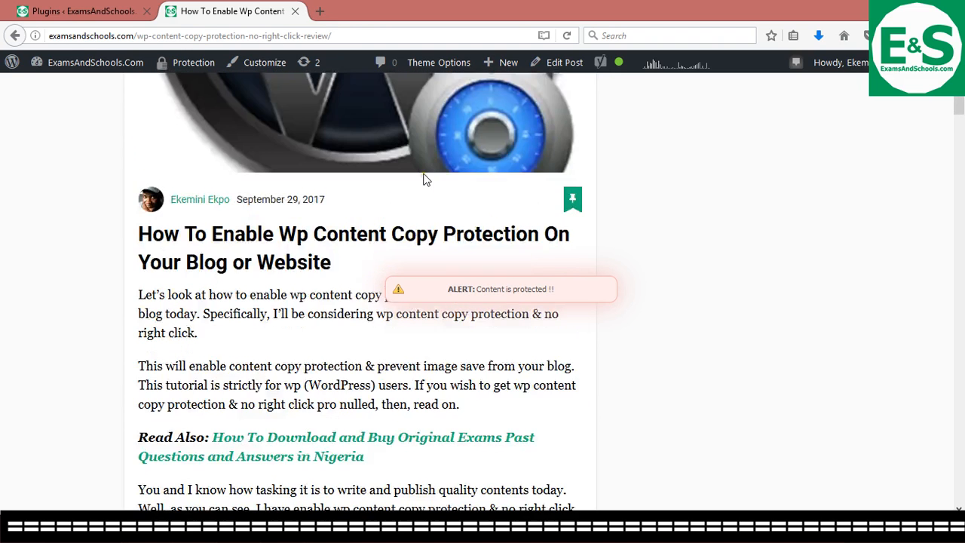
{"action": "scroll", "scroll_direction": "down", "scroll_amount": 3}
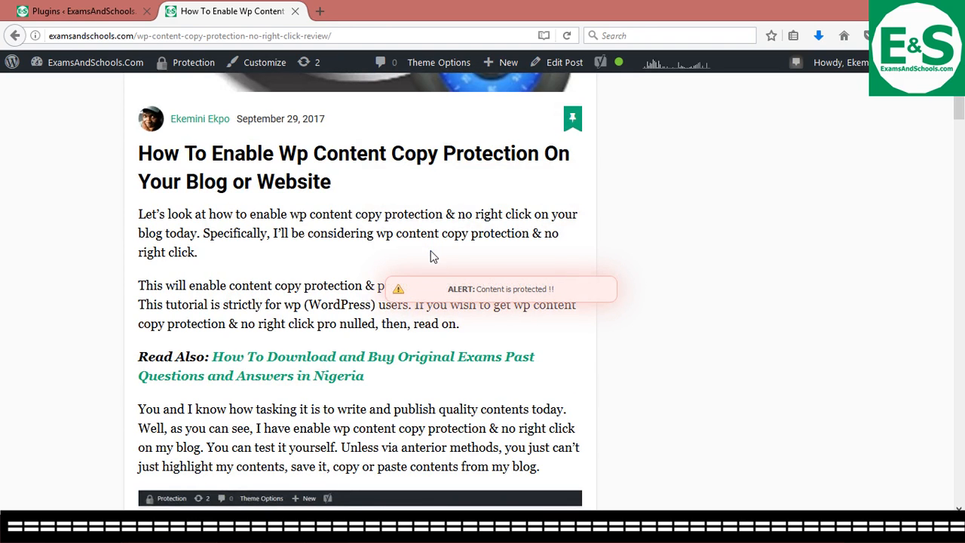
{"action": "scroll", "scroll_direction": "down", "scroll_amount": 3}
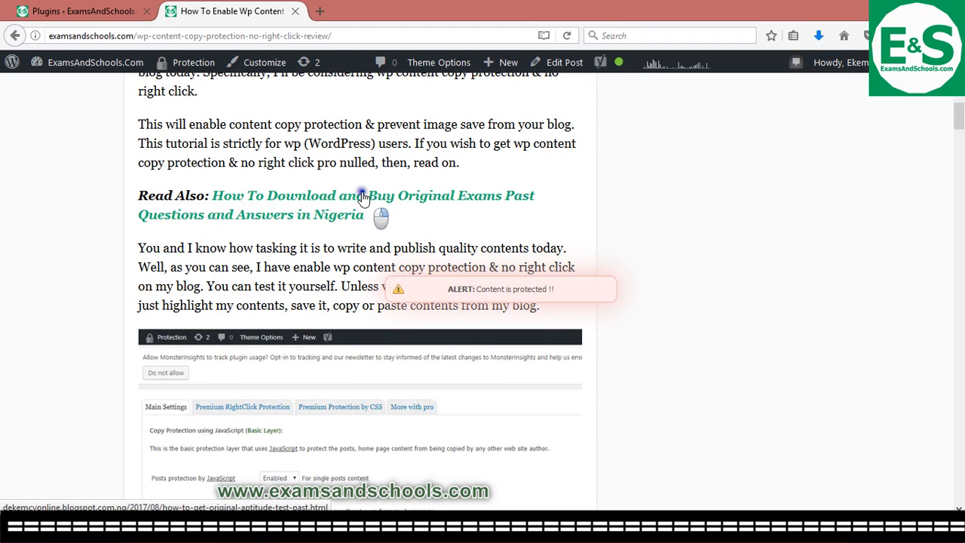
{"action": "scroll", "scroll_direction": "down", "scroll_amount": 3}
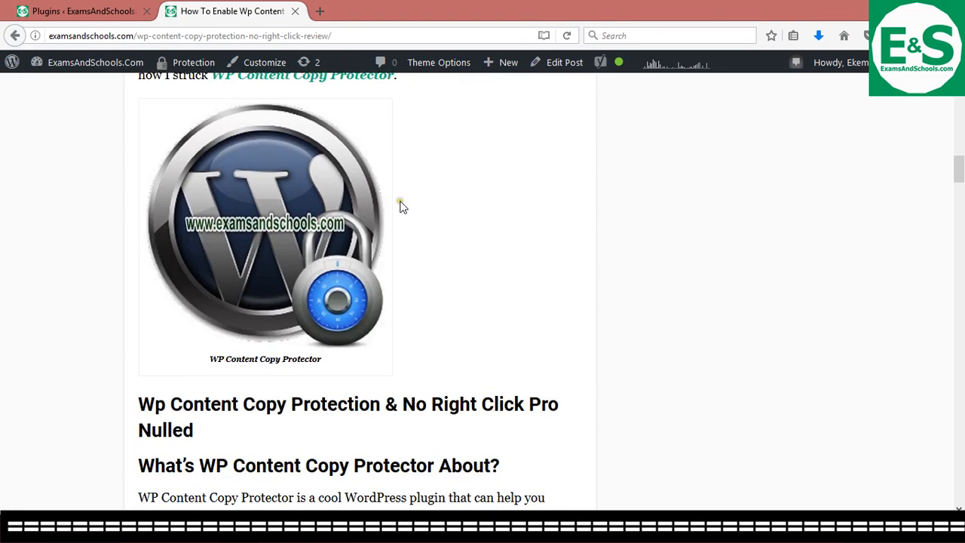
{"action": "mouse_move", "coordinate": [430, 220]}
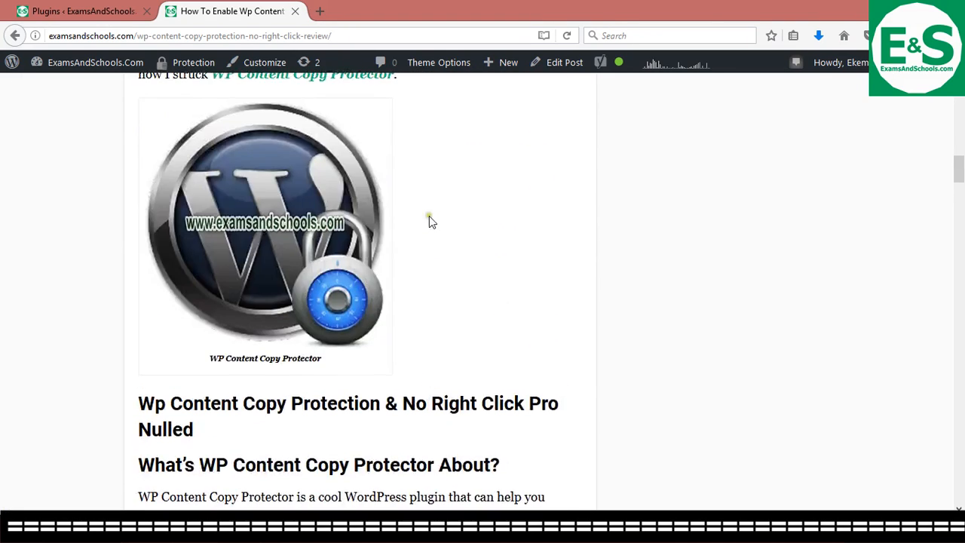
{"action": "scroll", "scroll_direction": "up", "scroll_amount": 3}
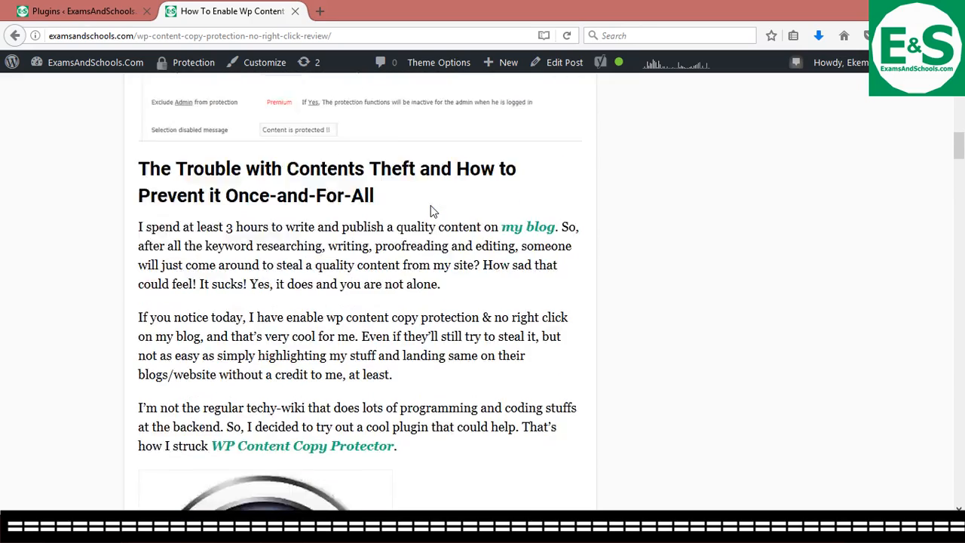
{"action": "scroll", "scroll_direction": "down", "scroll_amount": 3}
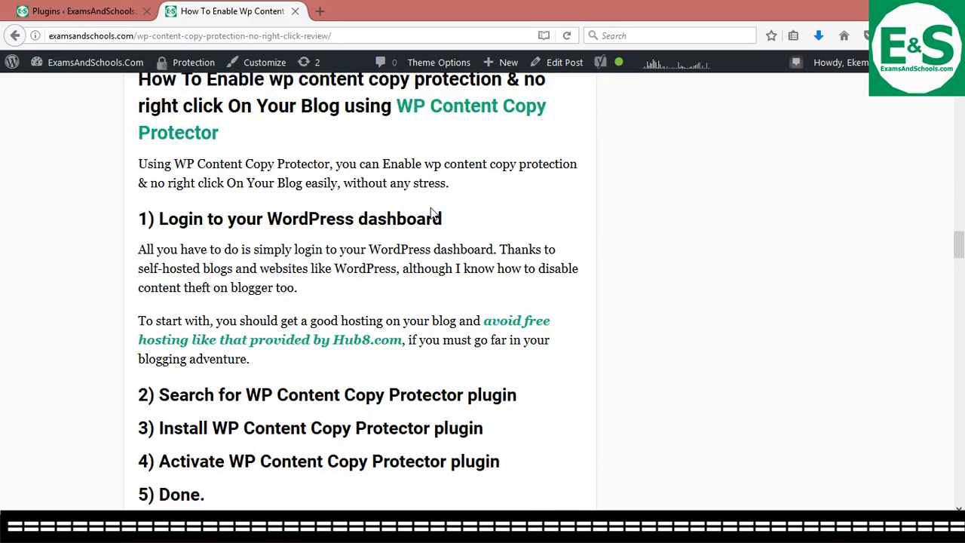
{"action": "scroll", "scroll_direction": "down", "scroll_amount": 3}
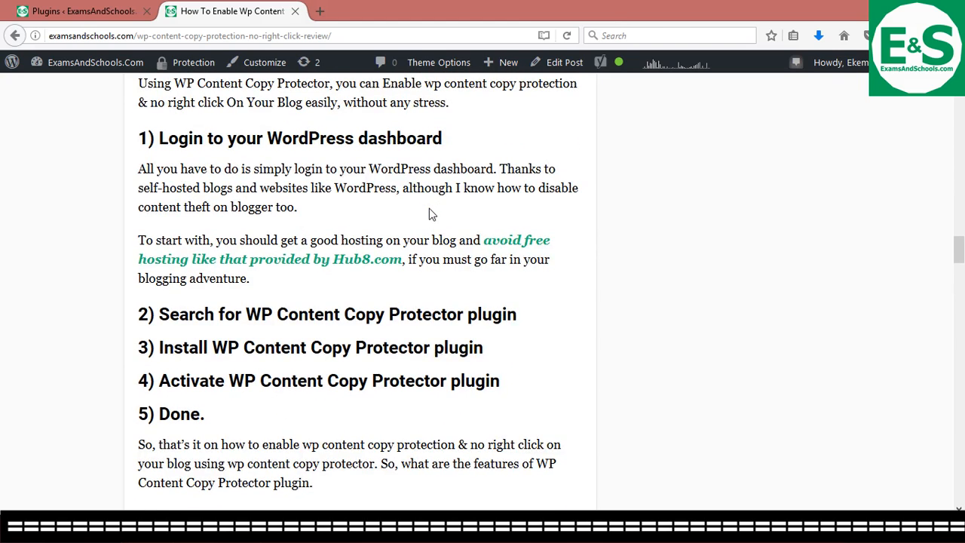
{"action": "scroll", "scroll_direction": "down", "scroll_amount": 3}
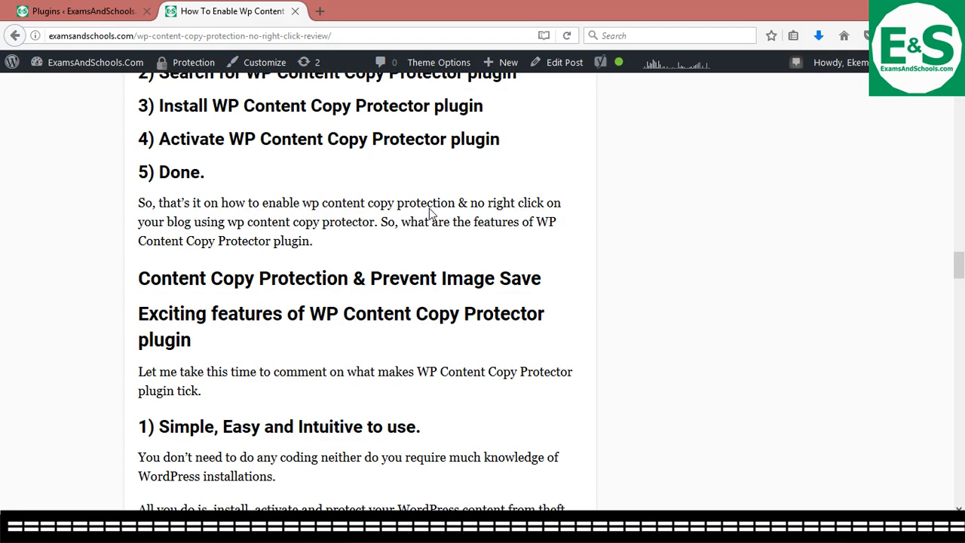
{"action": "scroll", "scroll_direction": "down", "scroll_amount": 3}
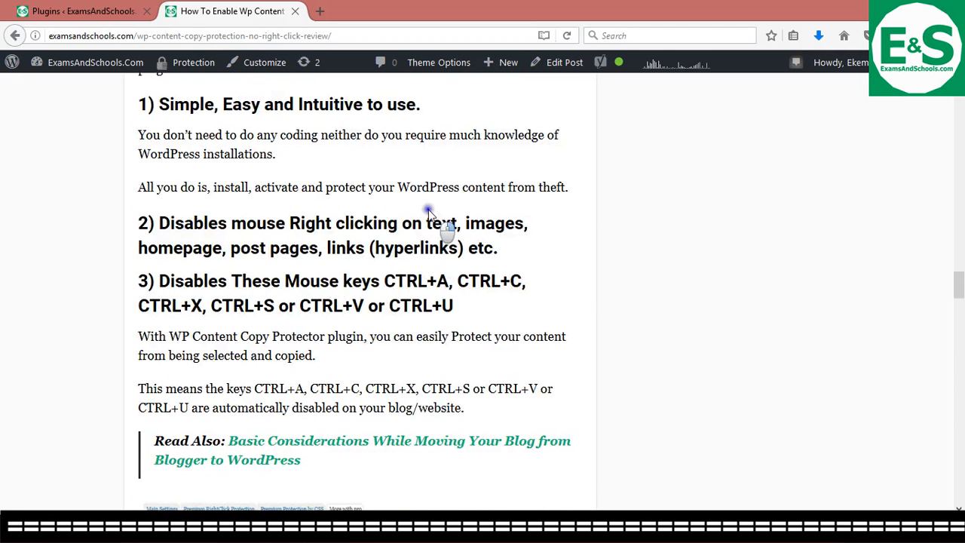
{"action": "right_click", "coordinate": [430, 219]}
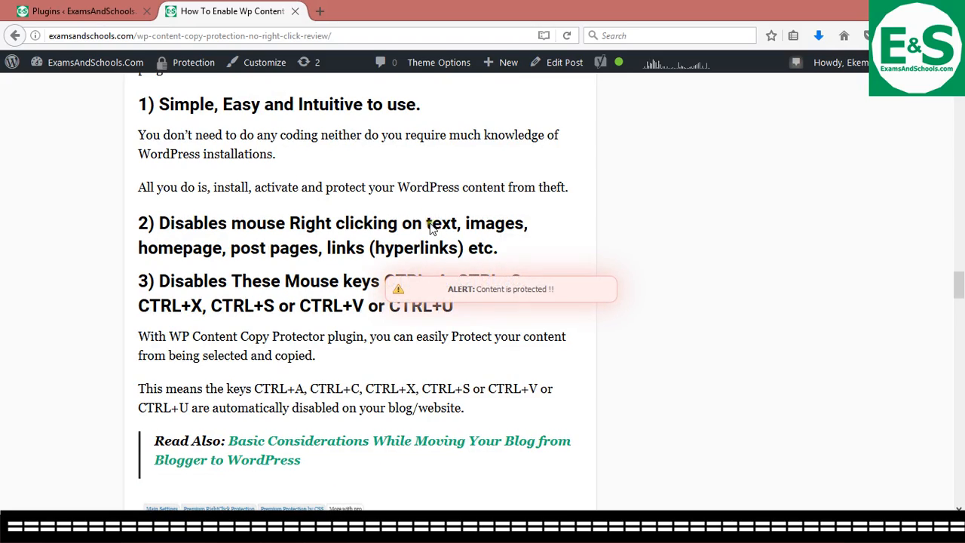
- Scroll on through the Pro pricing section to the post's final verdict
{"action": "scroll", "scroll_direction": "down", "scroll_amount": 3}
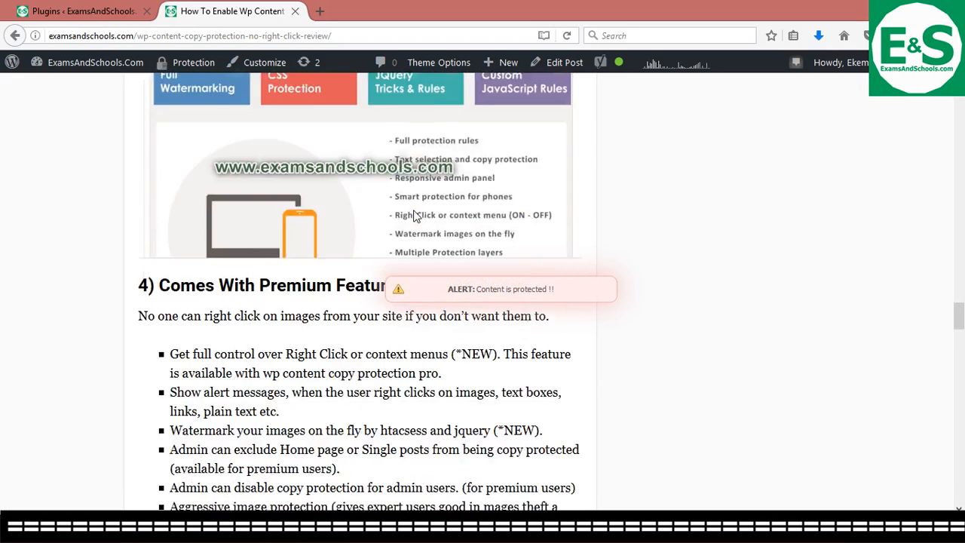
{"action": "scroll", "scroll_direction": "down", "scroll_amount": 3}
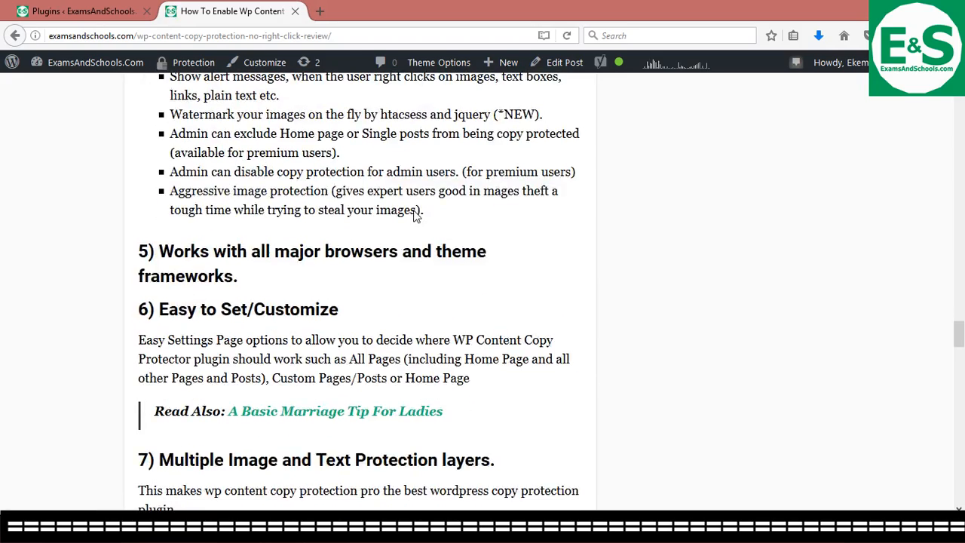
{"action": "scroll", "scroll_direction": "down", "scroll_amount": 3}
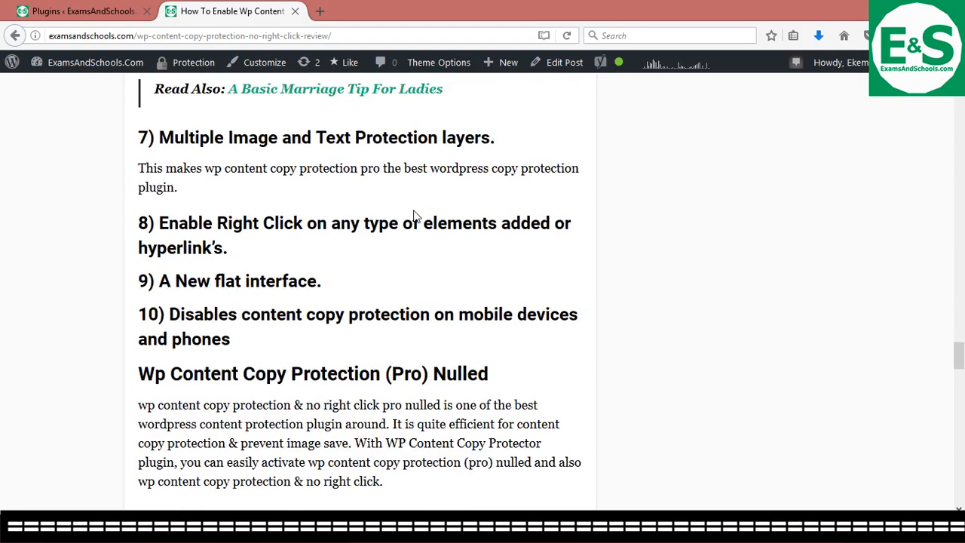
{"action": "scroll", "scroll_direction": "down", "scroll_amount": 3}
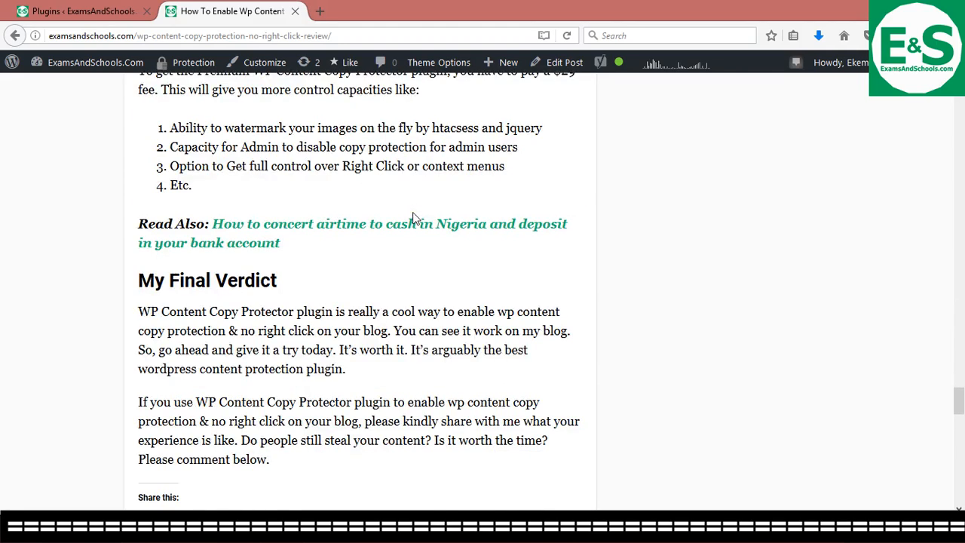
{"action": "scroll", "scroll_direction": "down", "scroll_amount": 3}
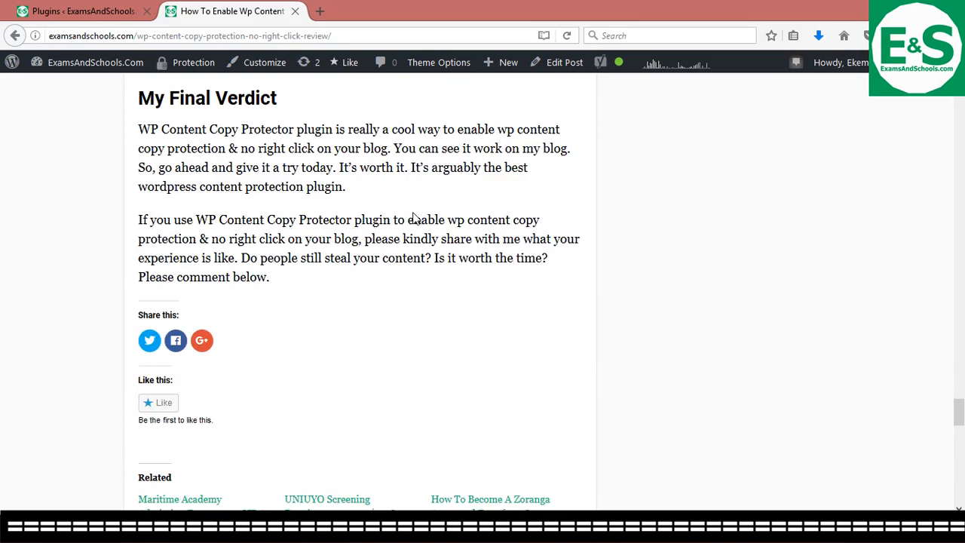
{"action": "scroll", "scroll_direction": "up", "scroll_amount": 3}
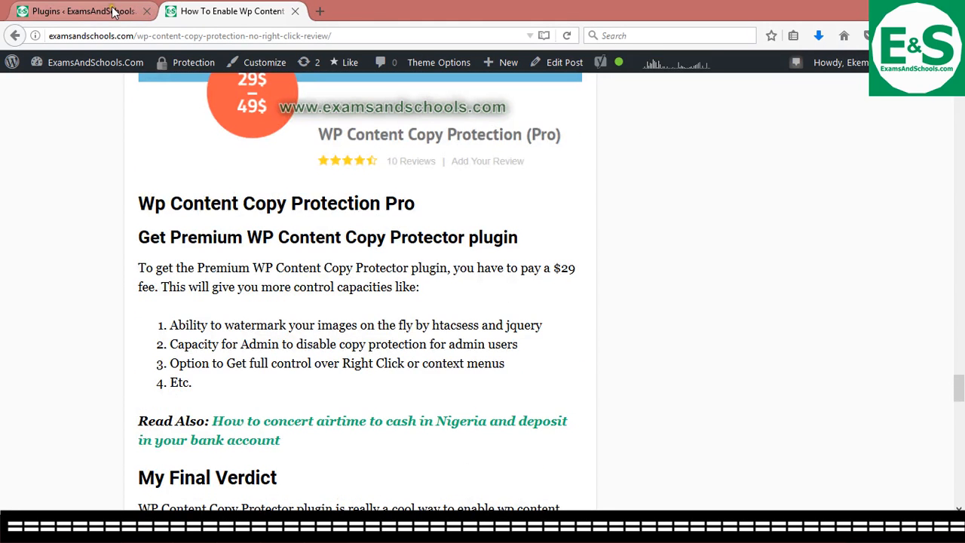
- From the installed plugins list, go to the WP Content Copy Protection plugin's settings page
{"action": "left_click", "coordinate": [75, 11]}
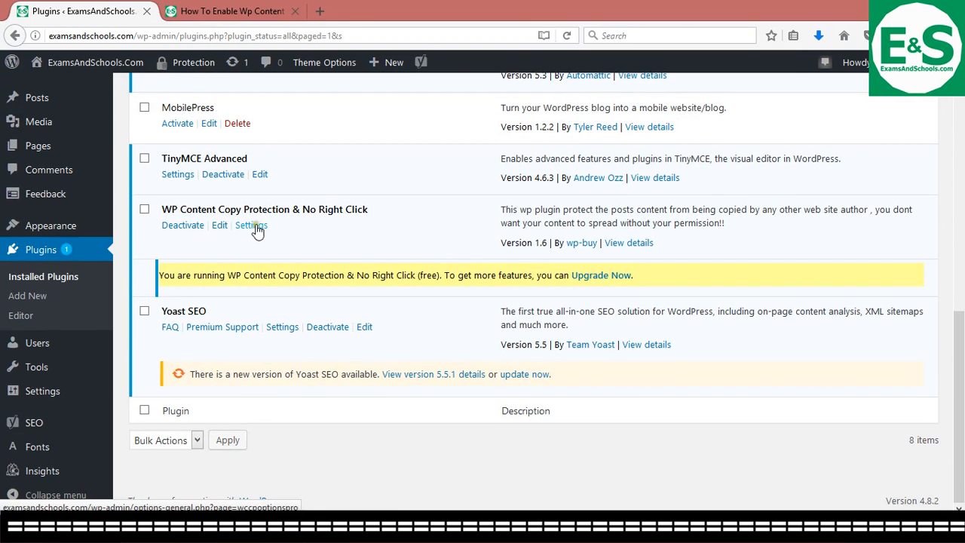
{"action": "left_click", "coordinate": [250, 224]}
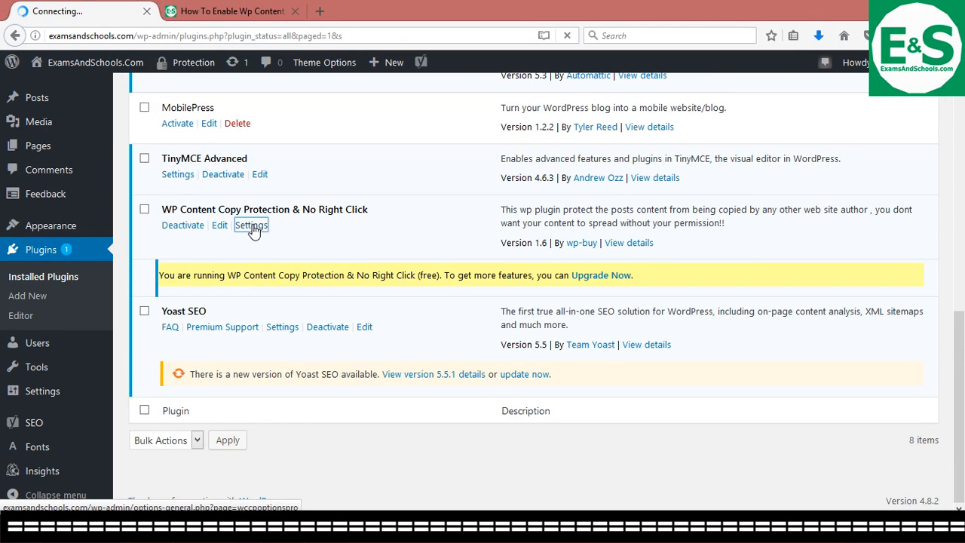
{"action": "left_click", "coordinate": [250, 225]}
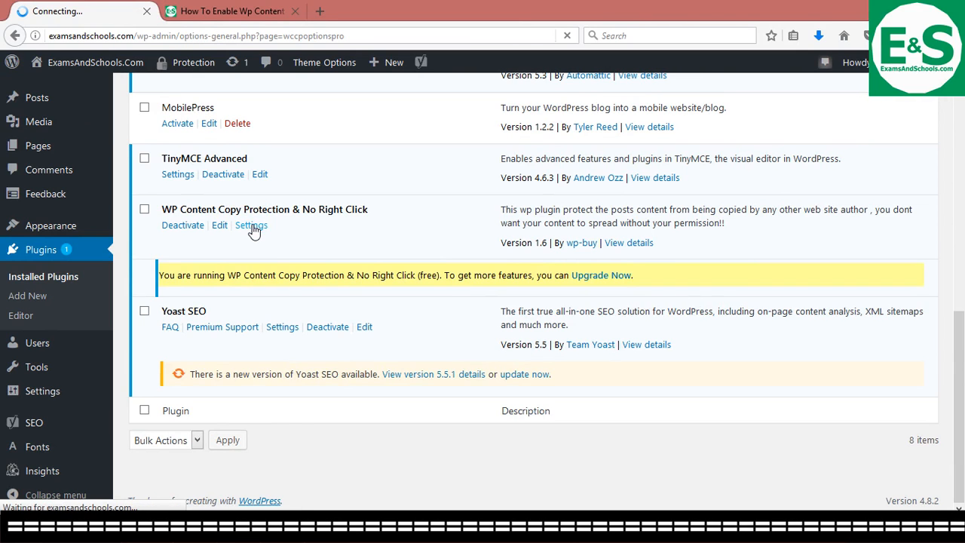
{"action": "left_click", "coordinate": [251, 225]}
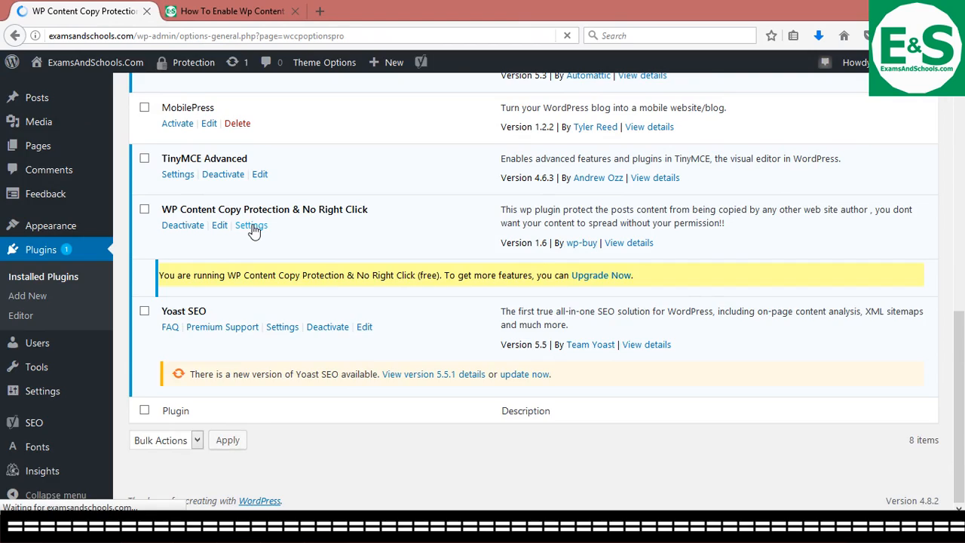
{"action": "left_click", "coordinate": [250, 225]}
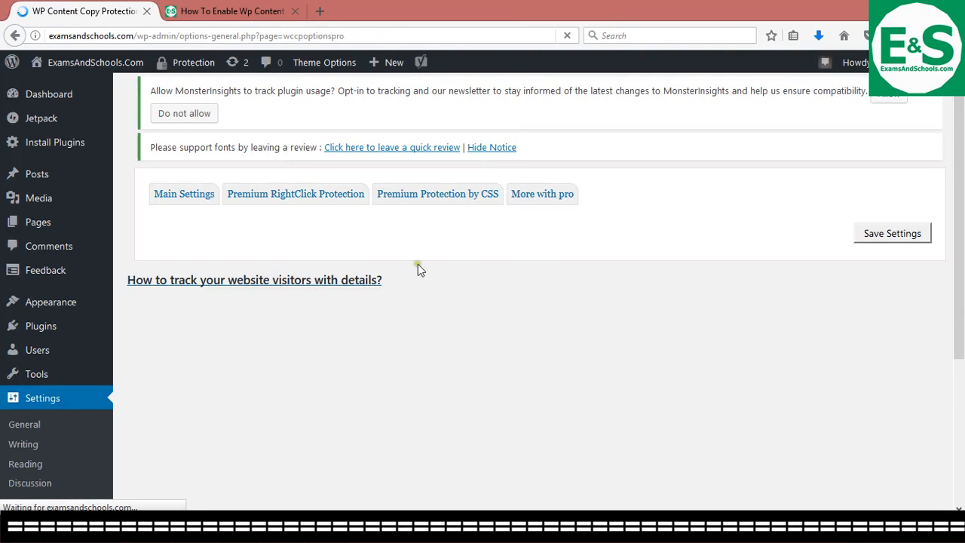
{"action": "mouse_move", "coordinate": [480, 290]}
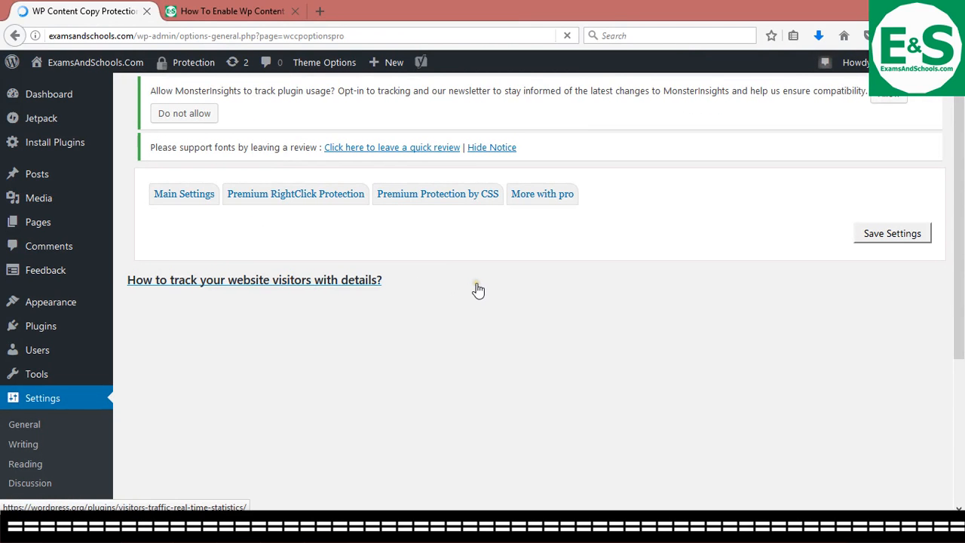
- Bring up the plugin's Main Settings with JavaScript protection options for posts, homepage and static pages
{"action": "scroll", "scroll_direction": "down", "scroll_amount": 3}
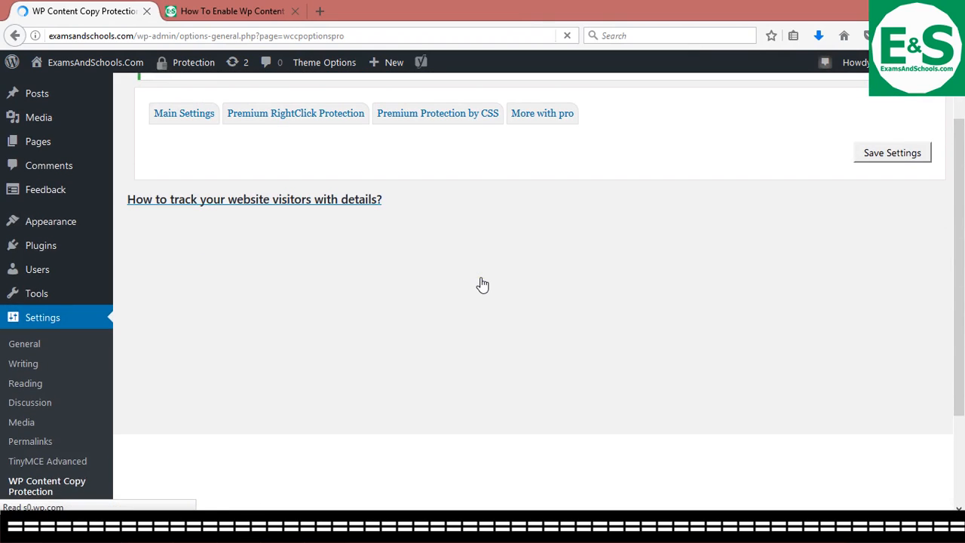
{"action": "mouse_move", "coordinate": [253, 199]}
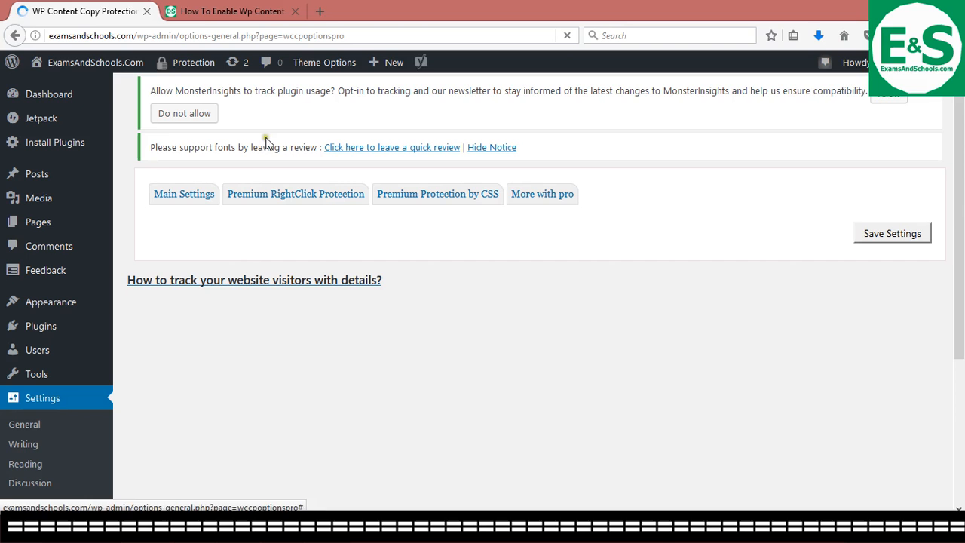
{"action": "left_click", "coordinate": [184, 194]}
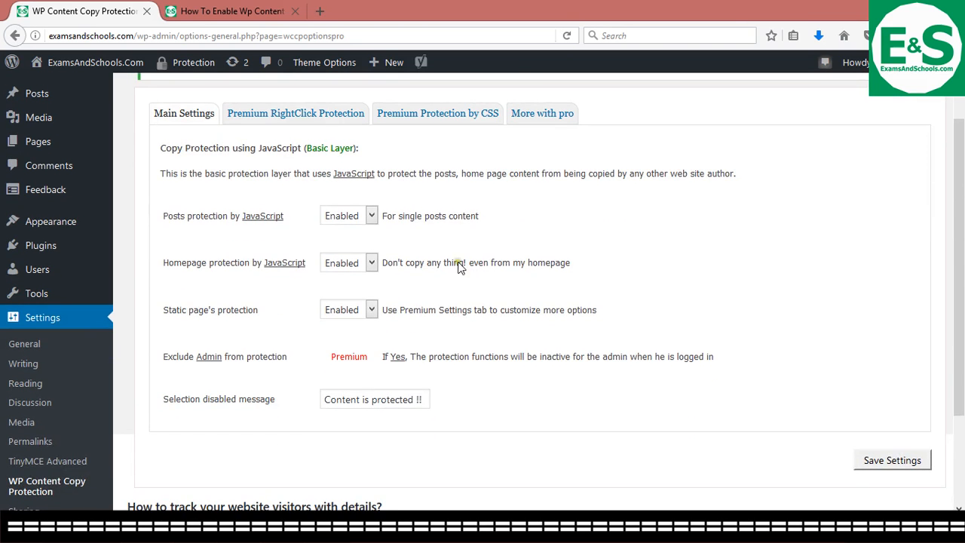
{"action": "mouse_move", "coordinate": [270, 218]}
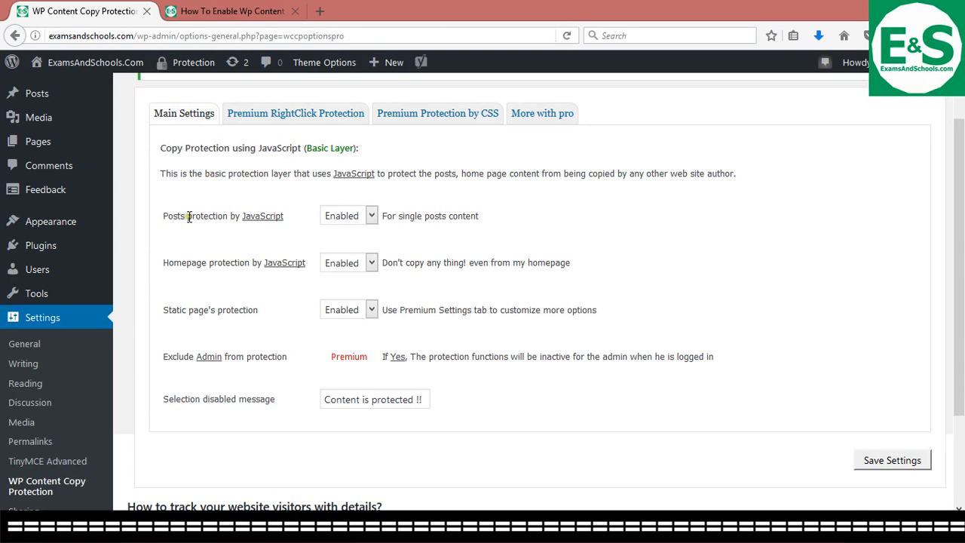
{"action": "mouse_move", "coordinate": [301, 240]}
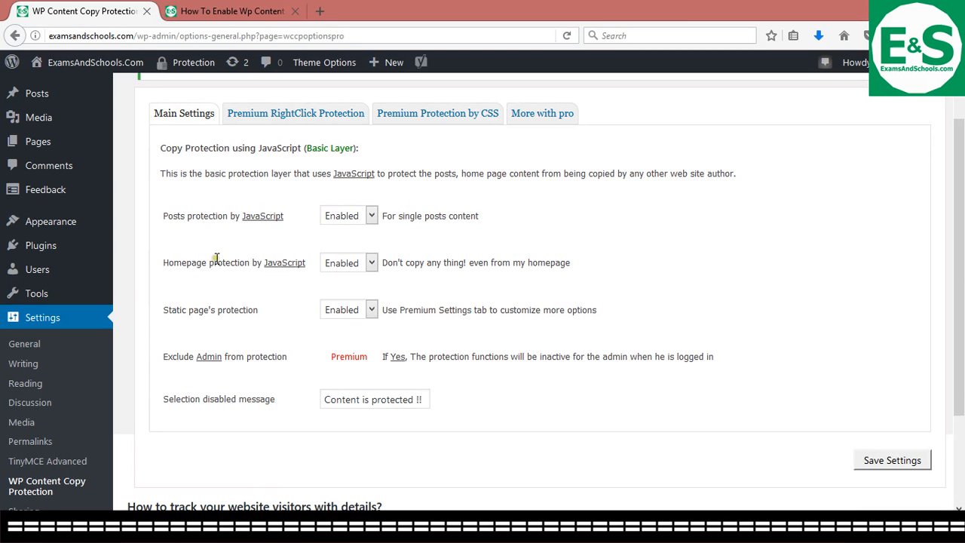
- Keep homepage protection Enabled, review the settings, and move to the Premium RightClick Protection tab
{"action": "left_click", "coordinate": [348, 262]}
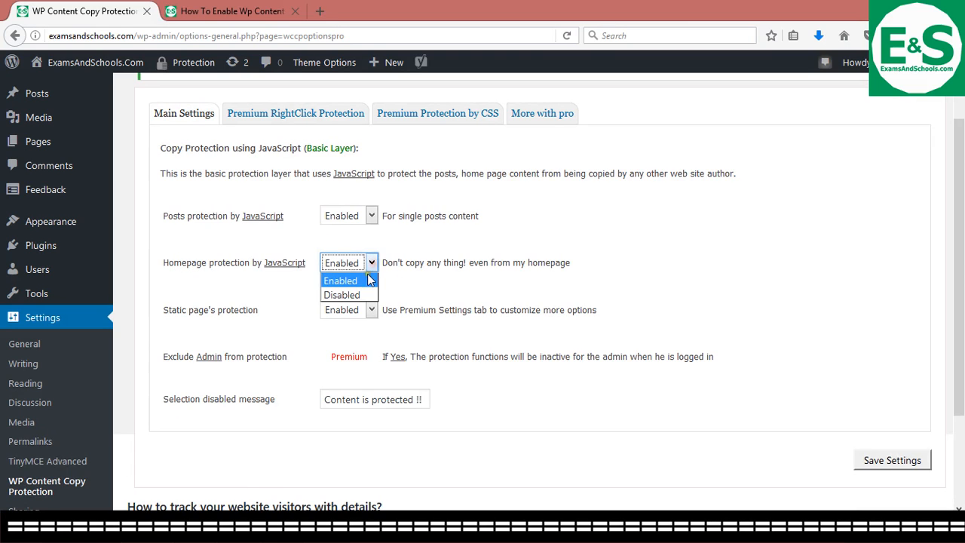
{"action": "left_click", "coordinate": [371, 215]}
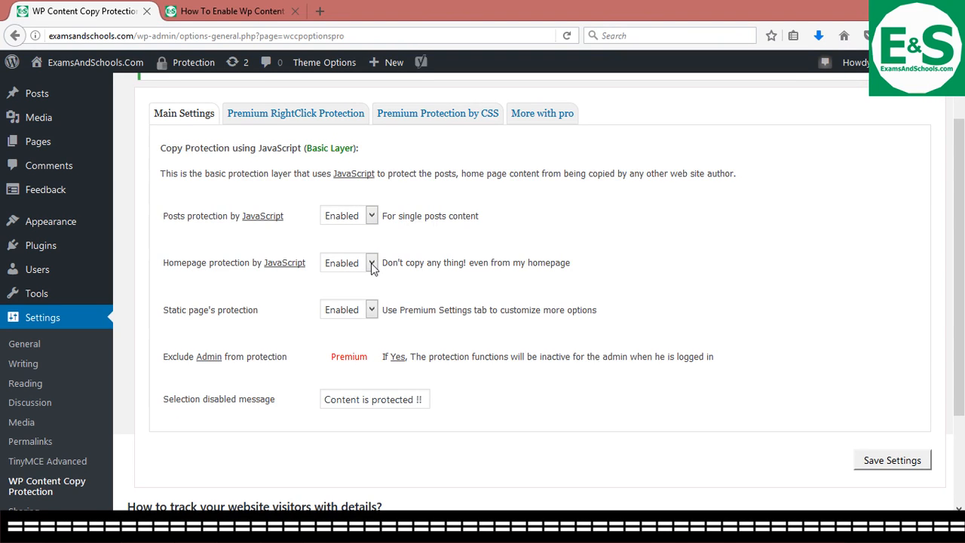
{"action": "mouse_move", "coordinate": [380, 221]}
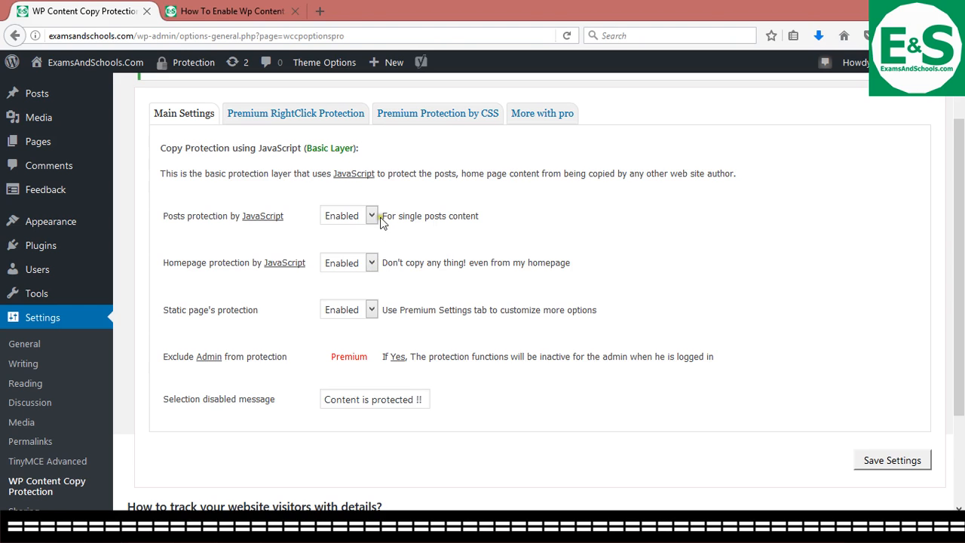
{"action": "mouse_move", "coordinate": [378, 315]}
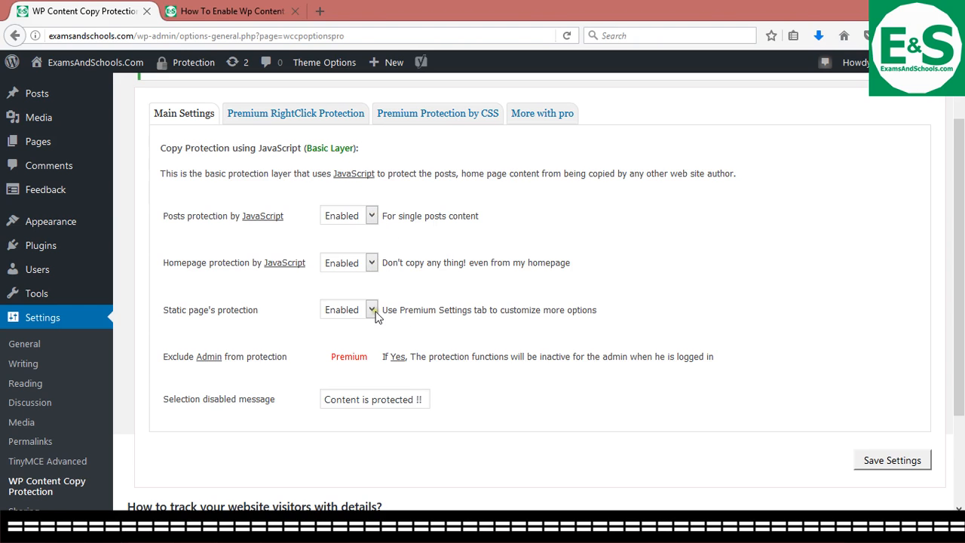
{"action": "scroll", "scroll_direction": "down", "scroll_amount": 3}
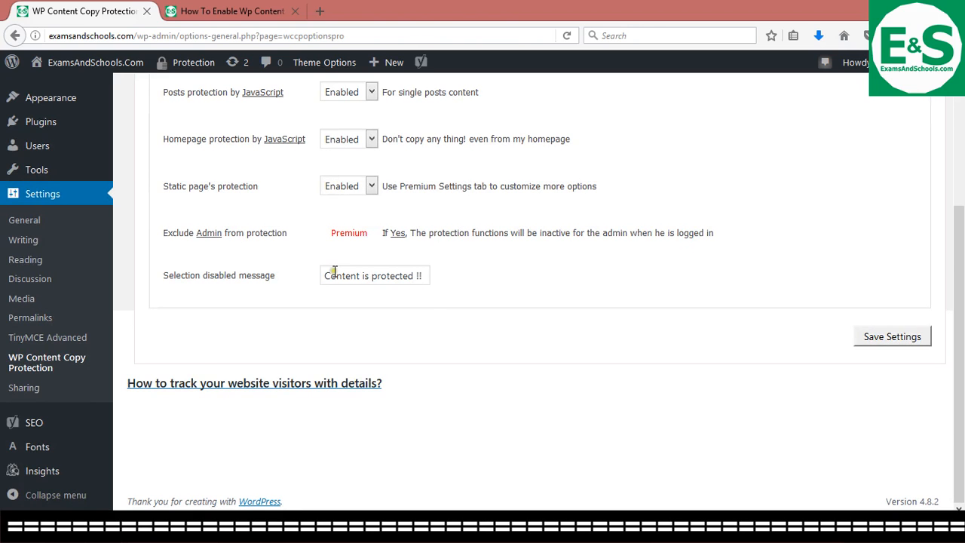
{"action": "scroll", "scroll_direction": "up", "scroll_amount": 3}
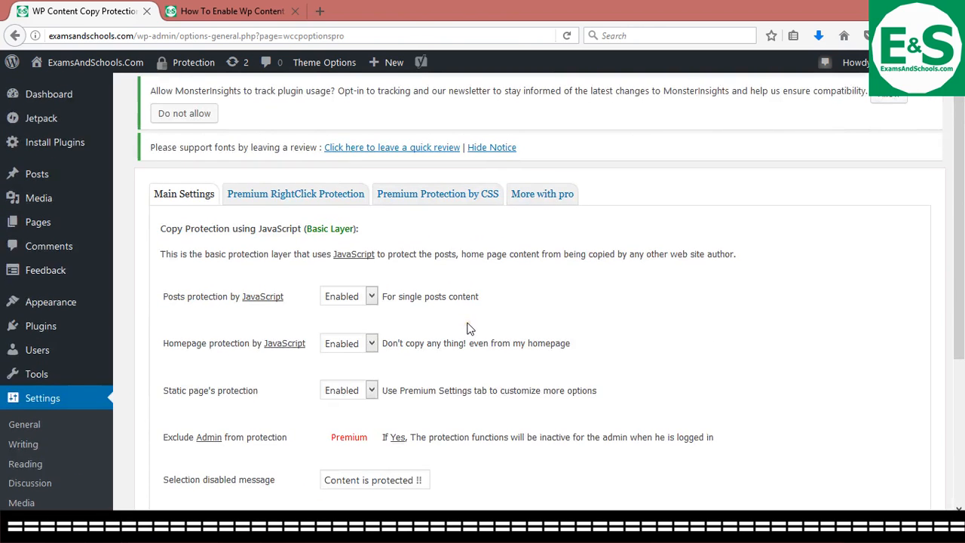
{"action": "left_click", "coordinate": [295, 193]}
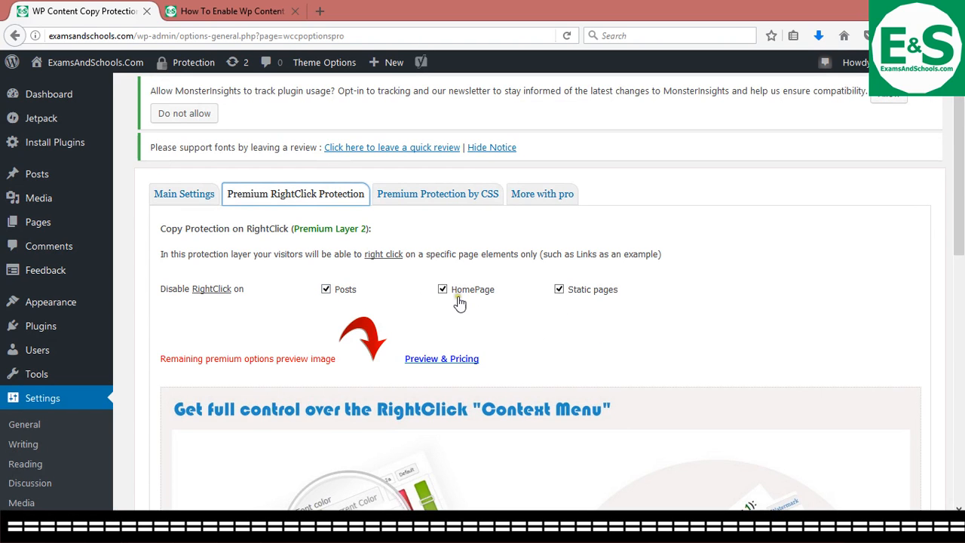
- Review the RightClick Protection options, then show the Premium Protection by CSS settings
{"action": "scroll", "scroll_direction": "down", "scroll_amount": 3}
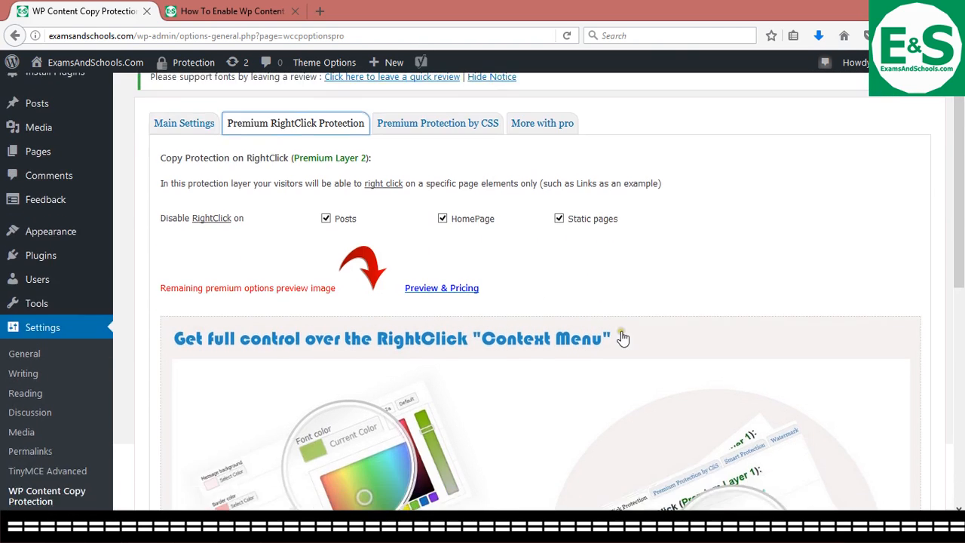
{"action": "scroll", "scroll_direction": "down", "scroll_amount": 3}
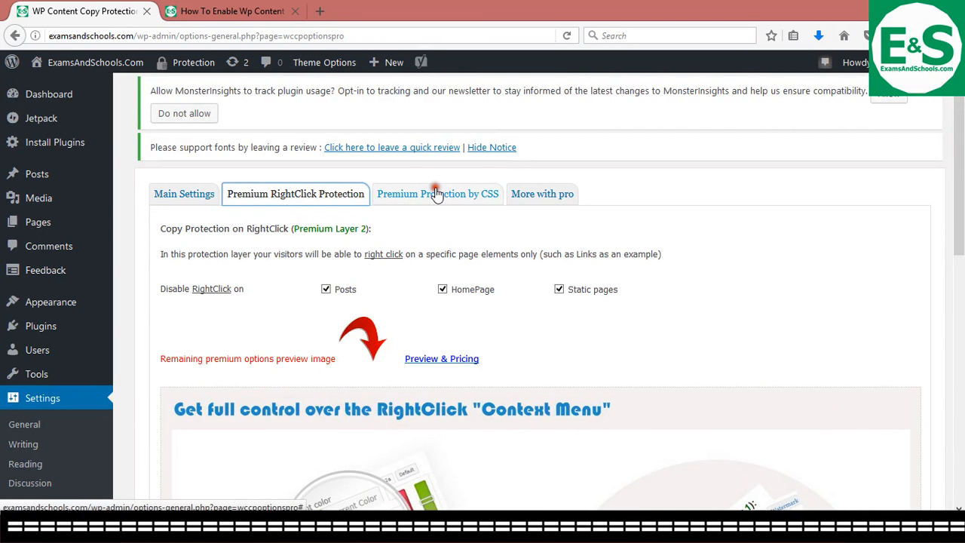
{"action": "left_click", "coordinate": [438, 193]}
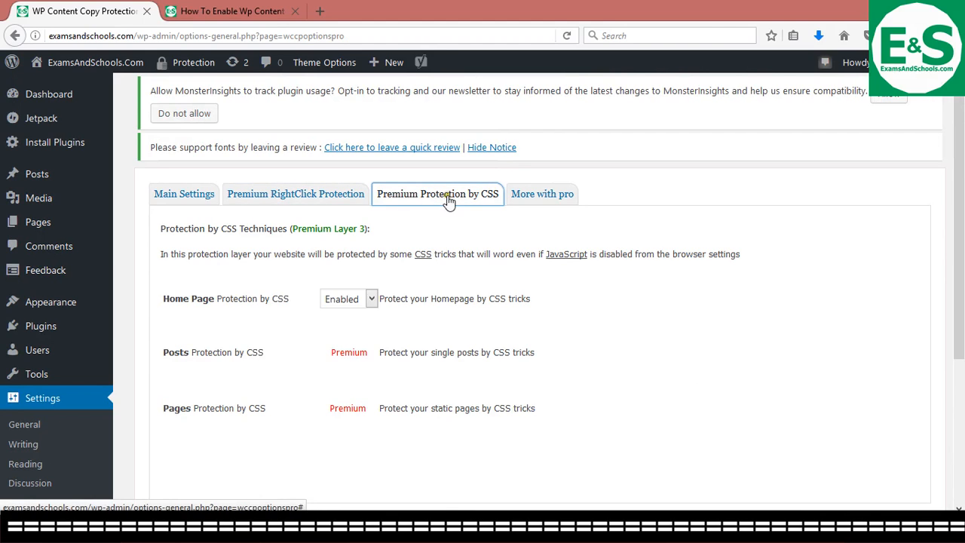
{"action": "mouse_move", "coordinate": [202, 370]}
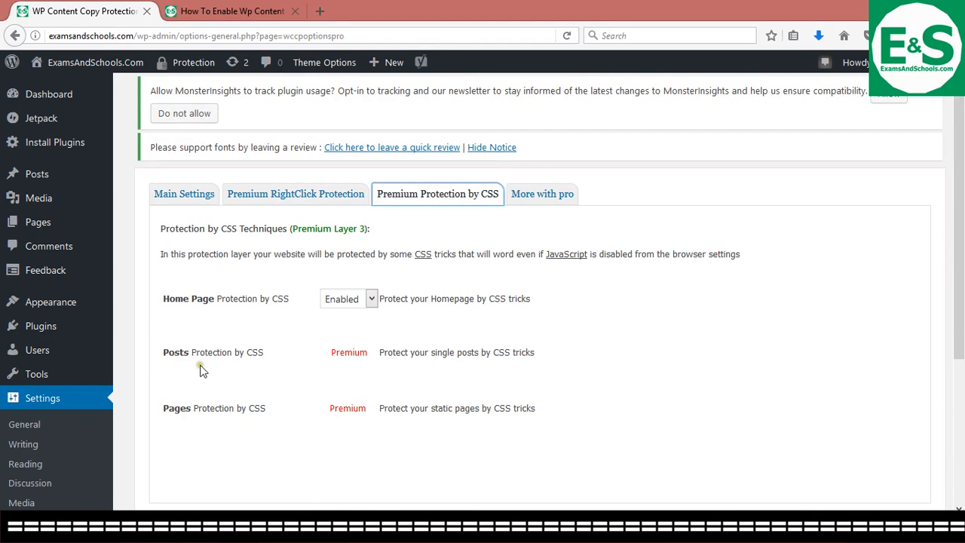
{"action": "mouse_move", "coordinate": [483, 371]}
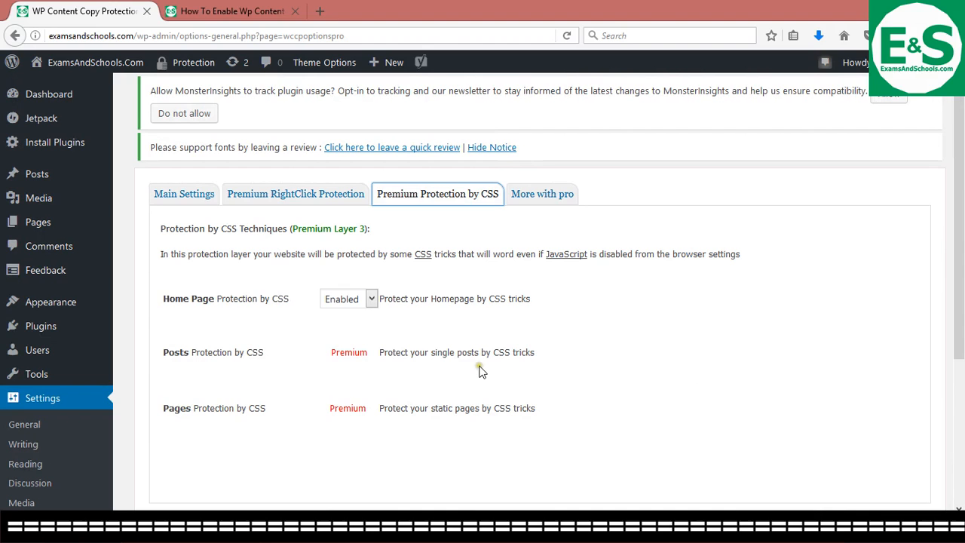
{"action": "mouse_move", "coordinate": [480, 302]}
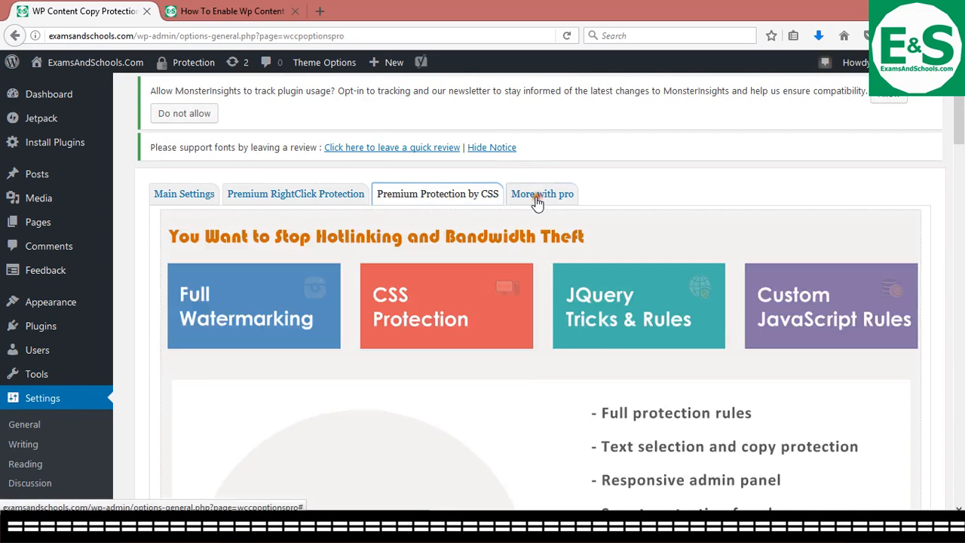
{"action": "scroll", "scroll_direction": "down", "scroll_amount": 3}
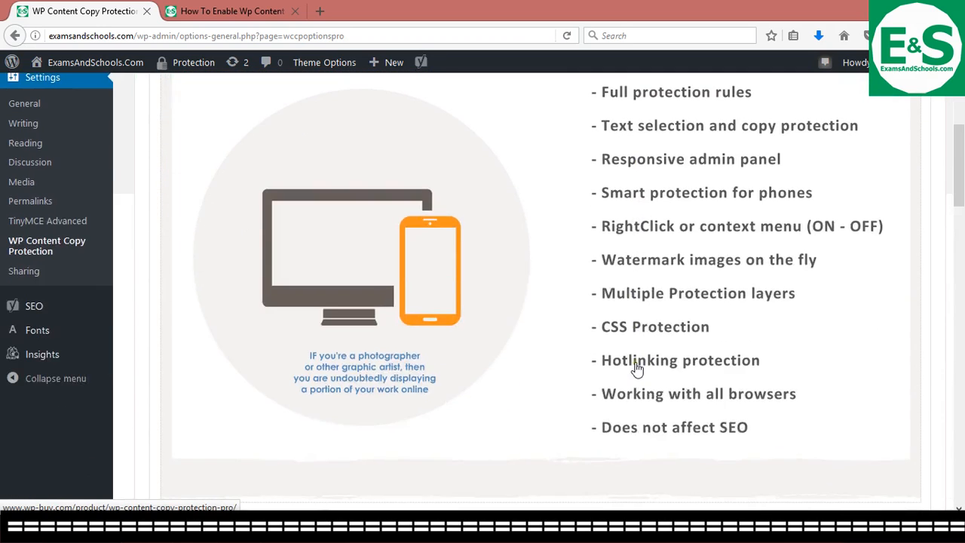
{"action": "scroll", "scroll_direction": "up", "scroll_amount": 3}
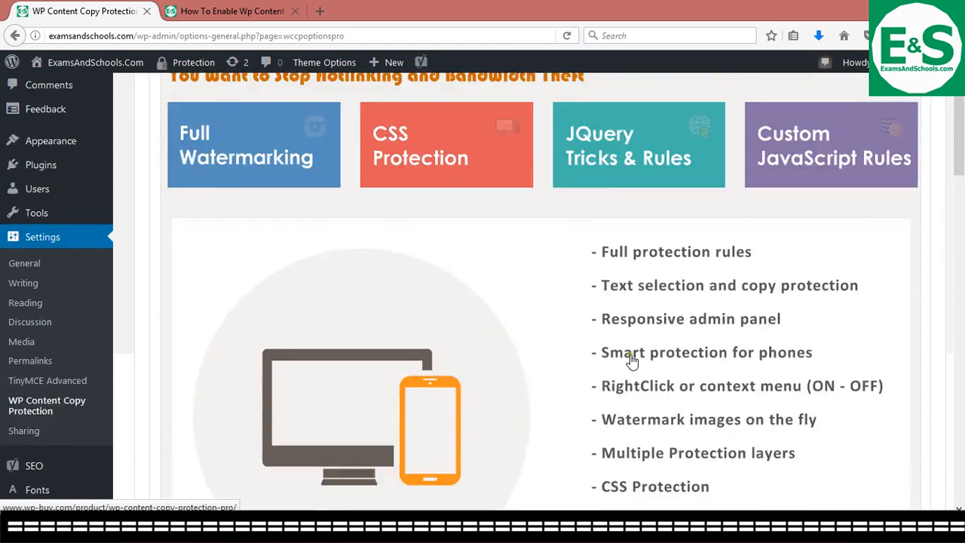
{"action": "scroll", "scroll_direction": "down", "scroll_amount": 3}
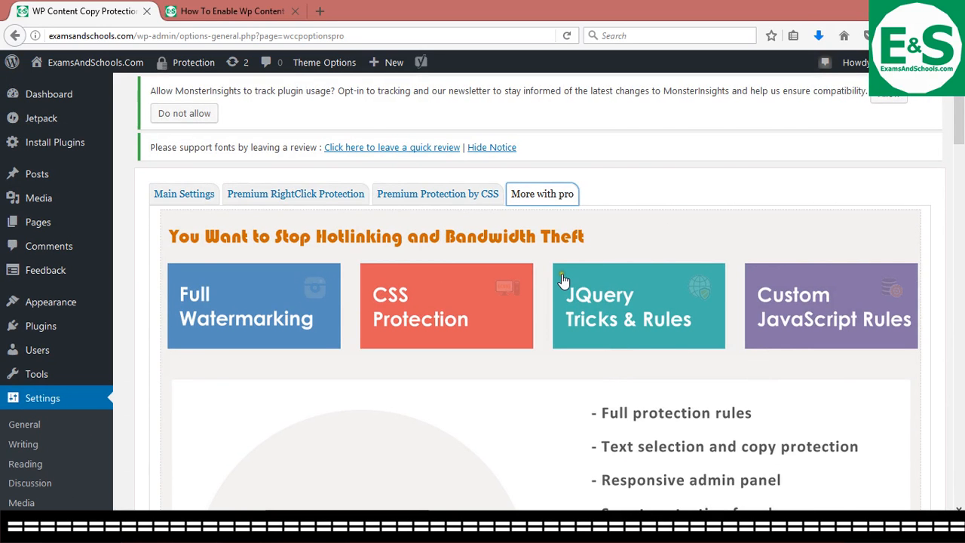
{"action": "scroll", "scroll_direction": "down", "scroll_amount": 3}
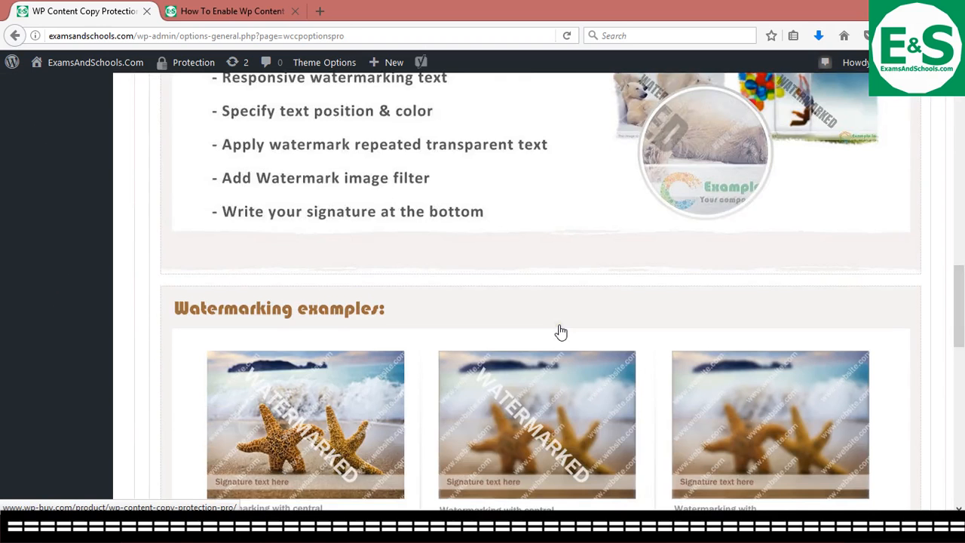
{"action": "scroll", "scroll_direction": "down", "scroll_amount": 3}
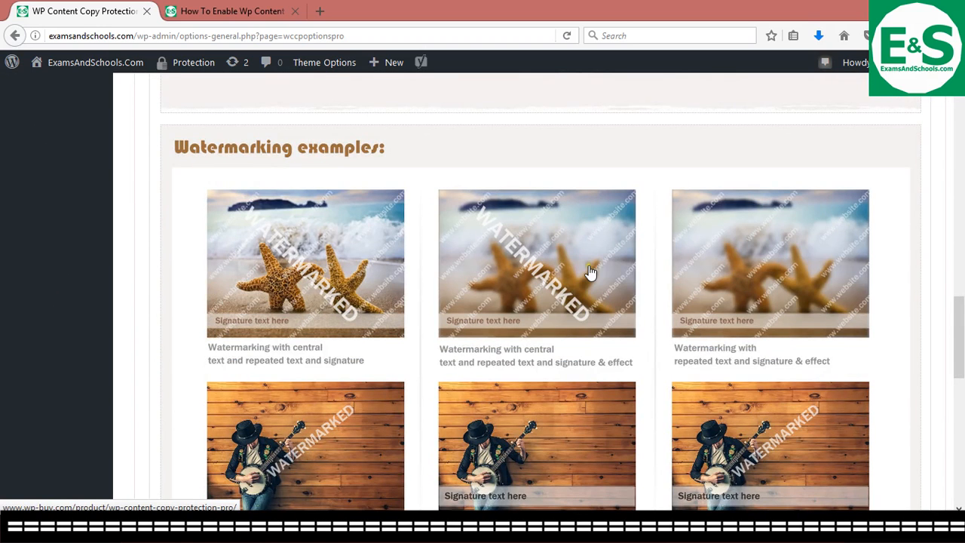
{"action": "scroll", "scroll_direction": "down", "scroll_amount": 3}
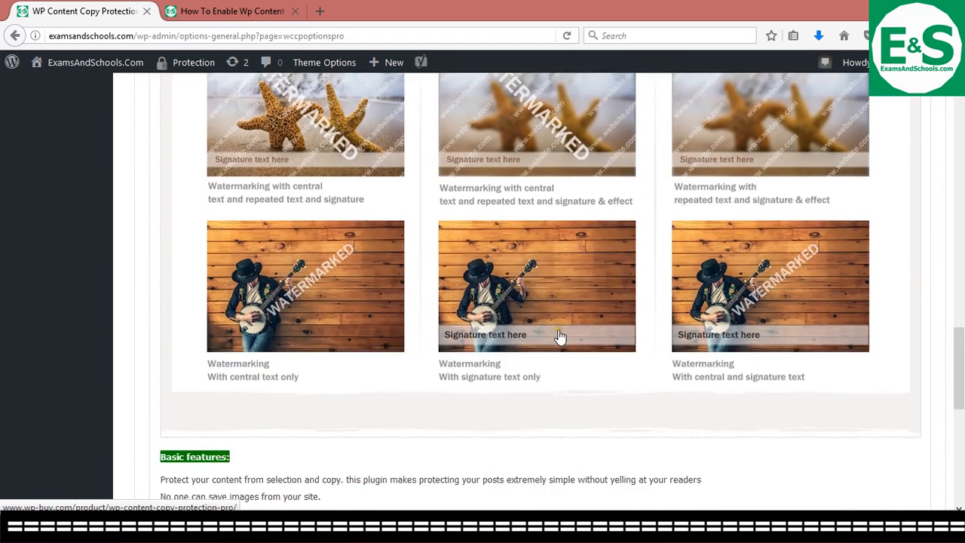
{"action": "scroll", "scroll_direction": "down", "scroll_amount": 3}
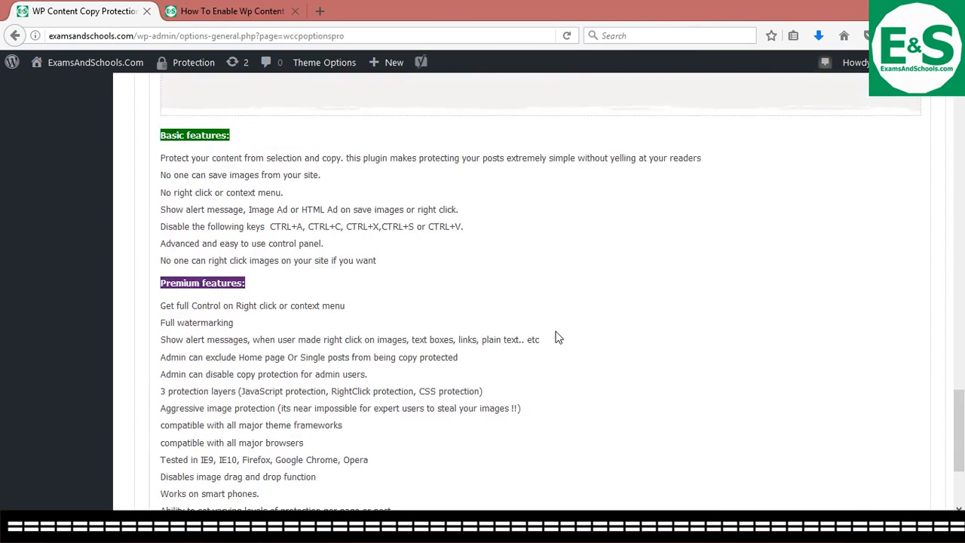
{"action": "scroll", "scroll_direction": "down", "scroll_amount": 3}
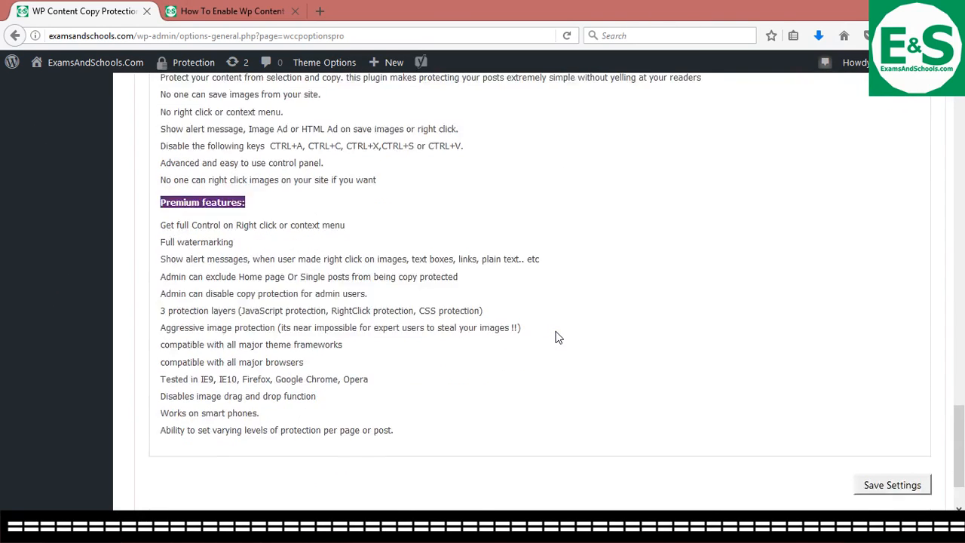
{"action": "scroll", "scroll_direction": "up", "scroll_amount": 3}
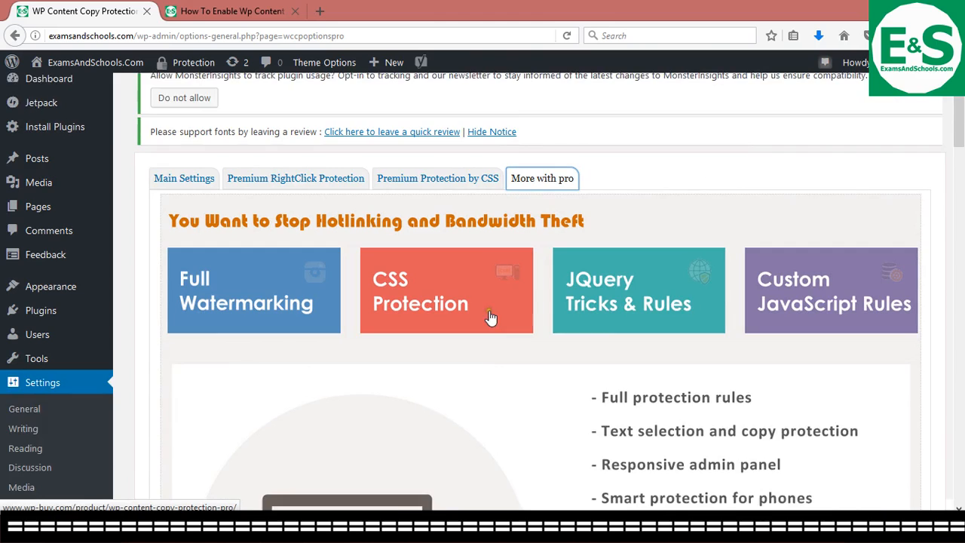
{"action": "left_click", "coordinate": [296, 178]}
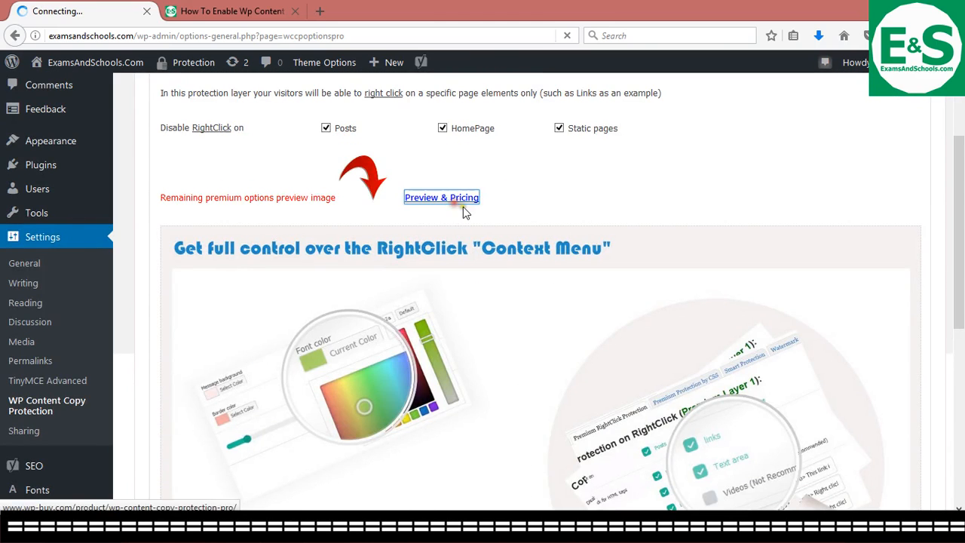
- Switch from the wp-buy Pro product page to the browser tab with the plugin review article
{"action": "scroll", "scroll_direction": "down", "scroll_amount": 3}
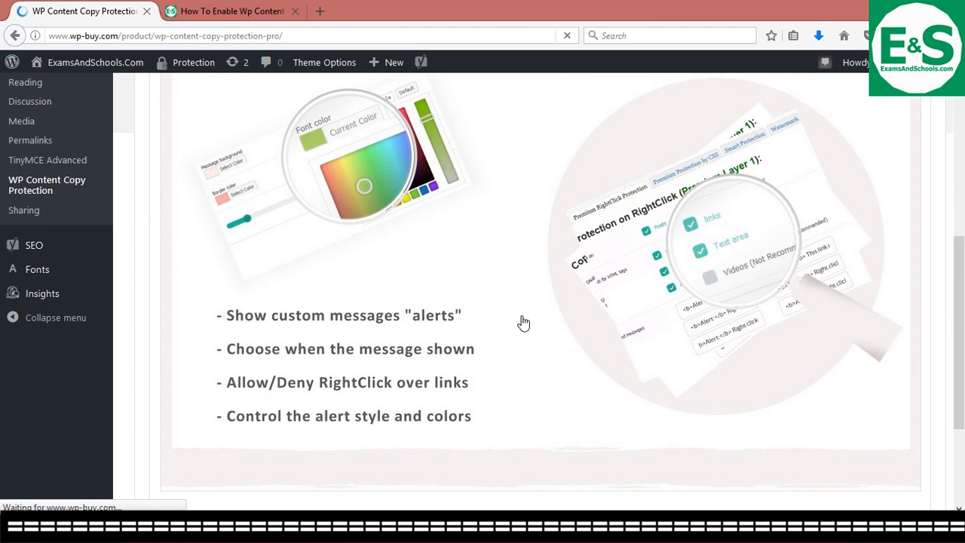
{"action": "left_click", "coordinate": [232, 10]}
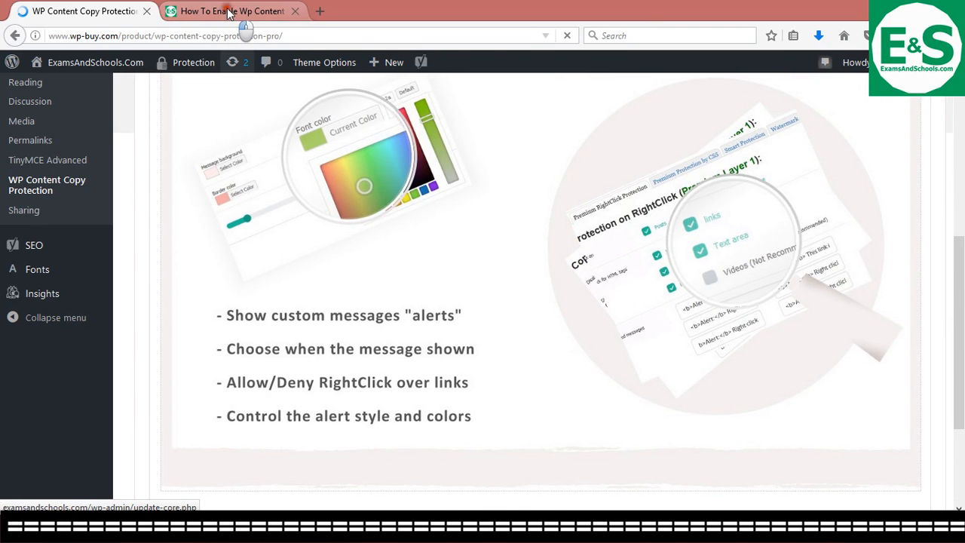
{"action": "left_click", "coordinate": [232, 10]}
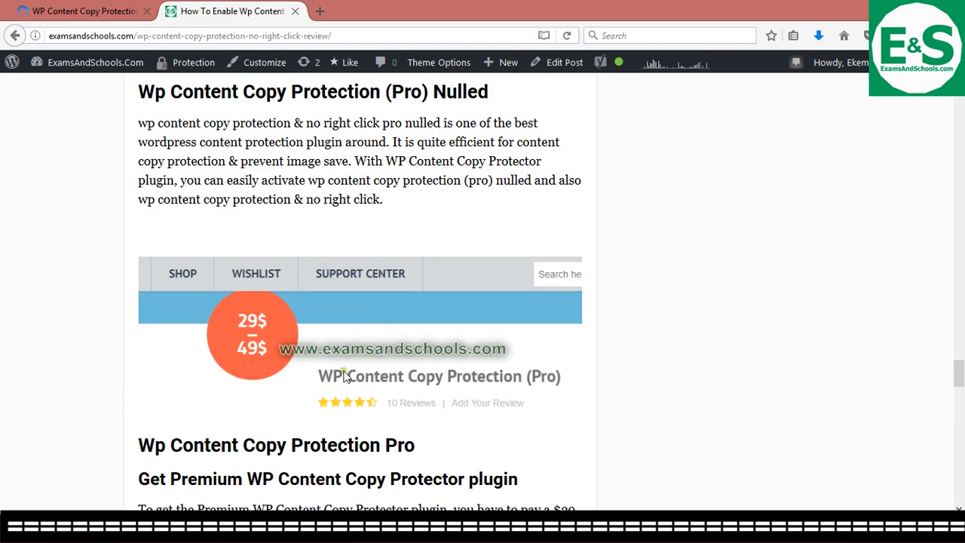
- Read through the review article's feature list for WP Content Copy Protection
{"action": "scroll", "scroll_direction": "down", "scroll_amount": 3}
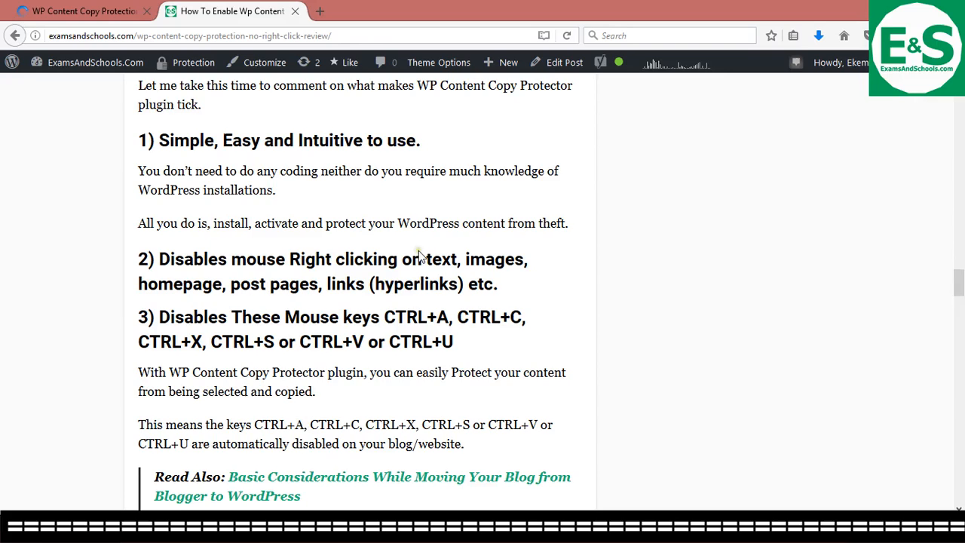
{"action": "scroll", "scroll_direction": "down", "scroll_amount": 3}
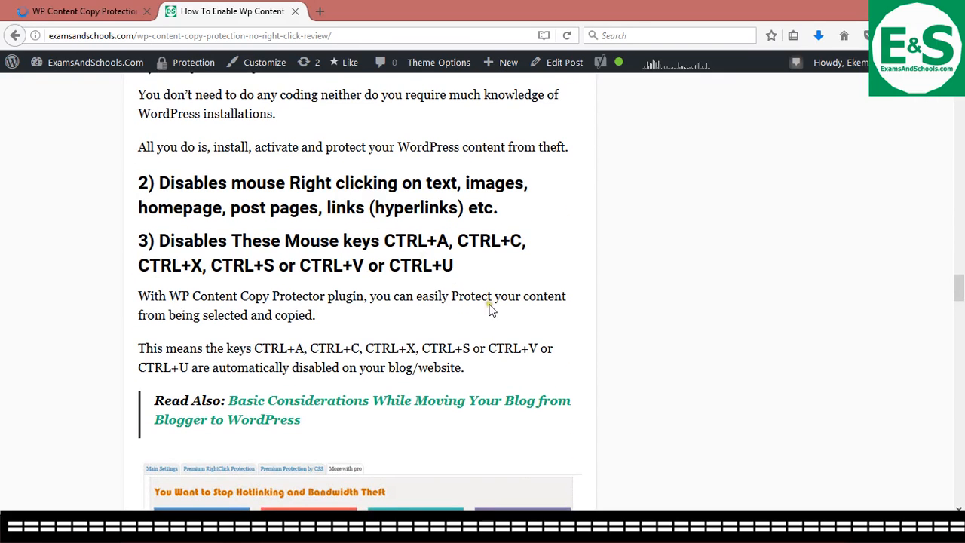
{"action": "mouse_move", "coordinate": [386, 270]}
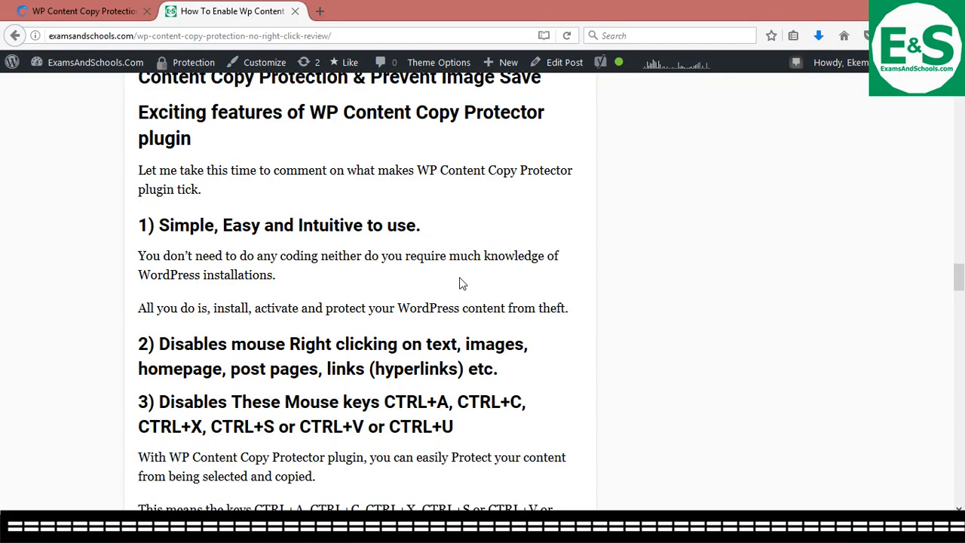
{"action": "scroll", "scroll_direction": "up", "scroll_amount": 3}
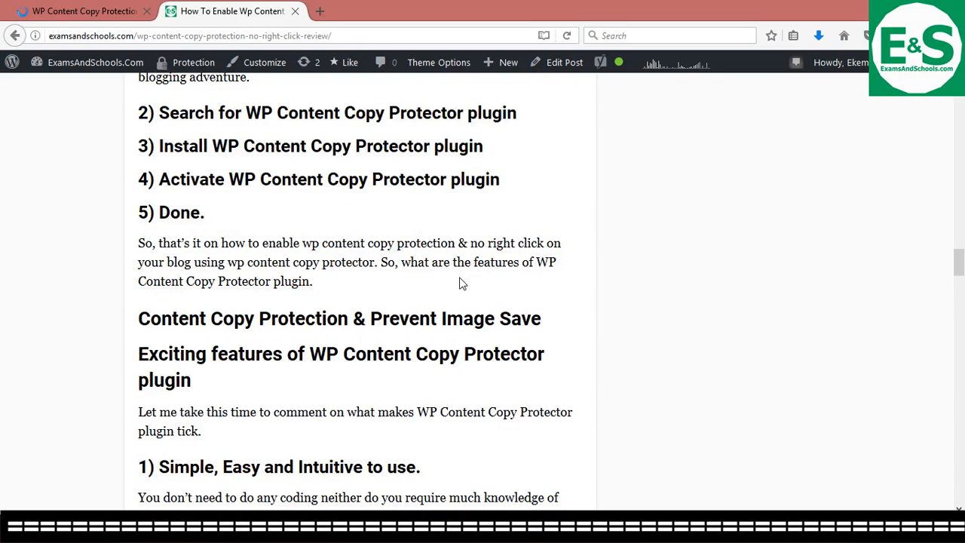
{"action": "scroll", "scroll_direction": "up", "scroll_amount": 3}
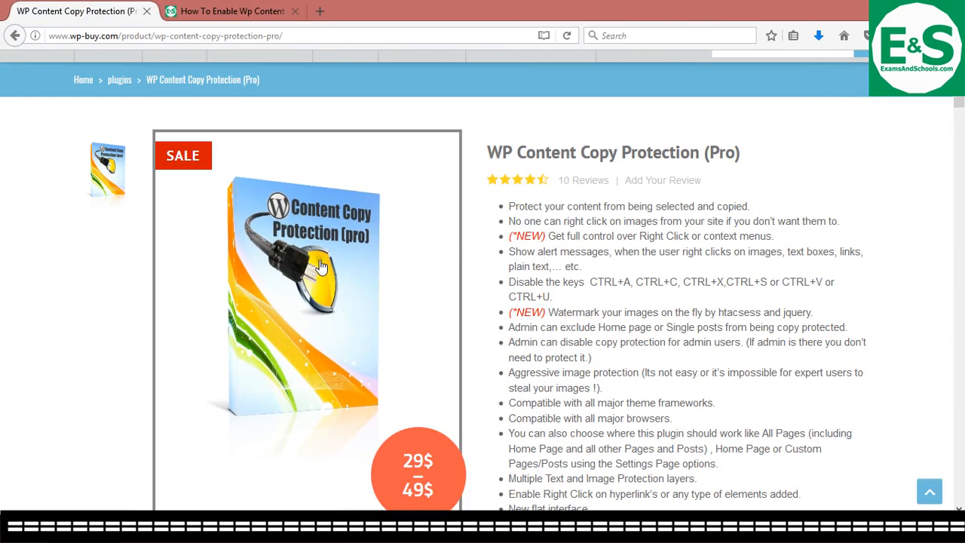
{"action": "scroll", "scroll_direction": "down", "scroll_amount": 3}
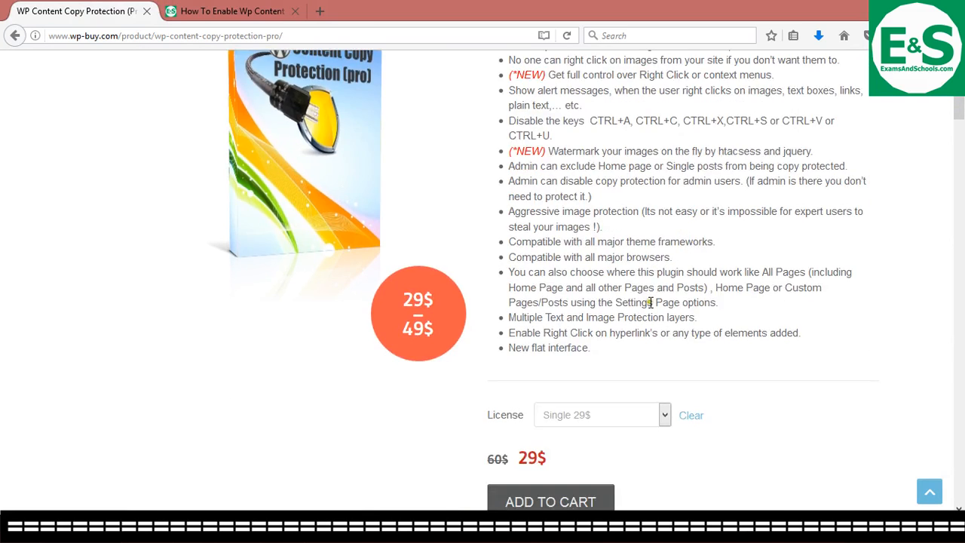
{"action": "scroll", "scroll_direction": "down", "scroll_amount": 3}
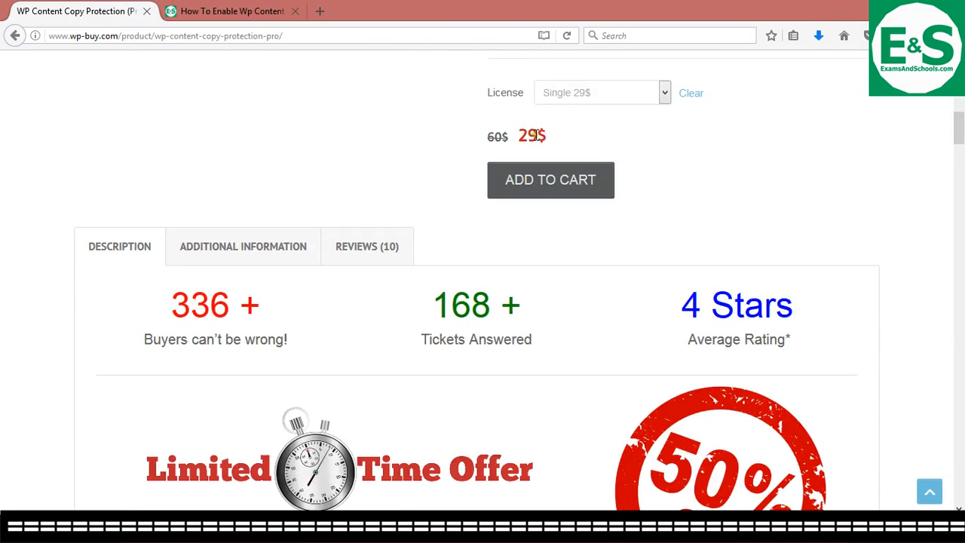
{"action": "mouse_move", "coordinate": [700, 184]}
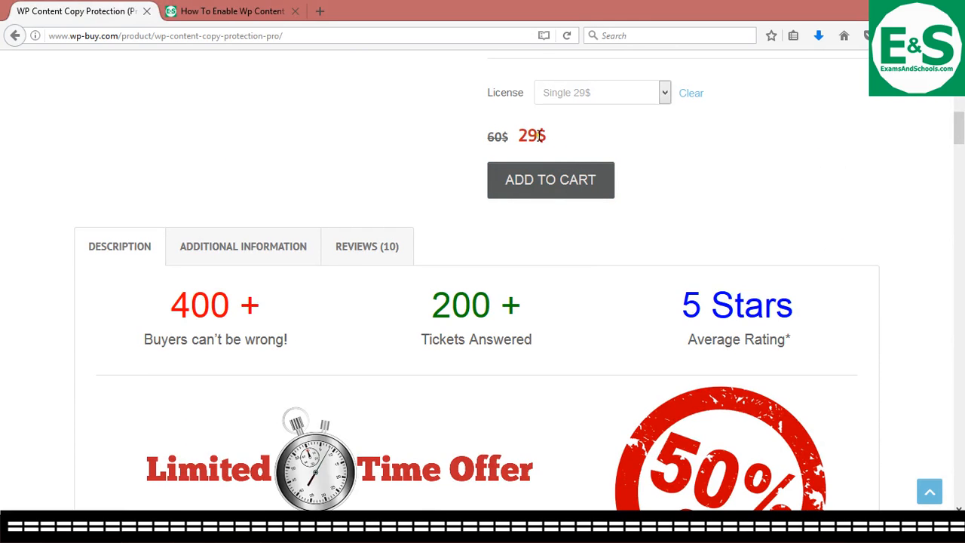
{"action": "scroll", "scroll_direction": "down", "scroll_amount": 3}
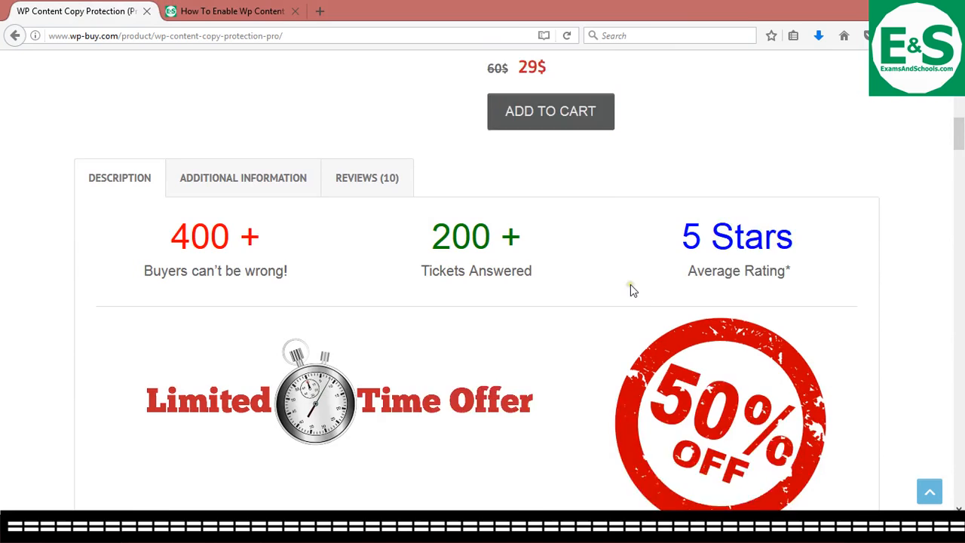
{"action": "scroll", "scroll_direction": "down", "scroll_amount": 3}
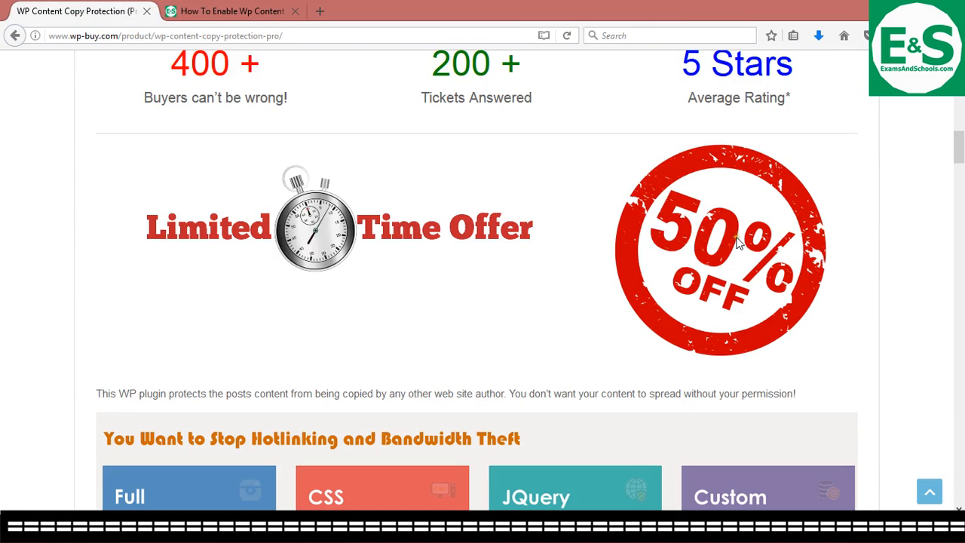
{"action": "mouse_move", "coordinate": [739, 309]}
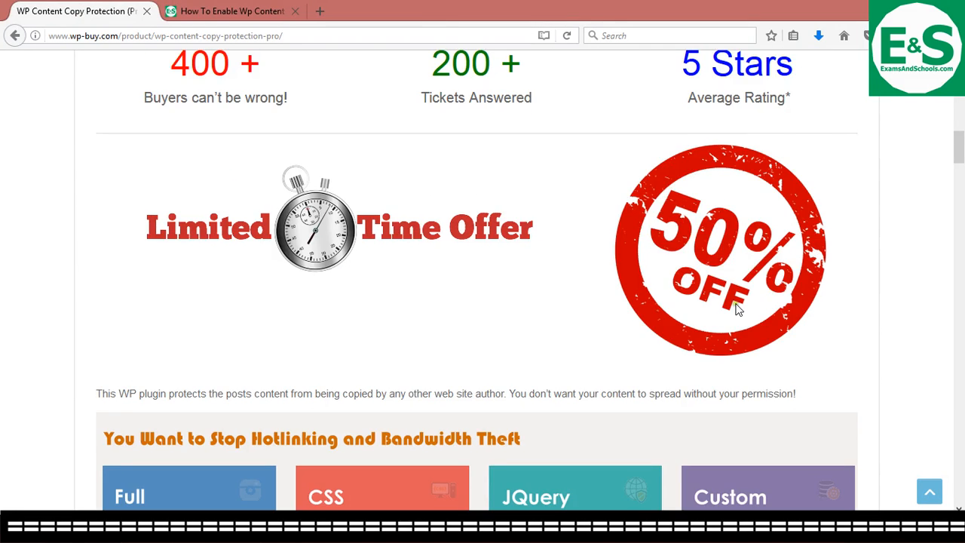
{"action": "mouse_move", "coordinate": [695, 294]}
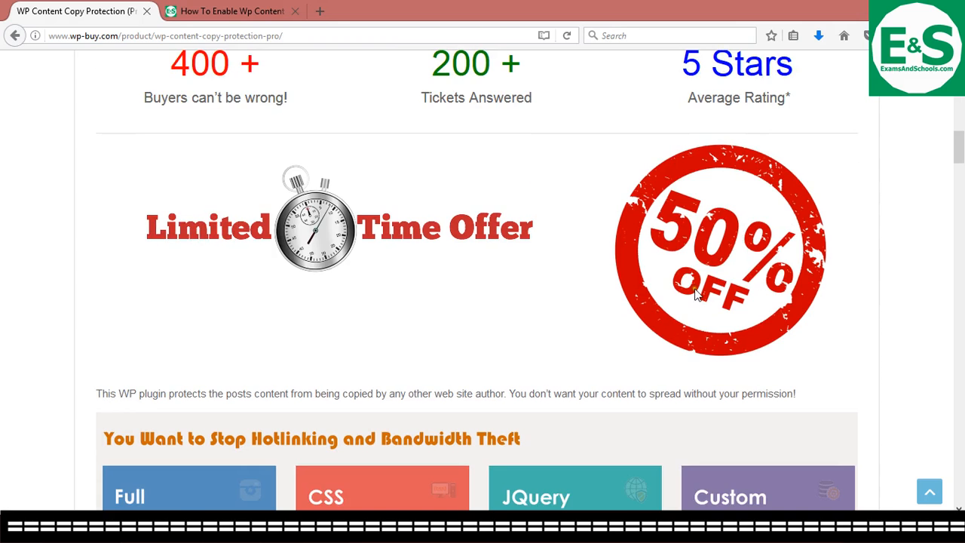
{"action": "scroll", "scroll_direction": "down", "scroll_amount": 3}
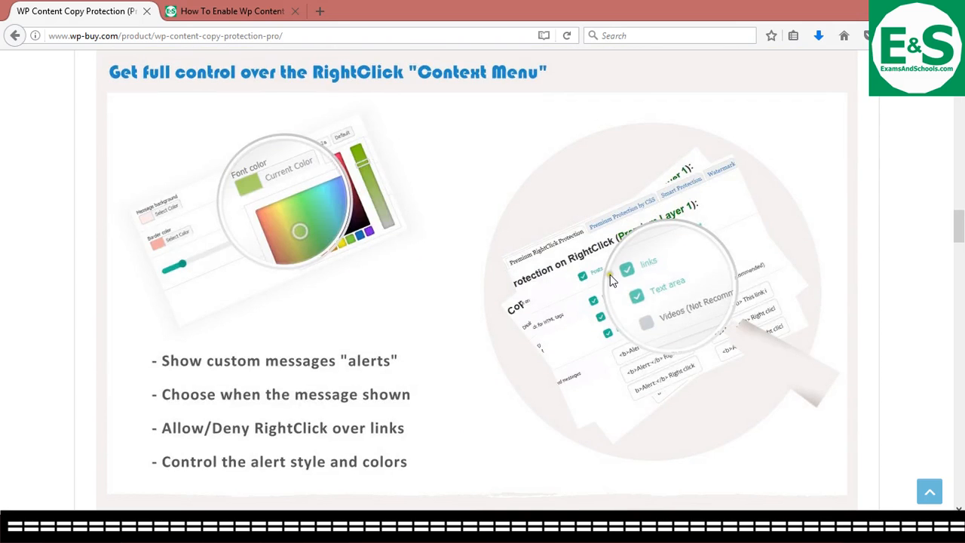
{"action": "scroll", "scroll_direction": "down", "scroll_amount": 3}
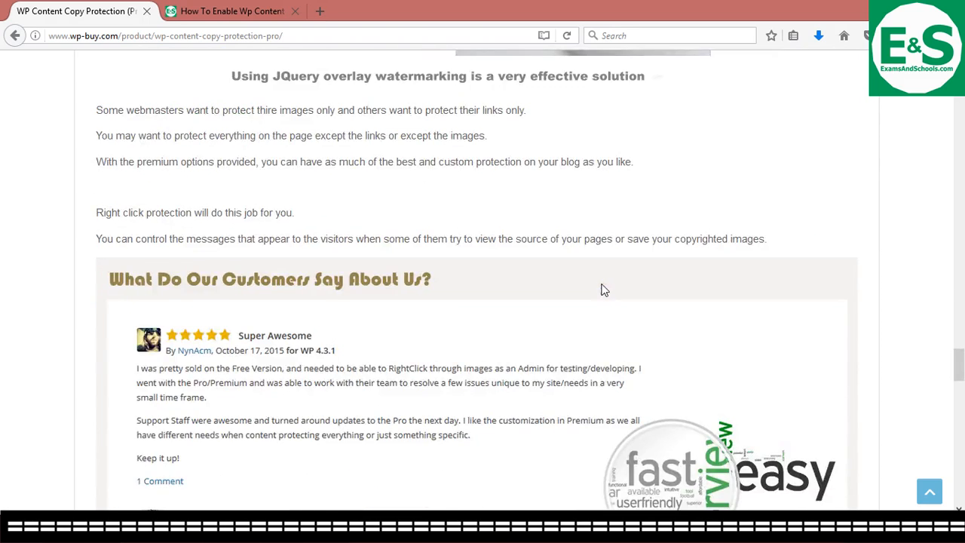
{"action": "scroll", "scroll_direction": "down", "scroll_amount": 3}
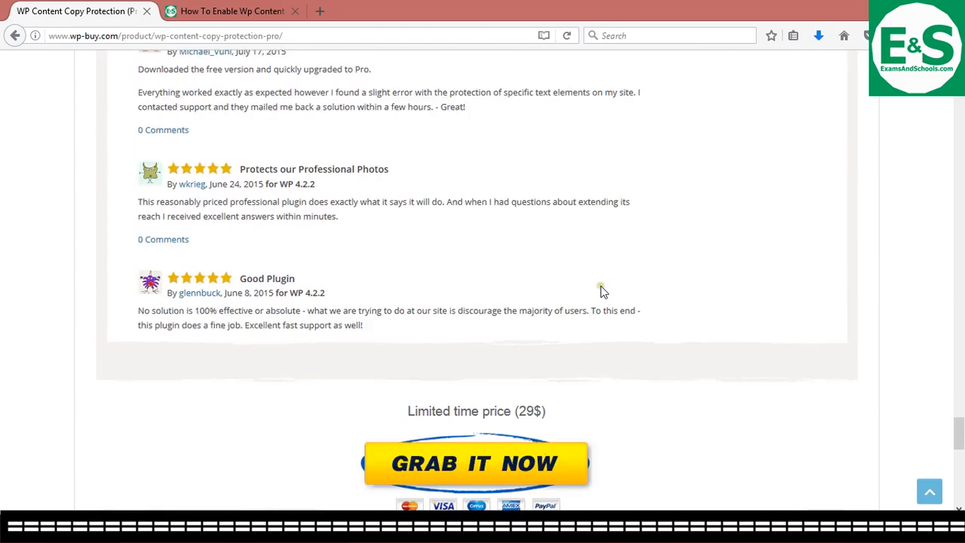
{"action": "scroll", "scroll_direction": "down", "scroll_amount": 3}
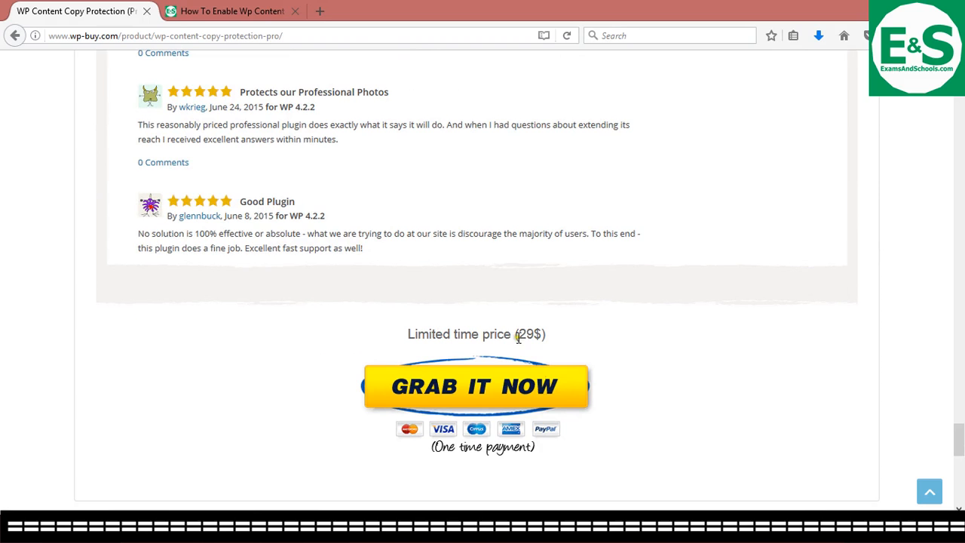
{"action": "mouse_move", "coordinate": [542, 356]}
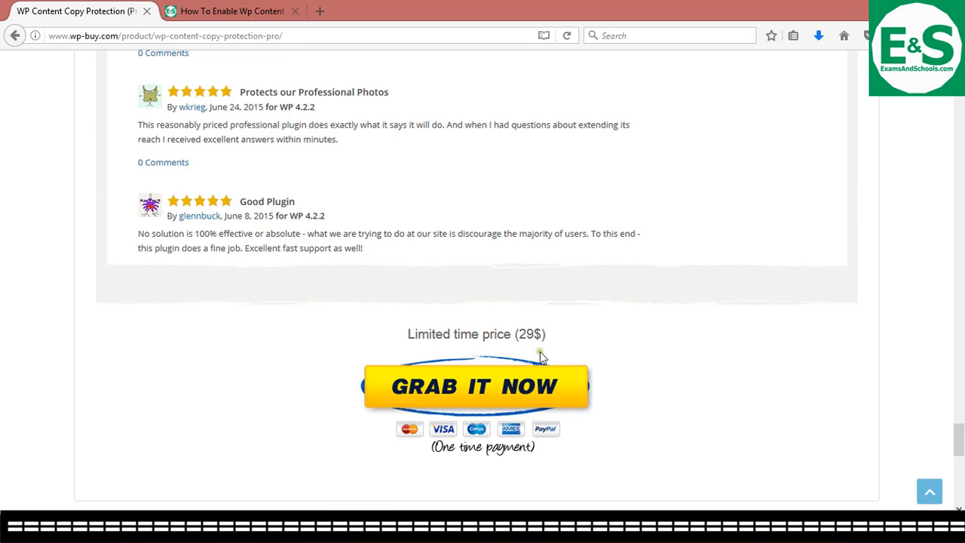
{"action": "mouse_move", "coordinate": [641, 315]}
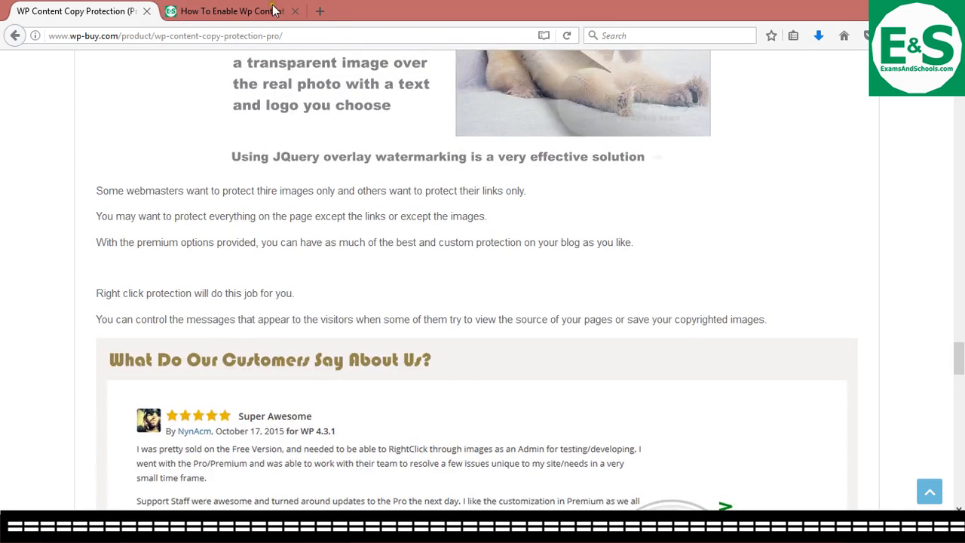
{"action": "left_click", "coordinate": [226, 10]}
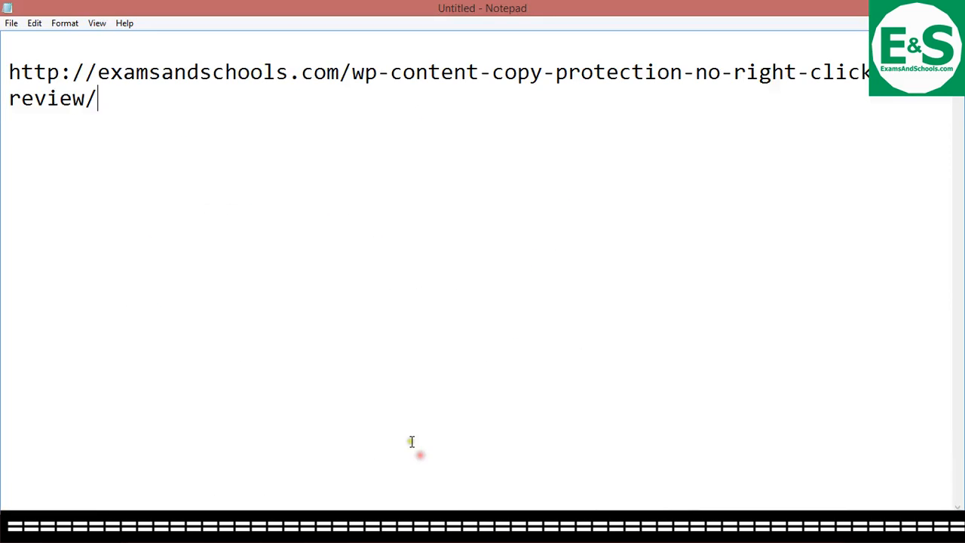
{"action": "mouse_move", "coordinate": [483, 114]}
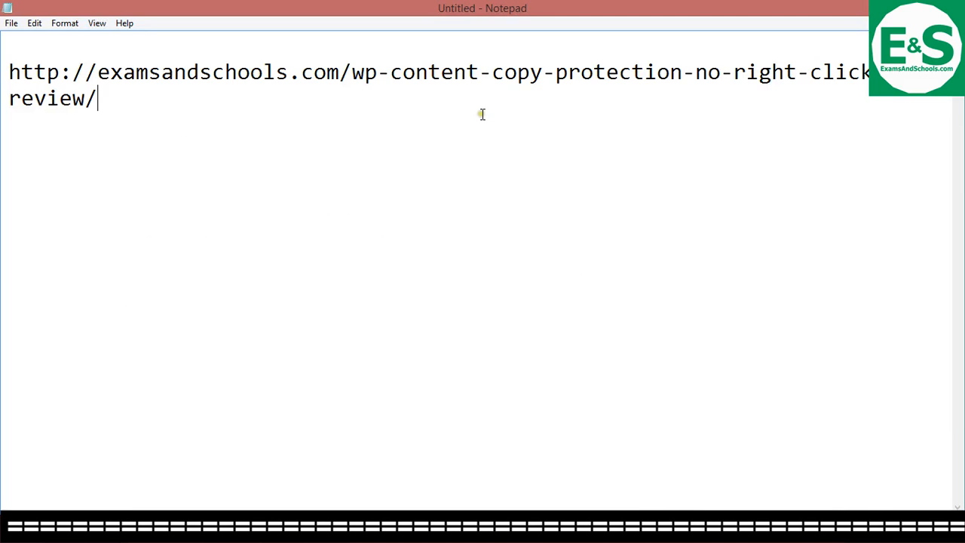
{"action": "mouse_move", "coordinate": [558, 160]}
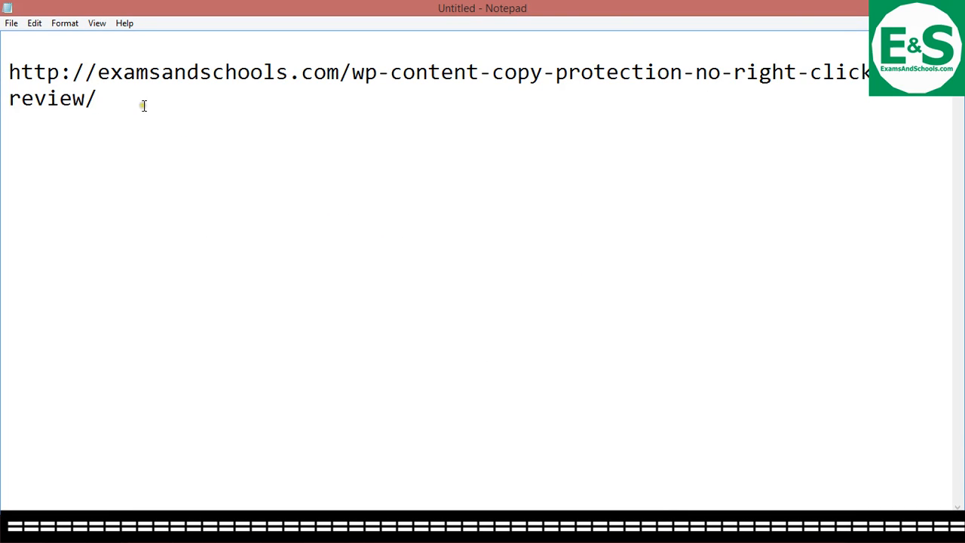
{"action": "mouse_move", "coordinate": [234, 139]}
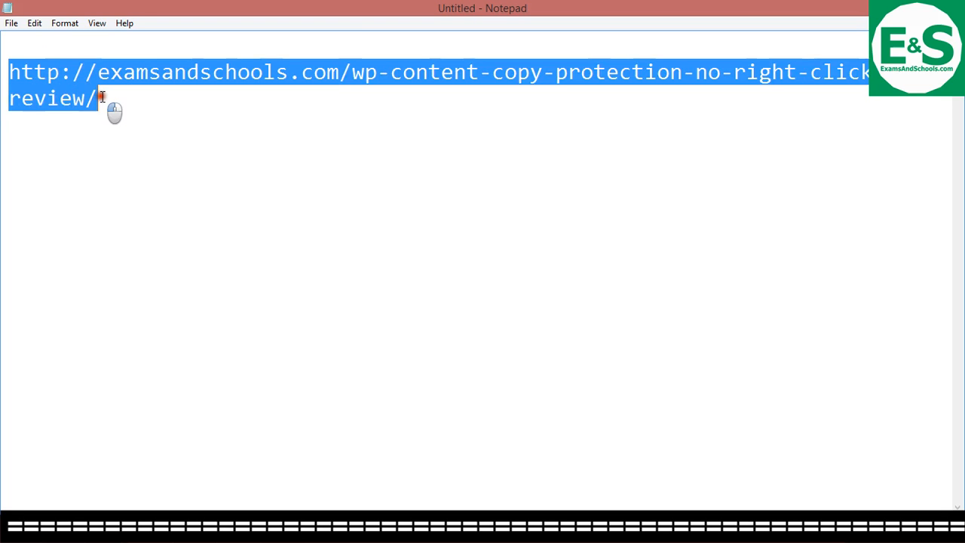
{"action": "left_click", "coordinate": [164, 504]}
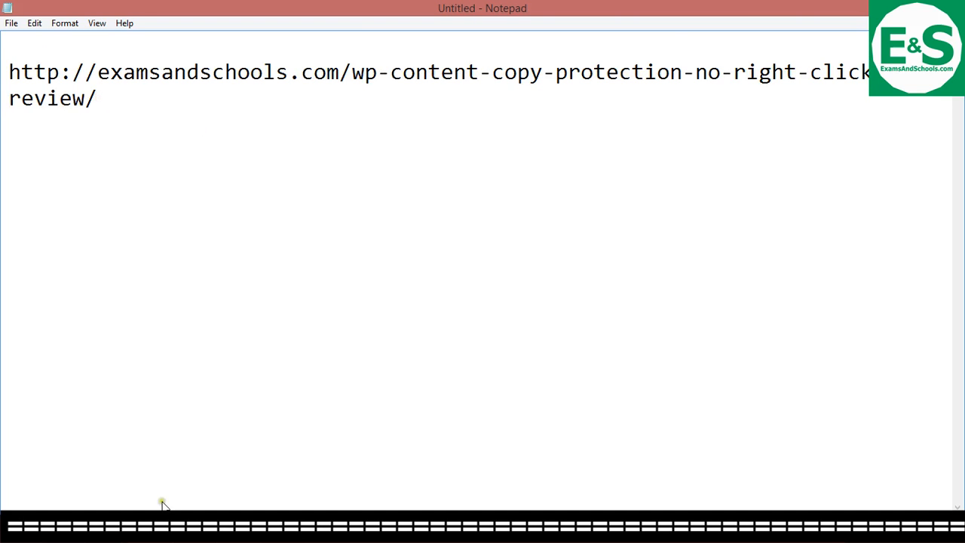
{"action": "mouse_move", "coordinate": [164, 504]}
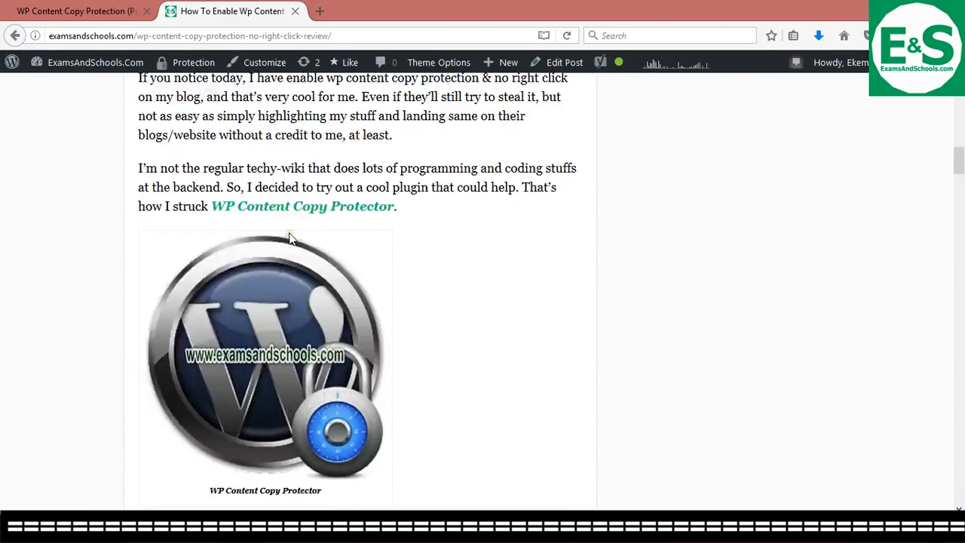
- Scroll through the review post to its end while the Content is protected alert keeps appearing
{"action": "scroll", "scroll_direction": "down", "scroll_amount": 3}
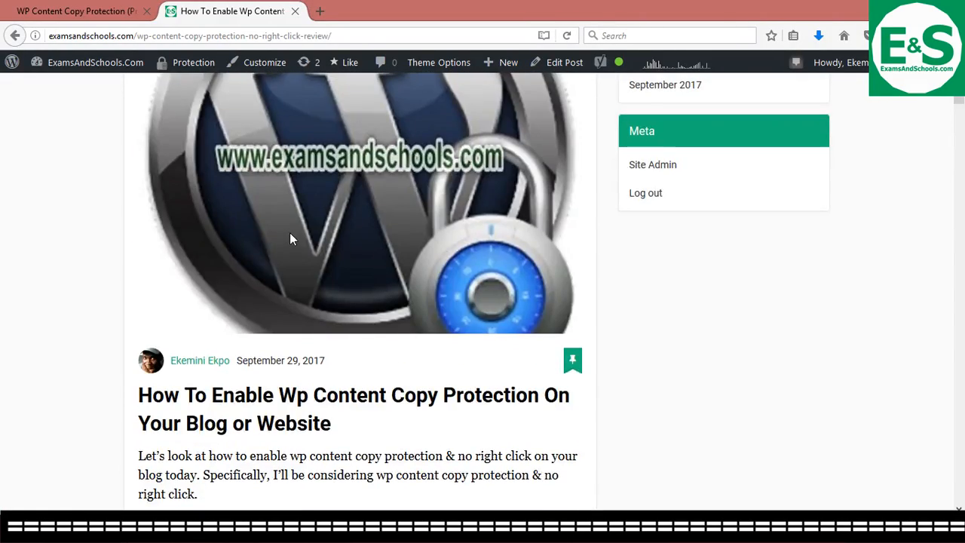
{"action": "scroll", "scroll_direction": "down", "scroll_amount": 3}
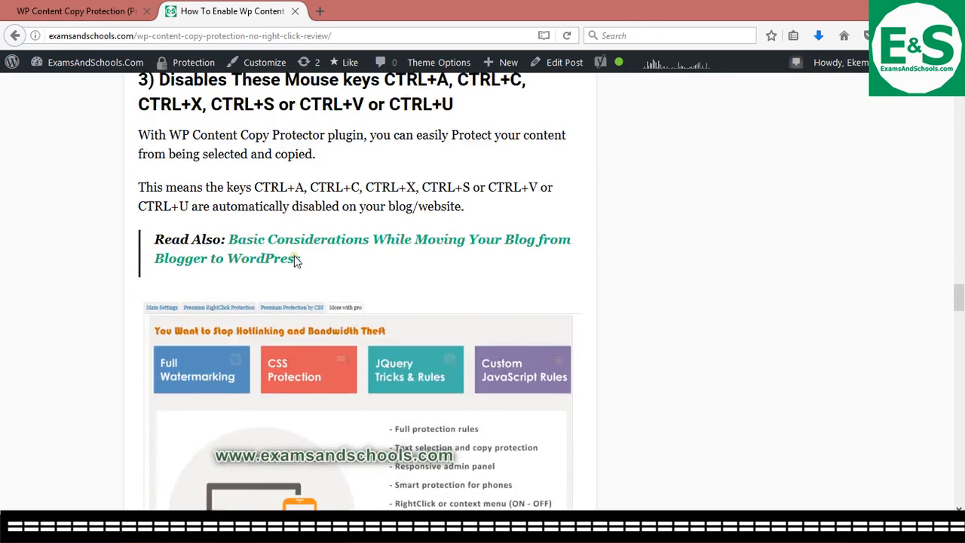
{"action": "scroll", "scroll_direction": "down", "scroll_amount": 3}
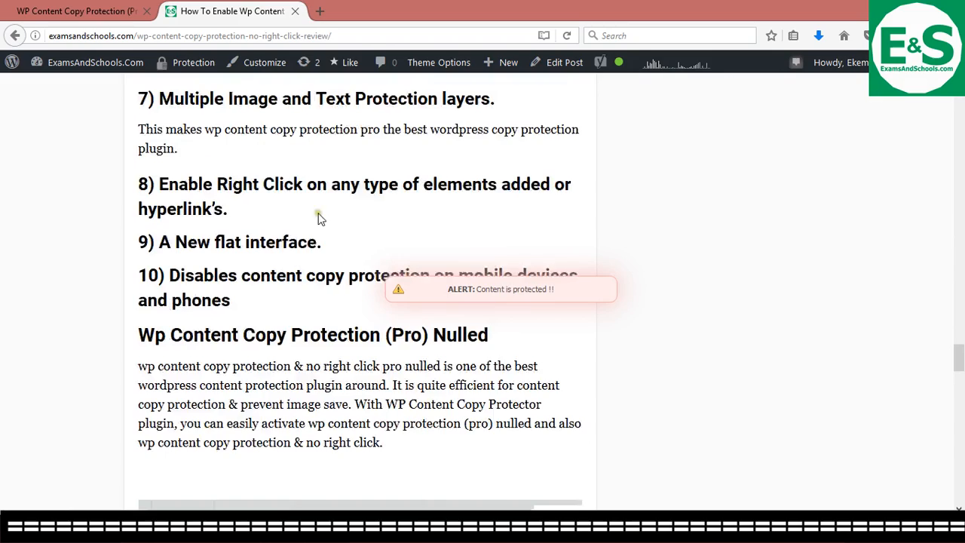
{"action": "scroll", "scroll_direction": "down", "scroll_amount": 3}
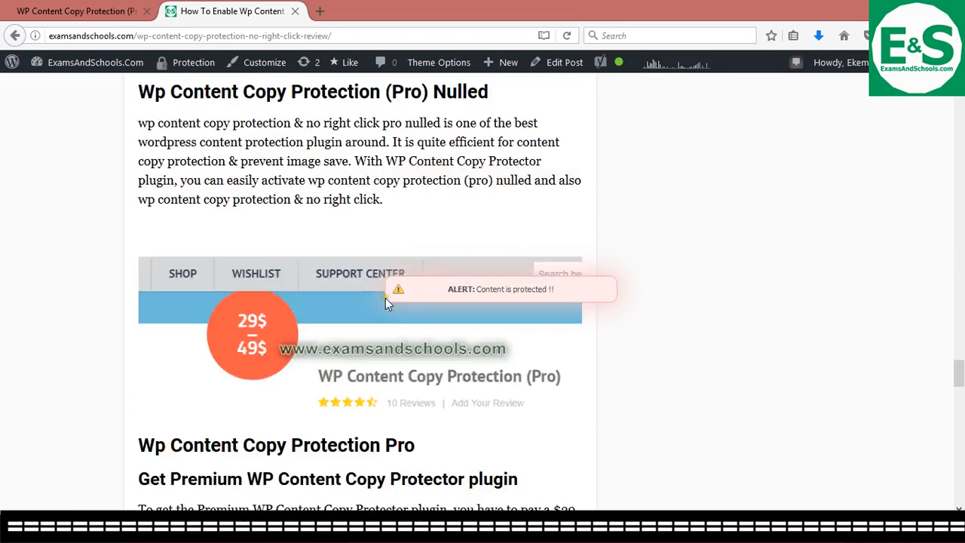
{"action": "scroll", "scroll_direction": "down", "scroll_amount": 3}
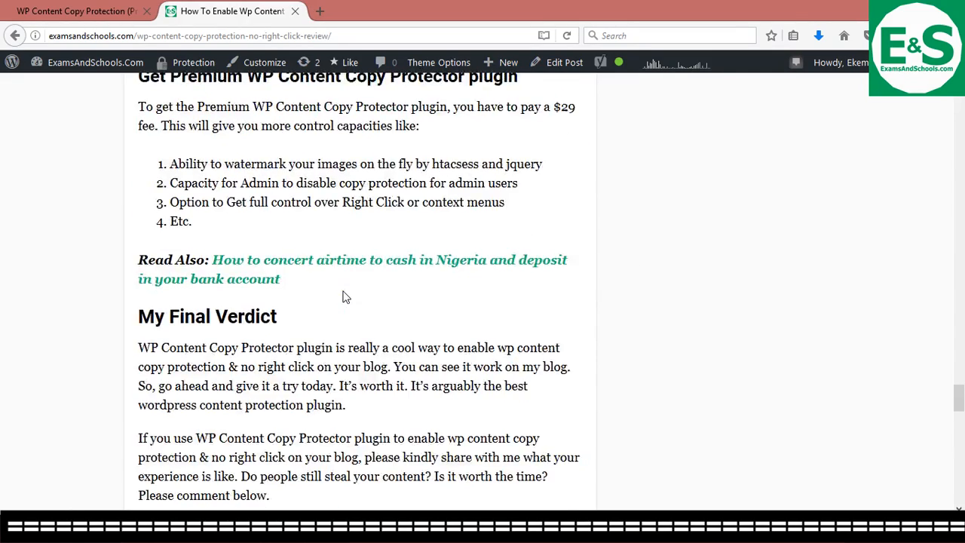
{"action": "scroll", "scroll_direction": "up", "scroll_amount": 3}
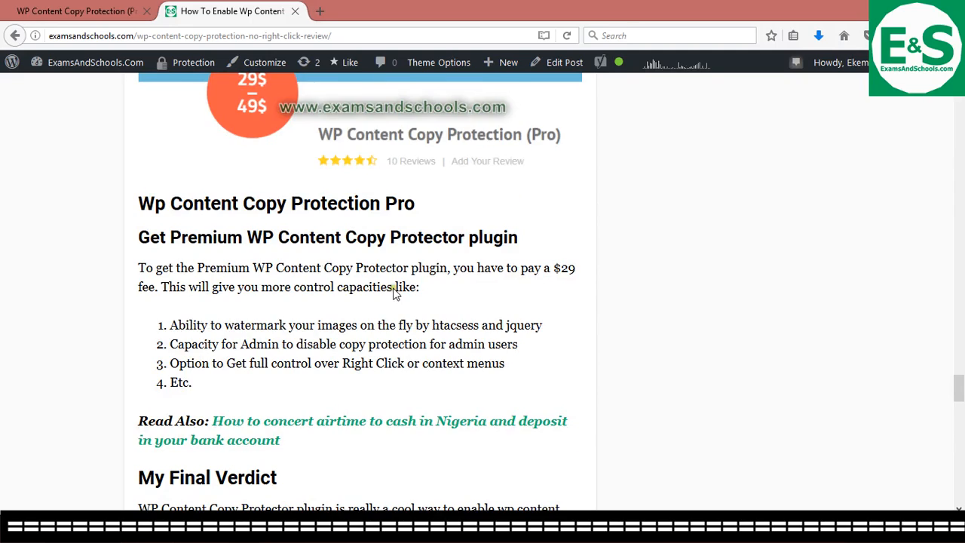
{"action": "scroll", "scroll_direction": "down", "scroll_amount": 3}
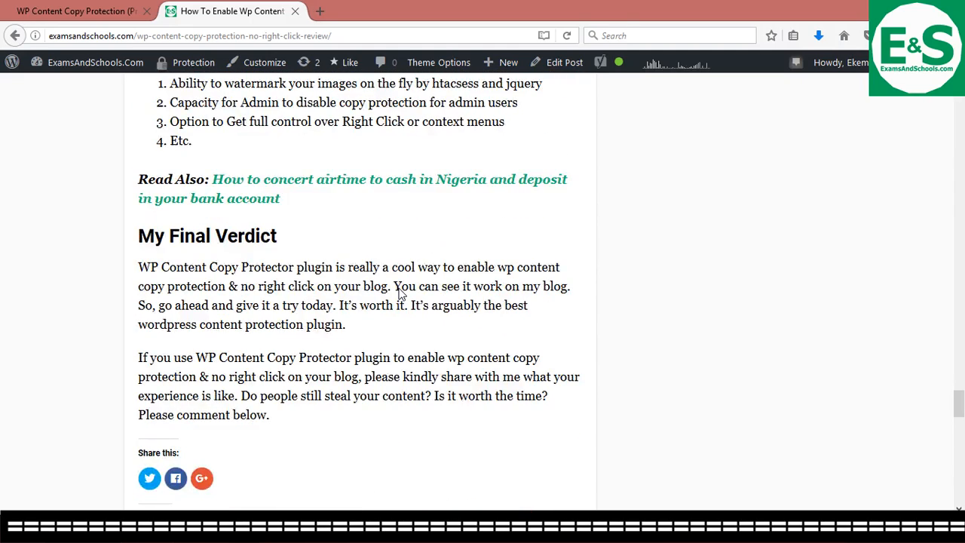
{"action": "scroll", "scroll_direction": "down", "scroll_amount": 3}
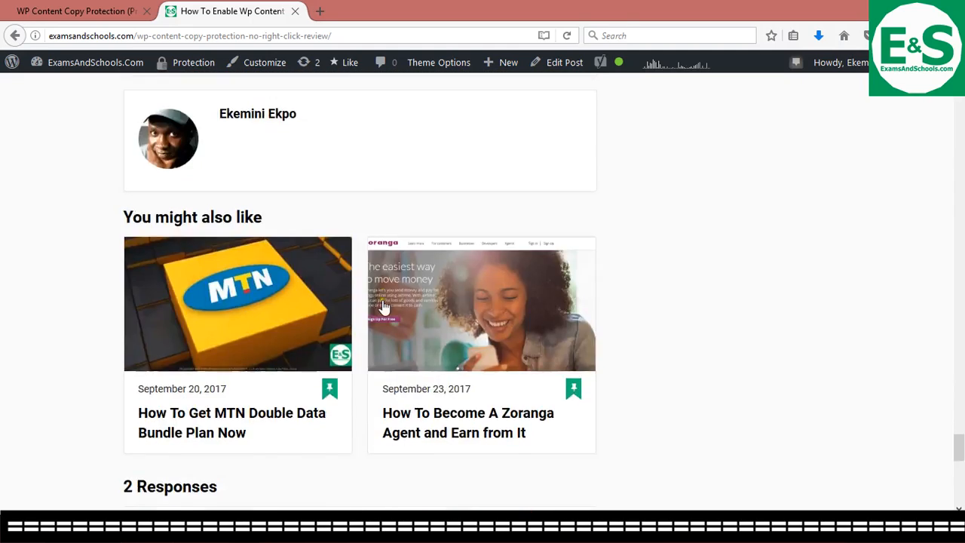
{"action": "scroll", "scroll_direction": "down", "scroll_amount": 3}
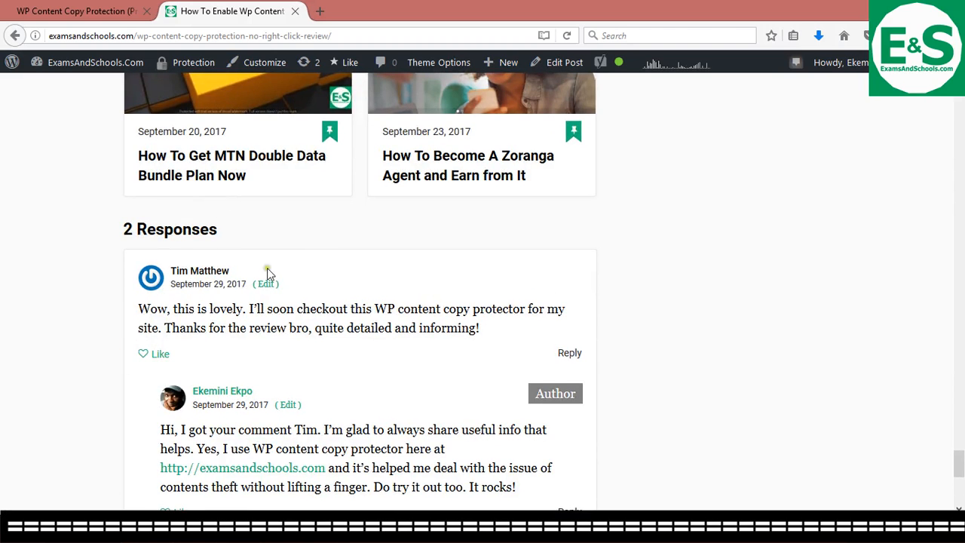
{"action": "scroll", "scroll_direction": "down", "scroll_amount": 3}
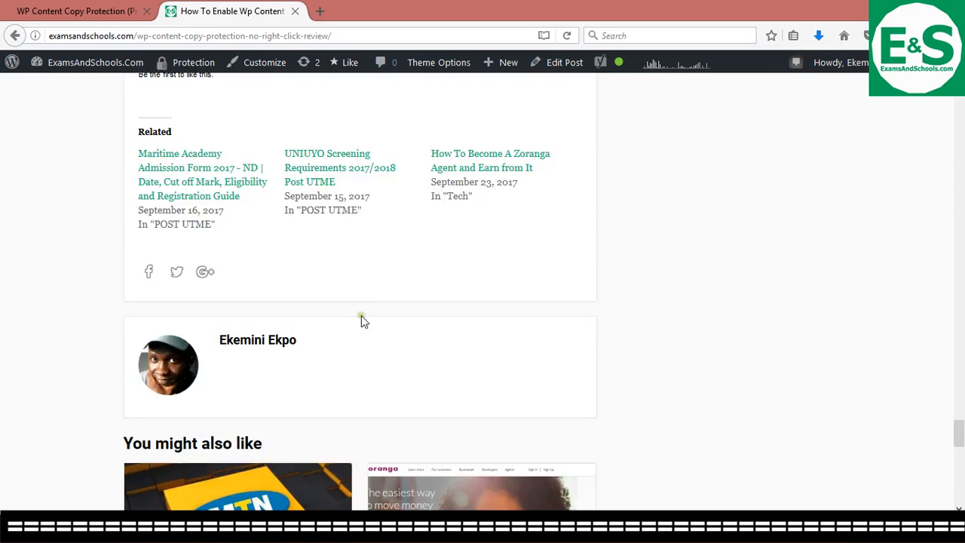
{"action": "scroll", "scroll_direction": "up", "scroll_amount": 3}
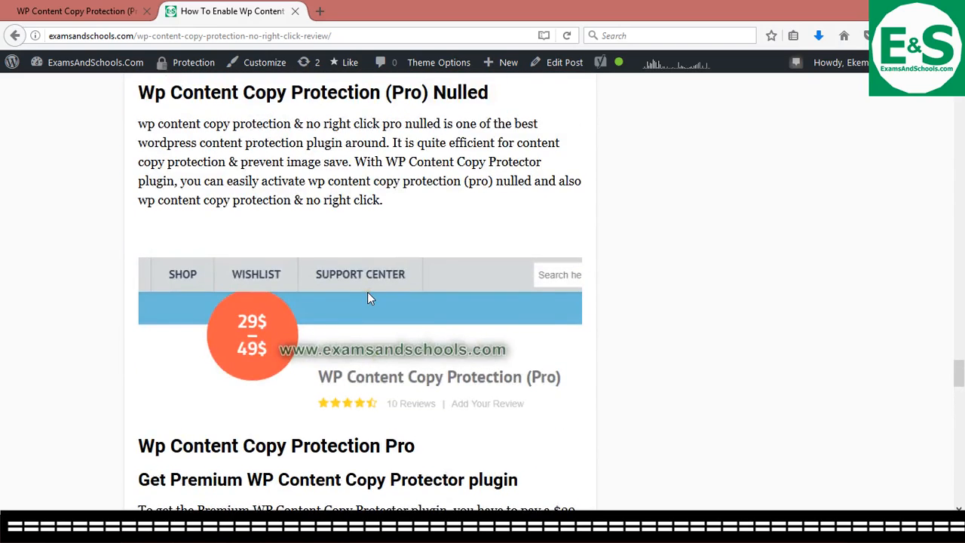
{"action": "scroll", "scroll_direction": "down", "scroll_amount": 3}
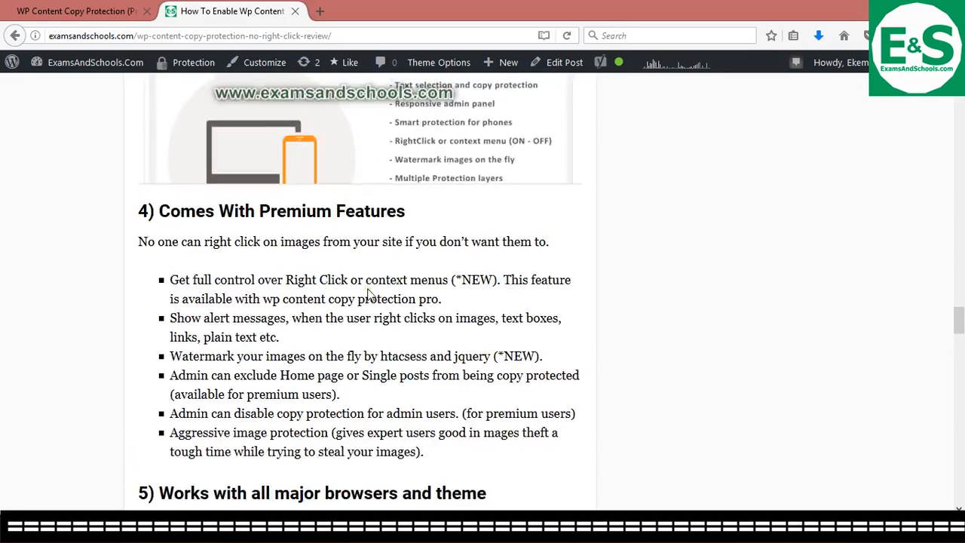
{"action": "scroll", "scroll_direction": "up", "scroll_amount": 3}
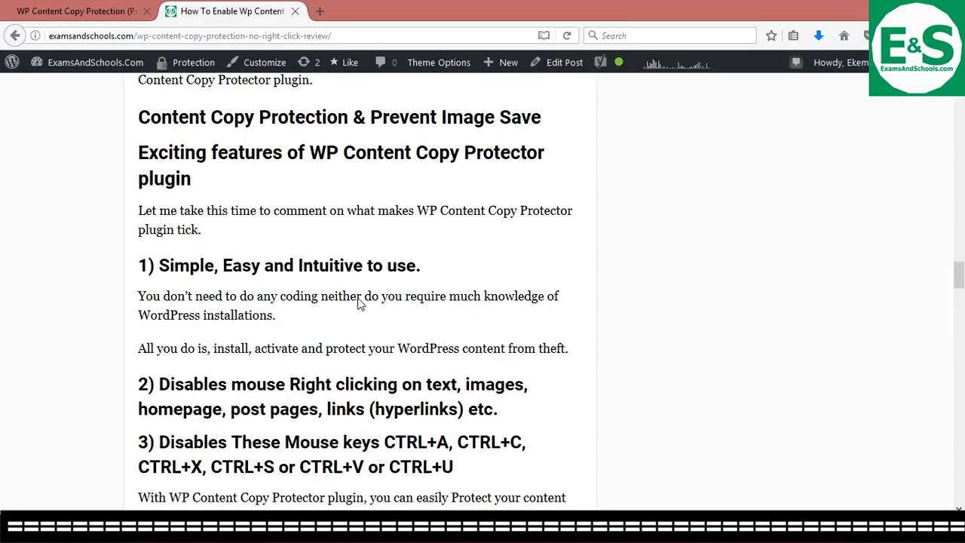